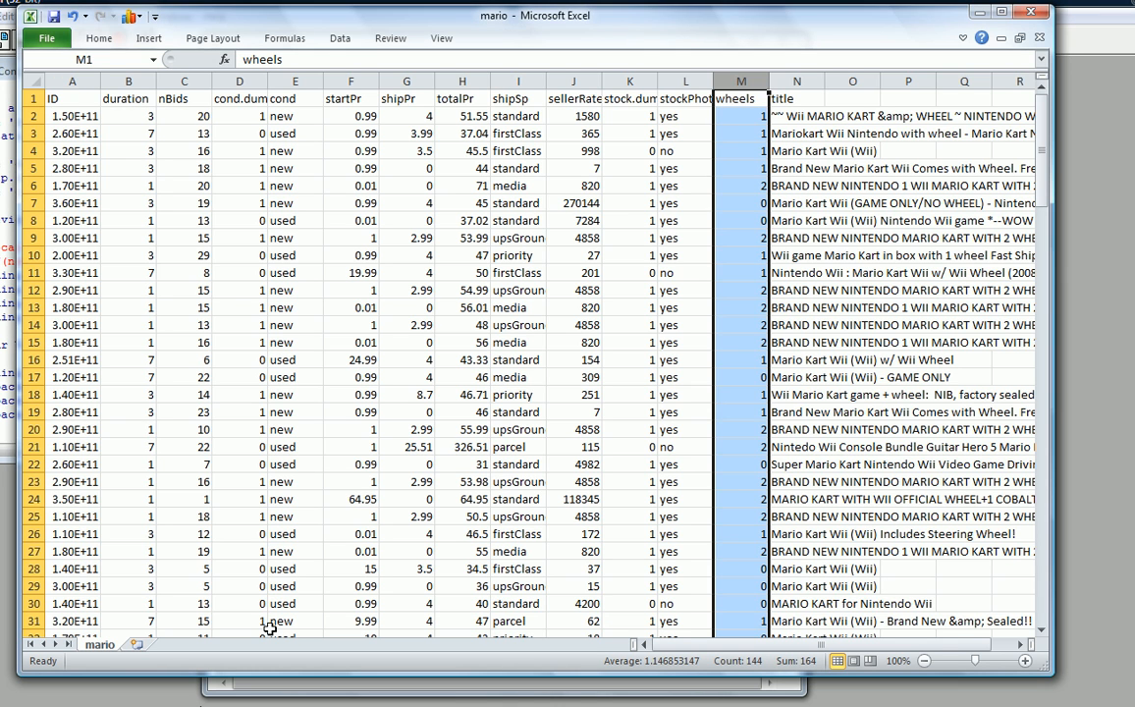
mouse_move(277, 625)
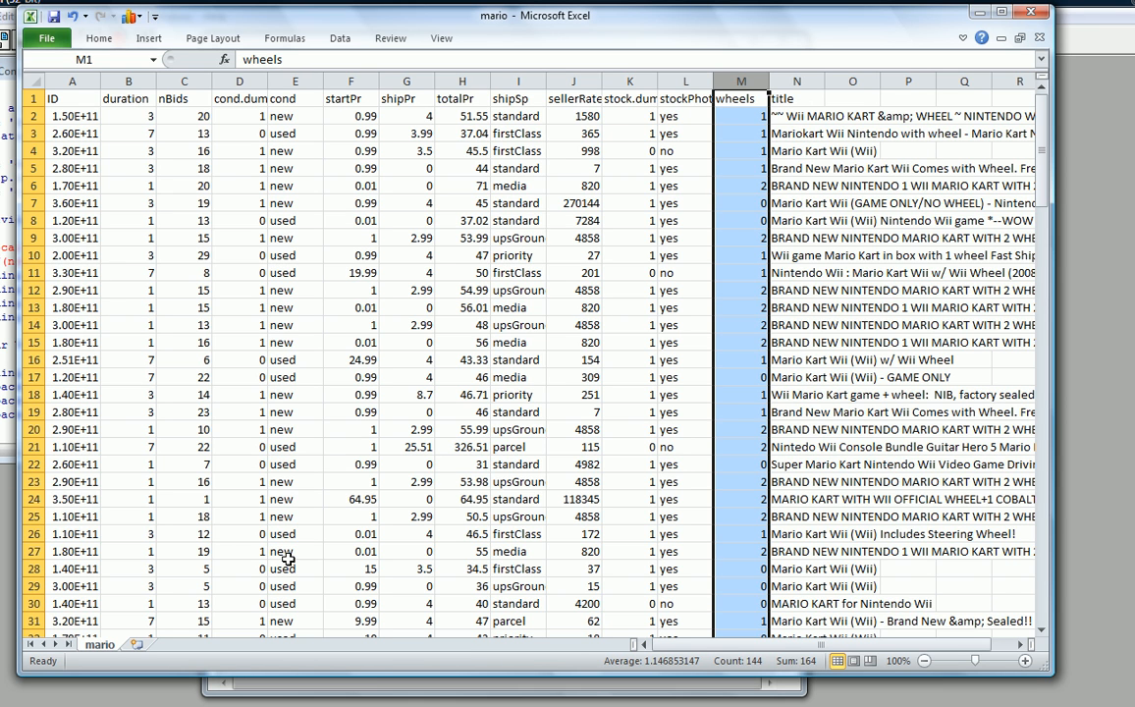
mouse_move(319, 442)
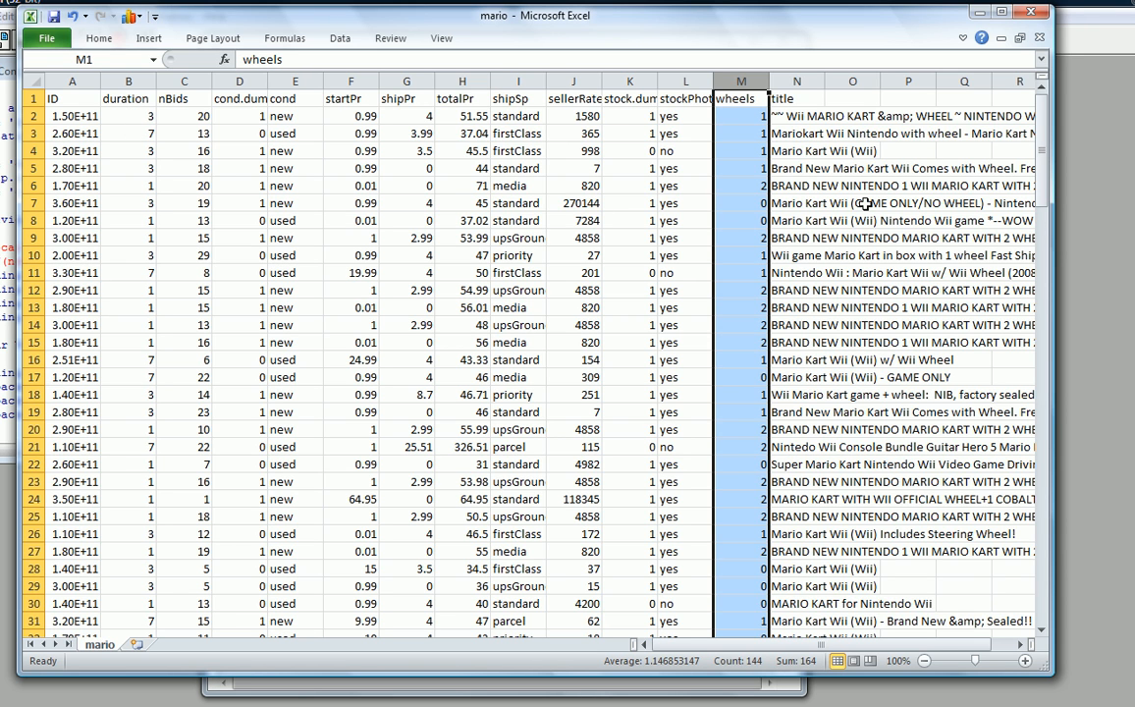
mouse_move(842, 218)
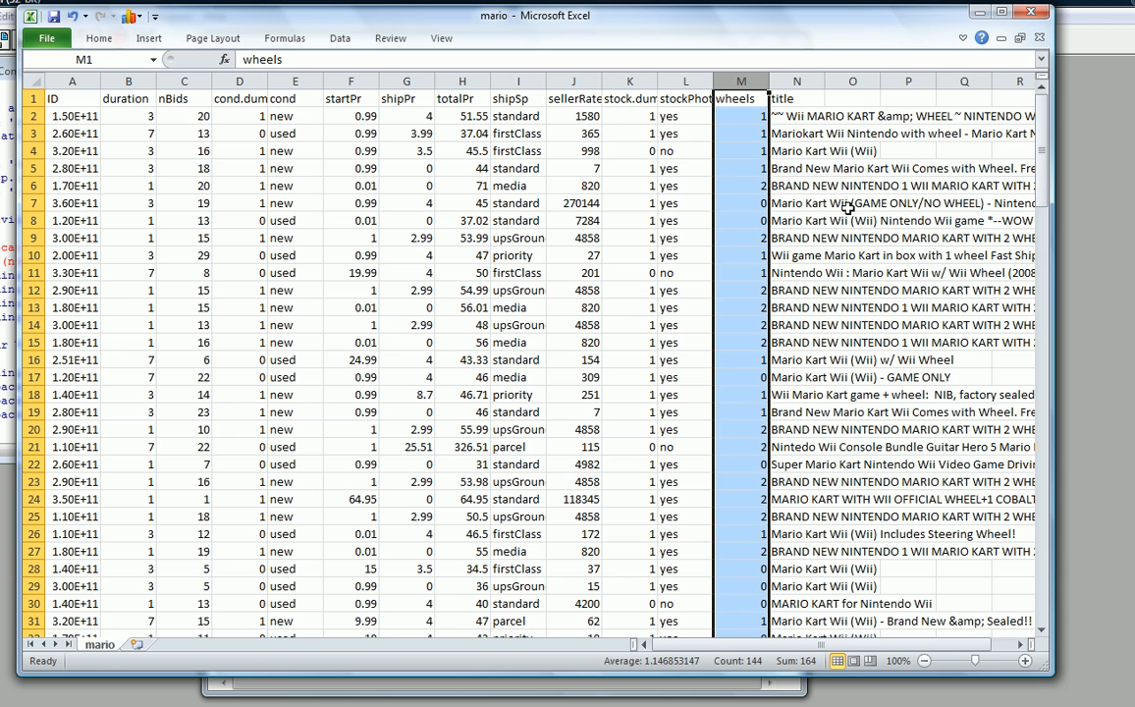
mouse_move(140, 125)
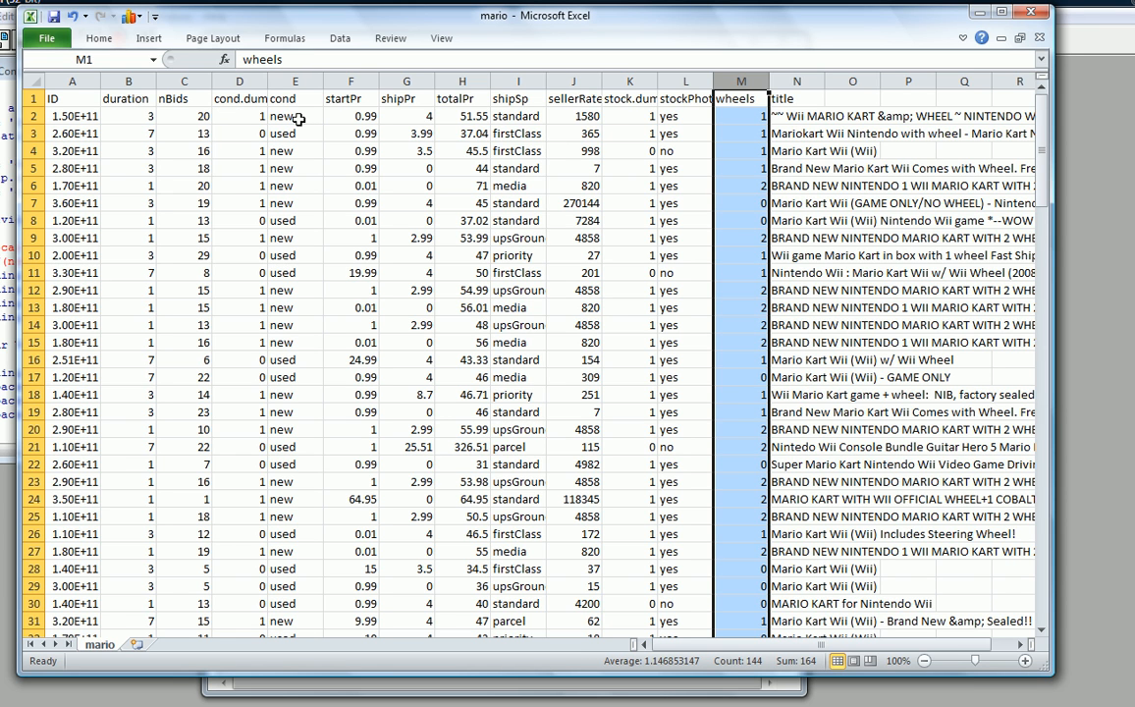
mouse_move(332, 121)
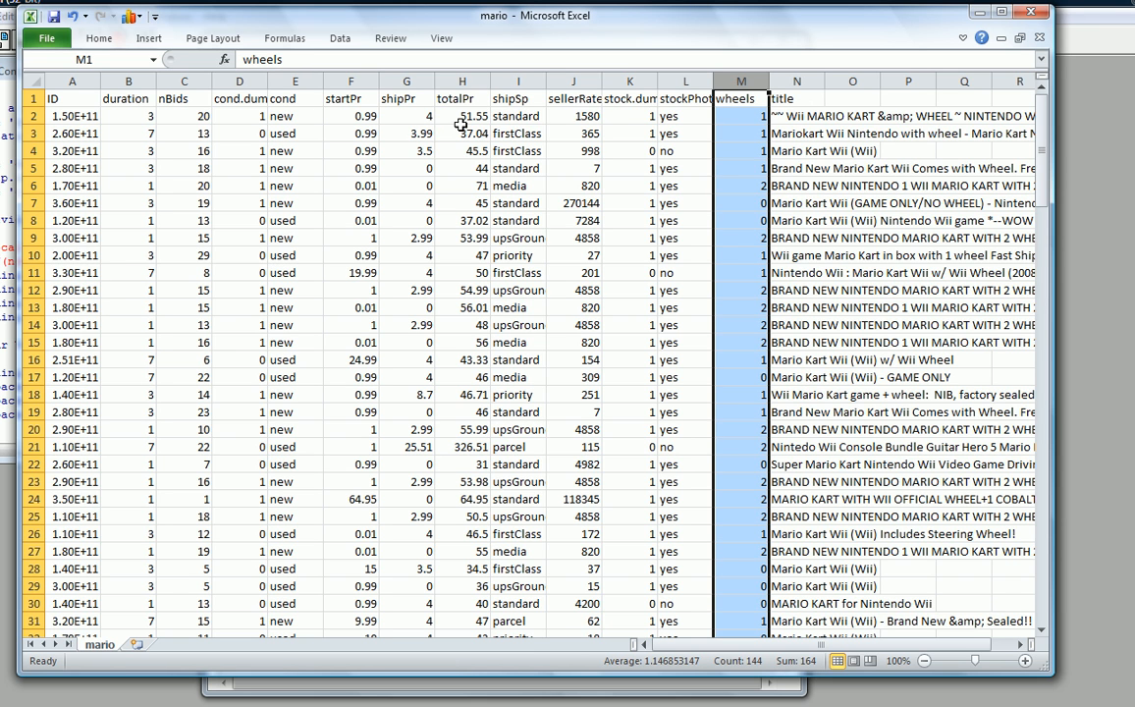
mouse_move(552, 136)
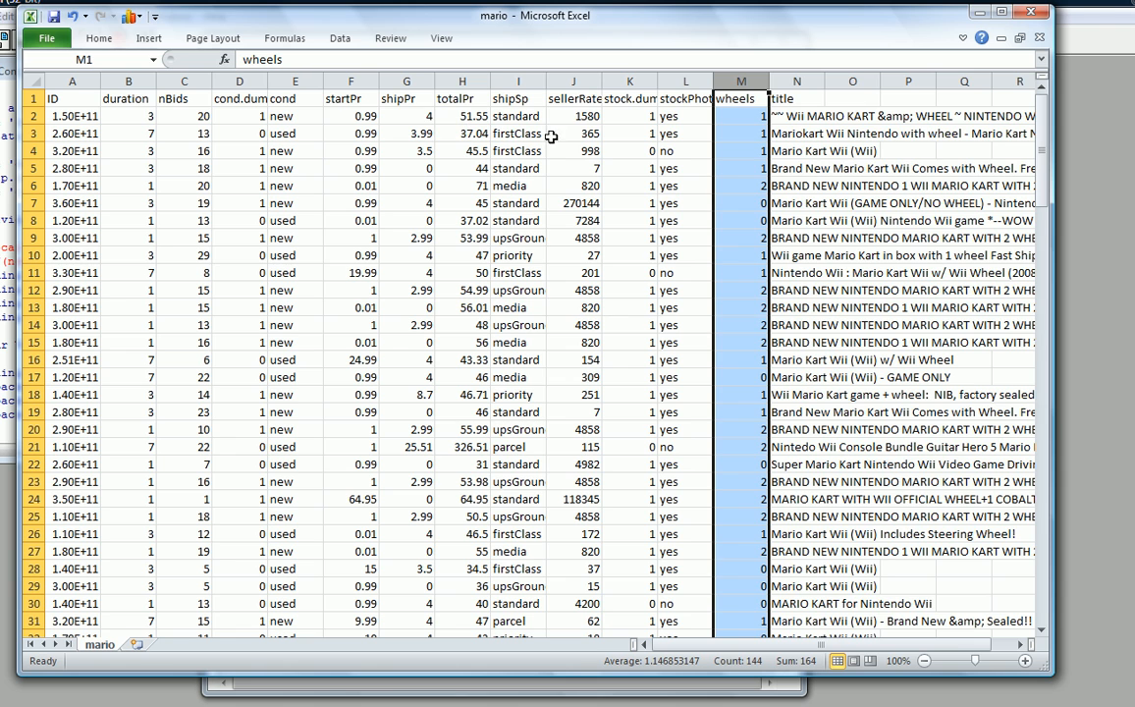
mouse_move(626, 127)
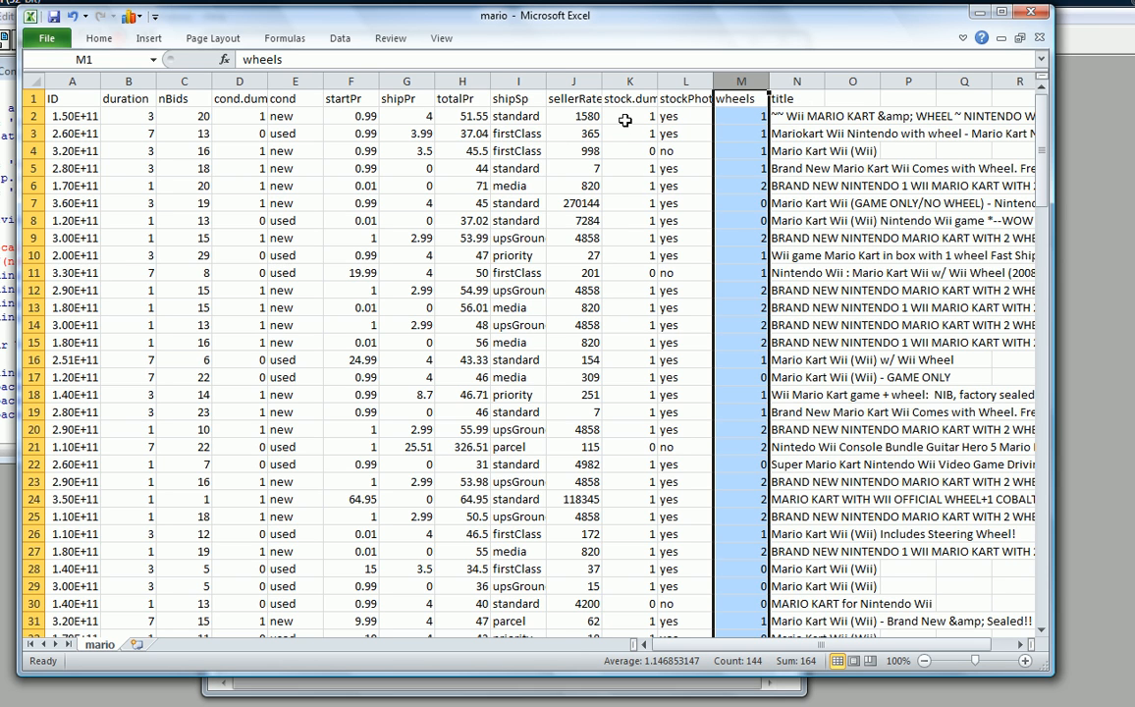
mouse_move(738, 130)
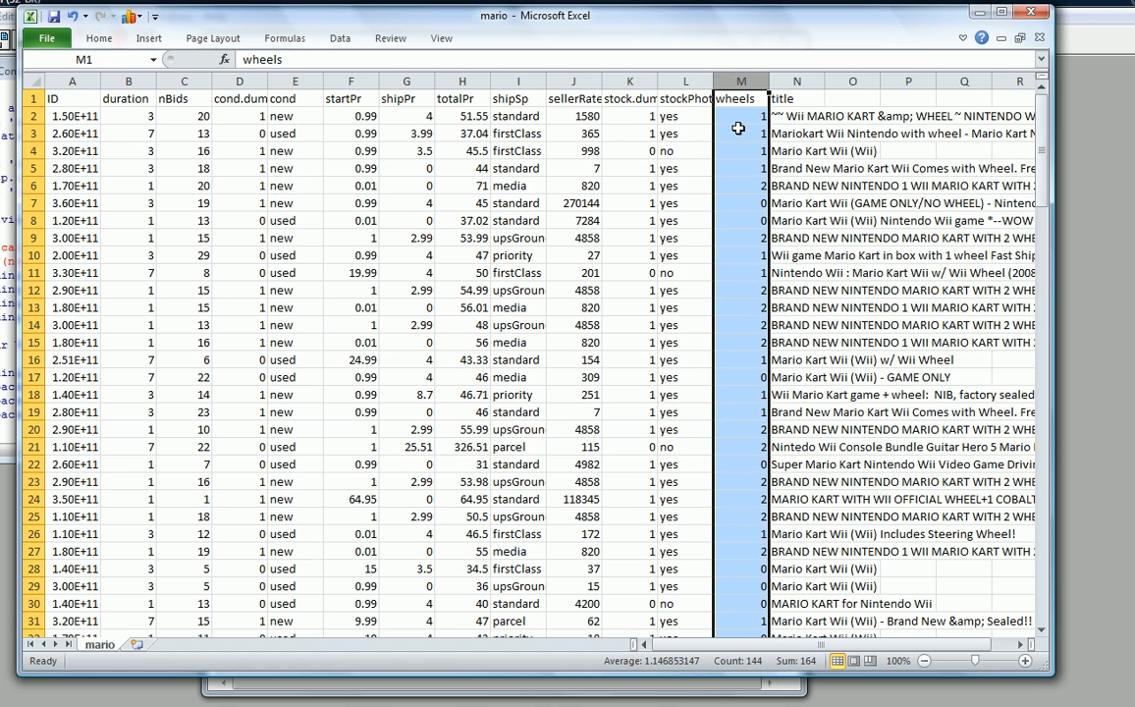
mouse_move(612, 299)
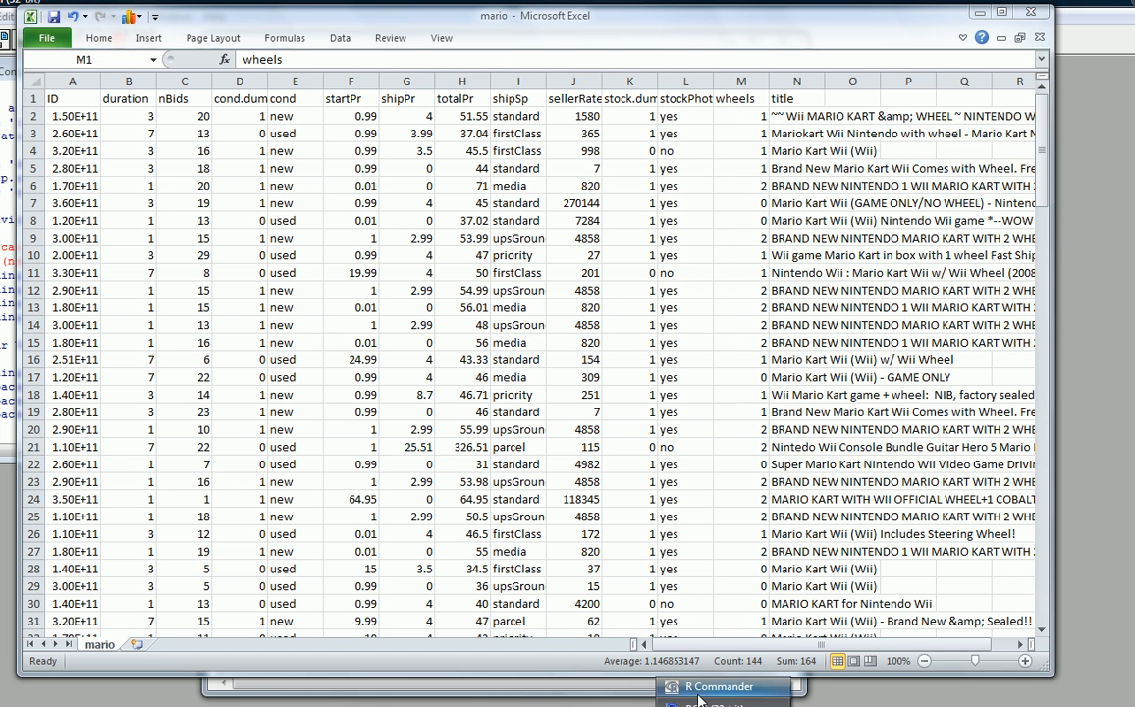
Bring up R Commander and set up a mario1 histogram with totalPr as the variable
click(730, 688)
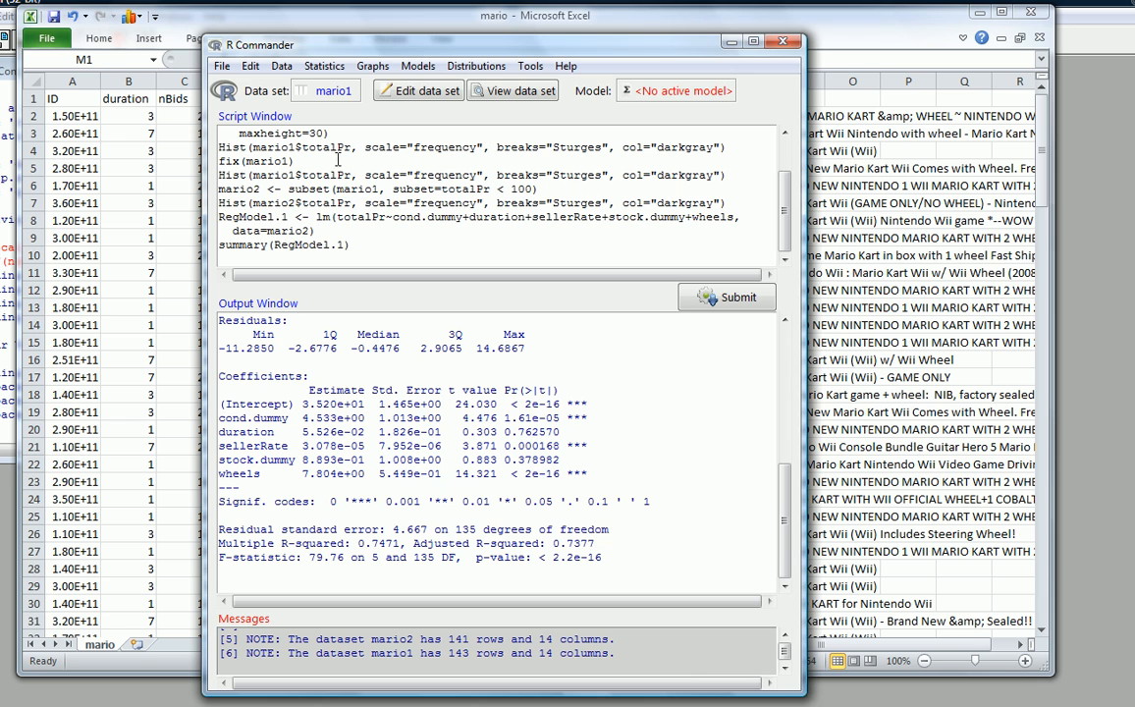
mouse_move(334, 90)
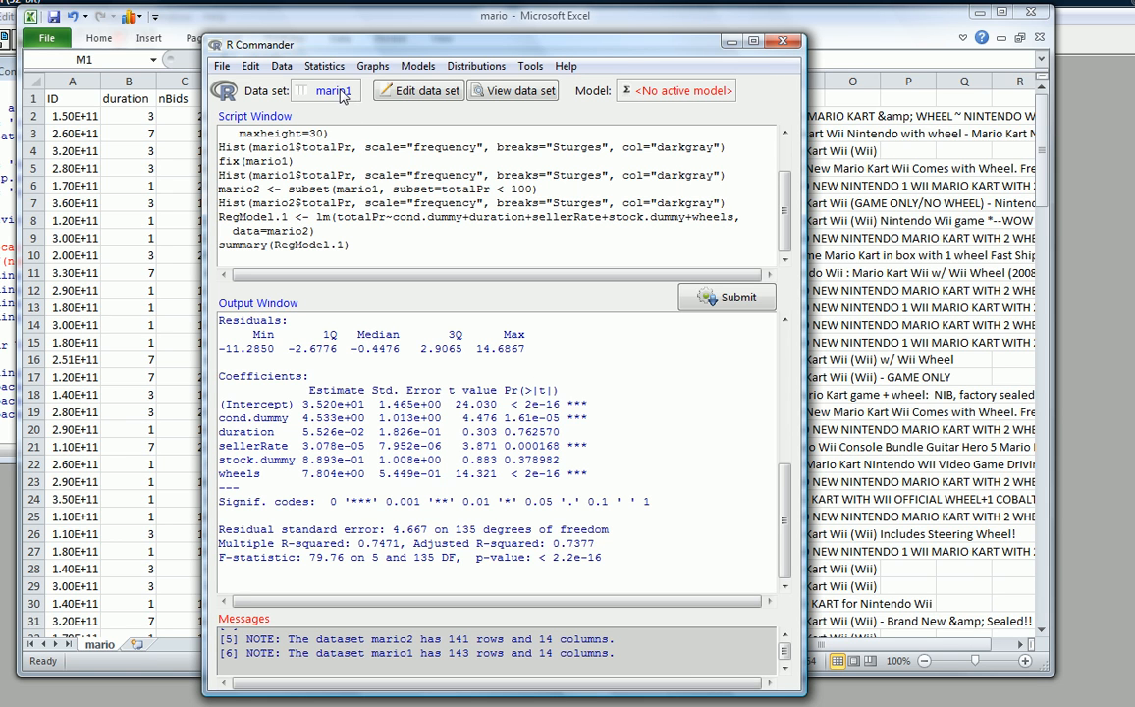
click(372, 66)
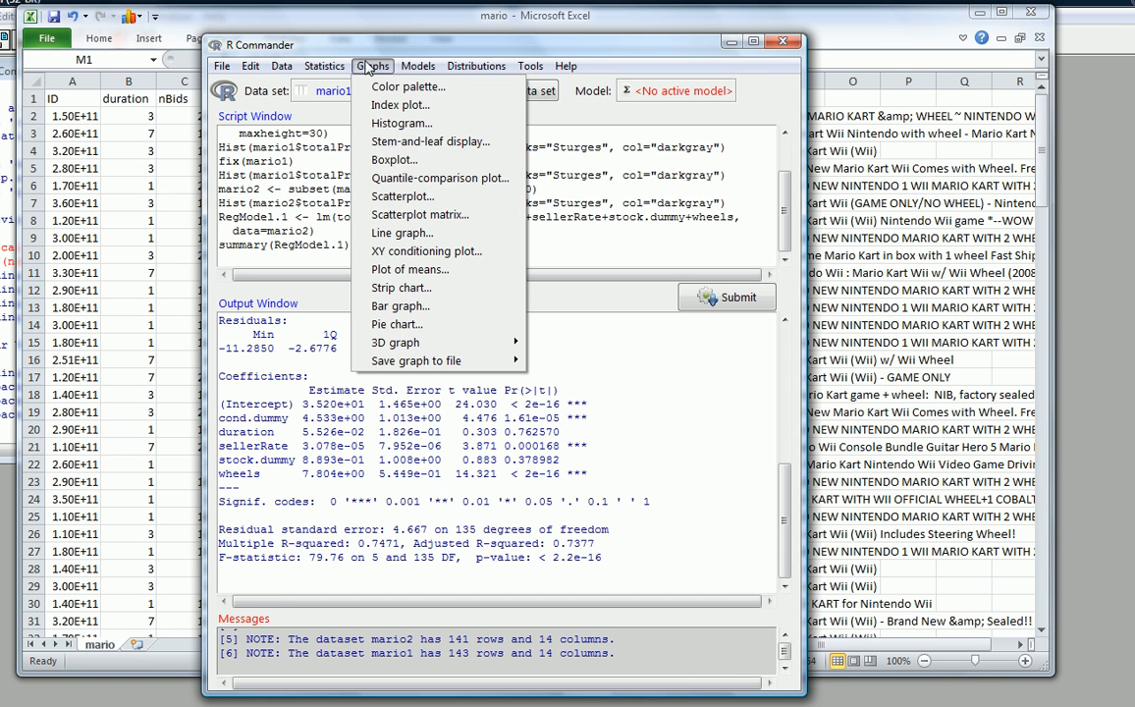
mouse_move(399, 105)
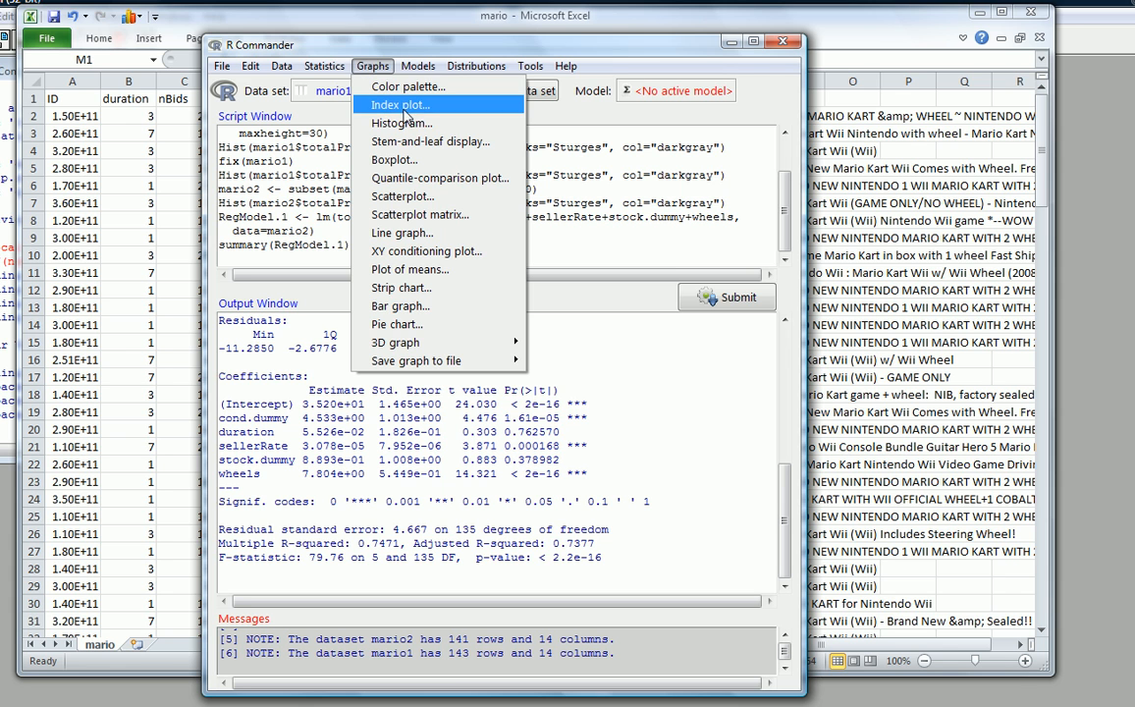
click(400, 123)
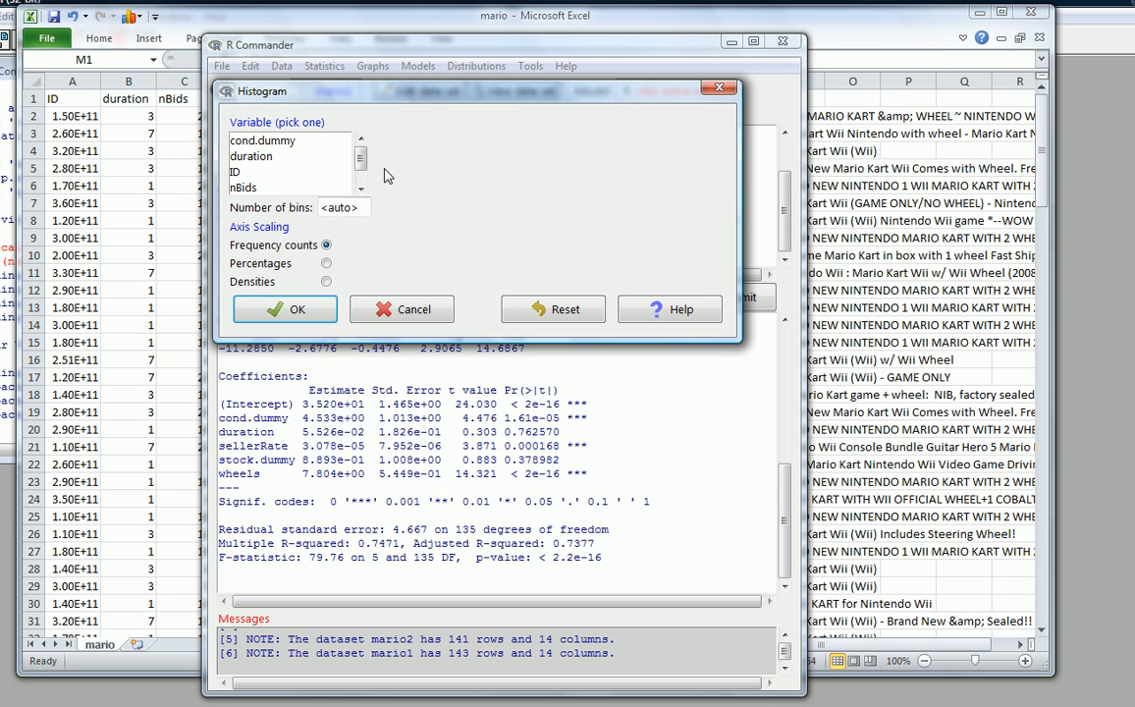
click(360, 187)
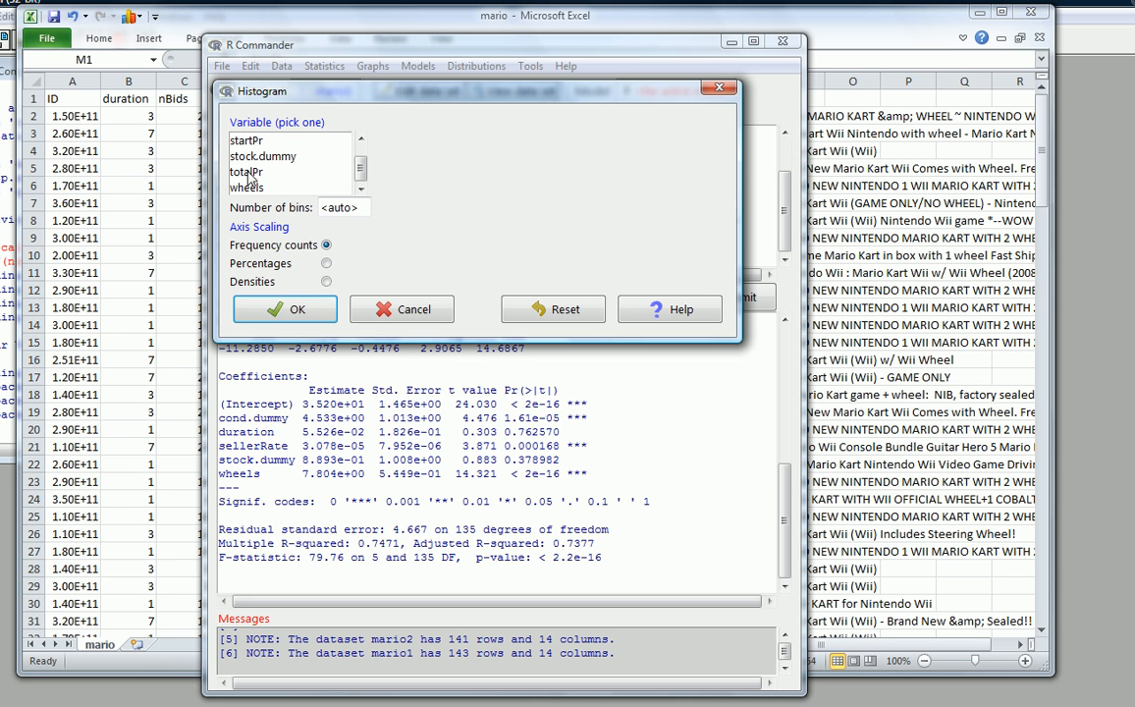
click(285, 308)
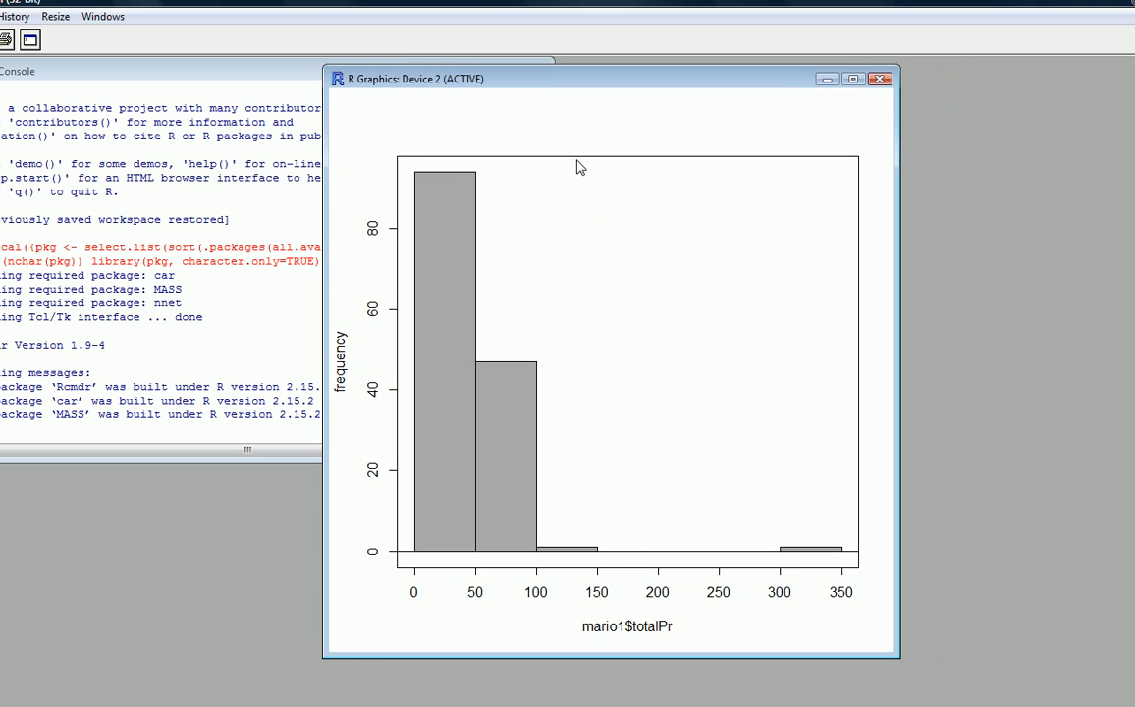
mouse_move(676, 574)
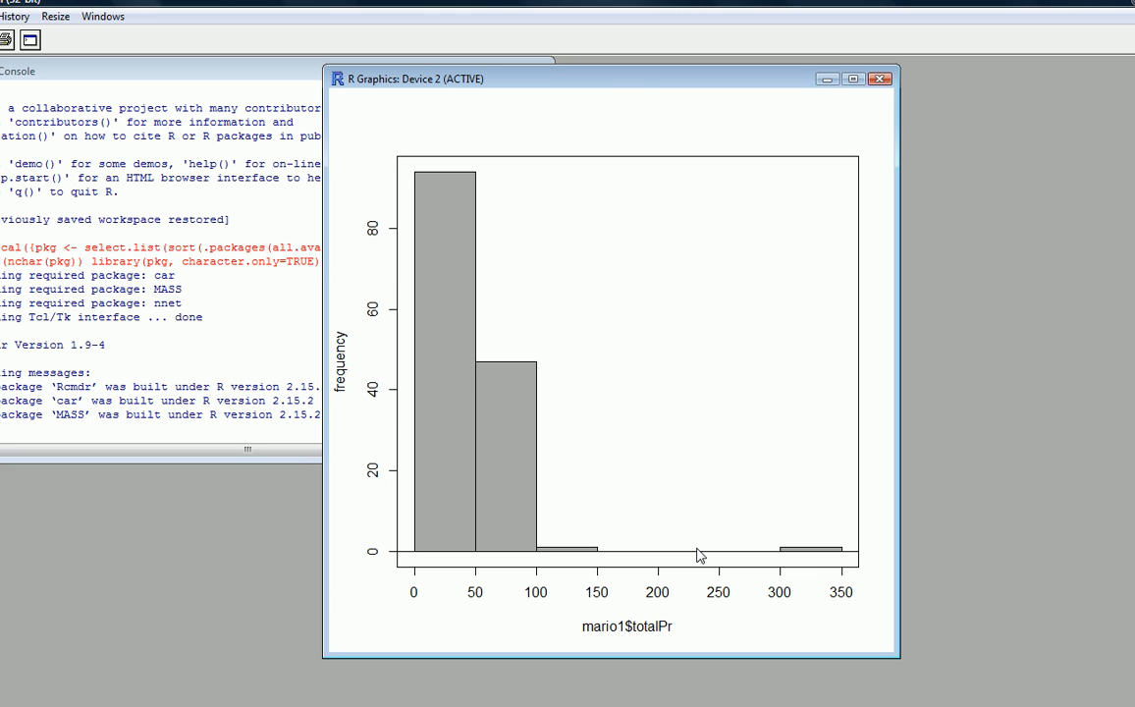
mouse_move(698, 541)
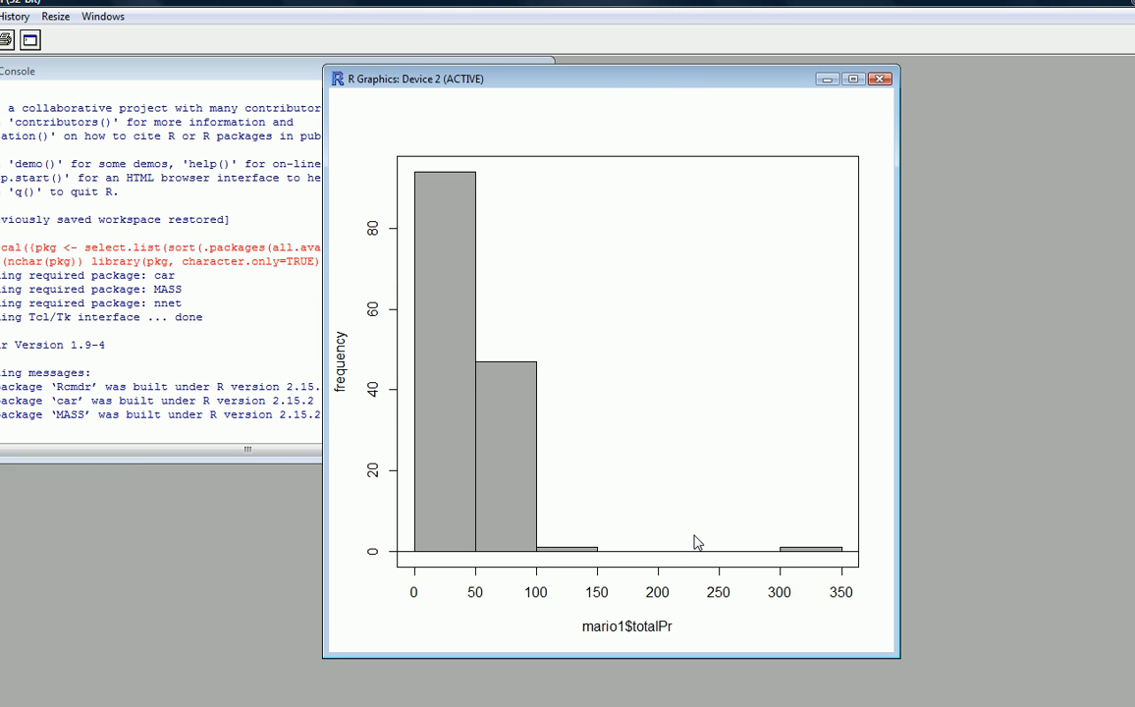
mouse_move(705, 498)
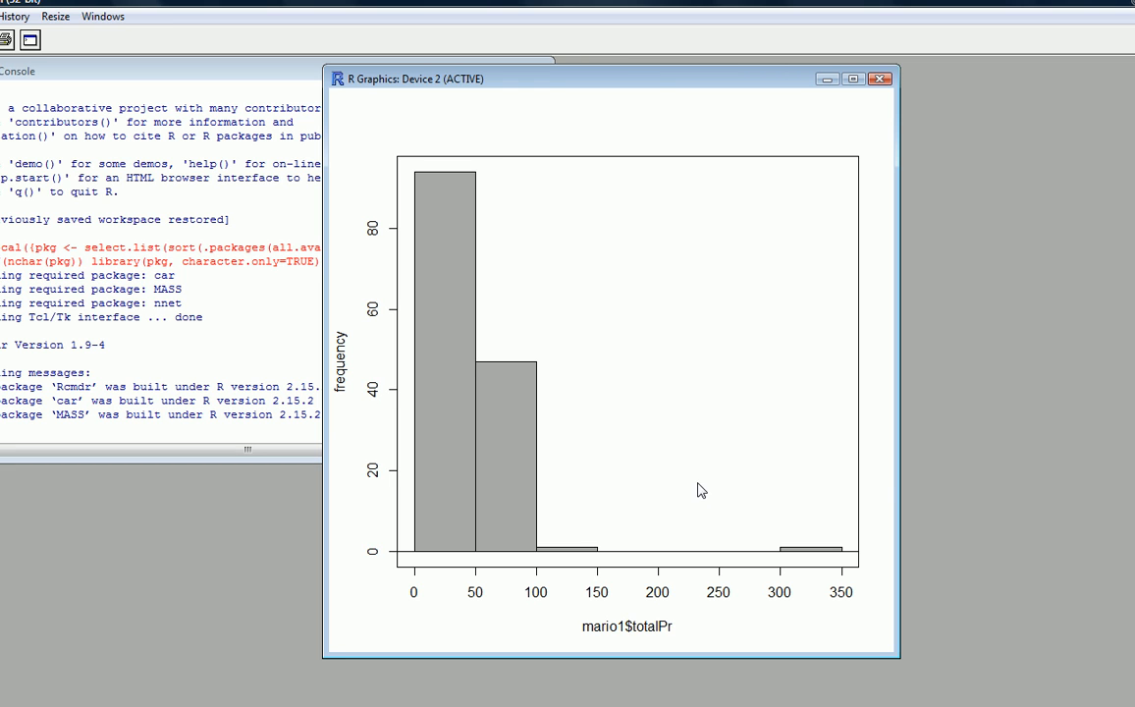
mouse_move(653, 218)
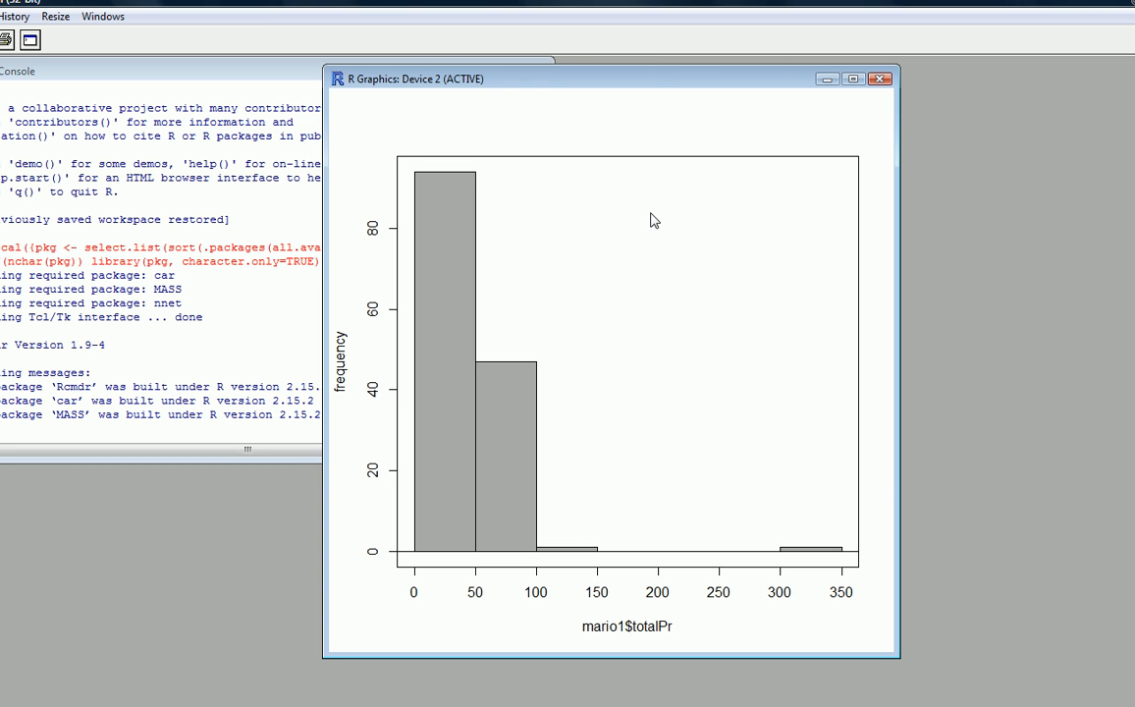
mouse_move(674, 201)
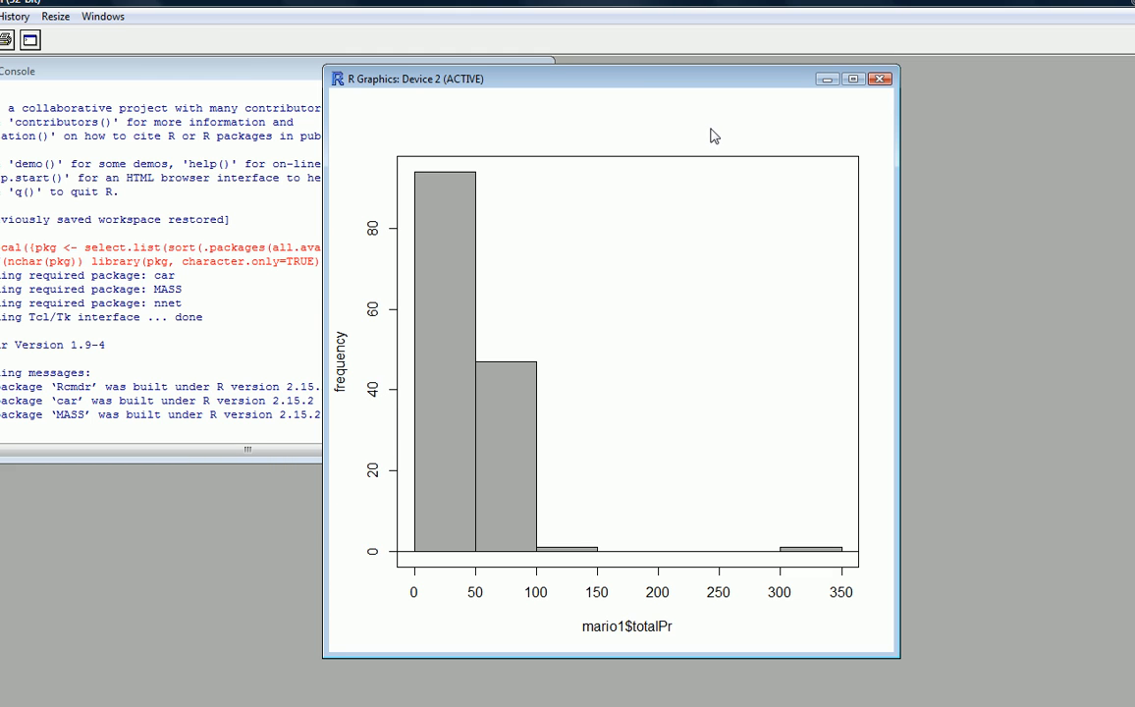
mouse_move(629, 264)
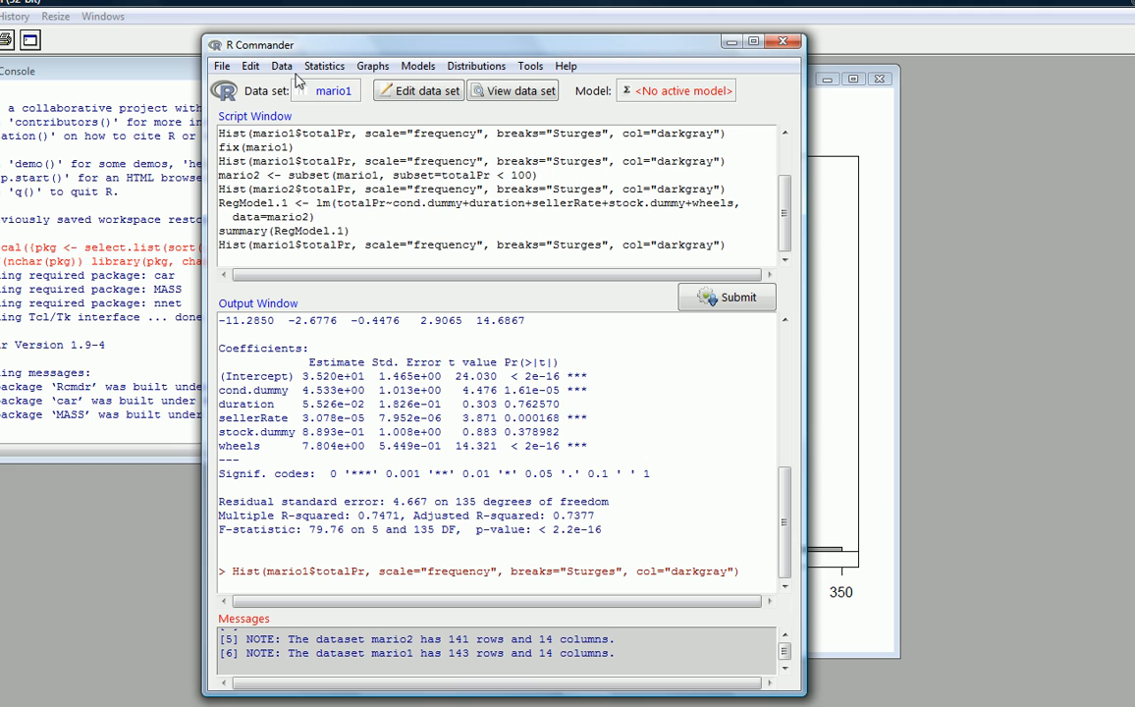
Subset mario1 with expression 'totalPr < 100' into a new active data set 'mario3' (141 rows)
click(288, 65)
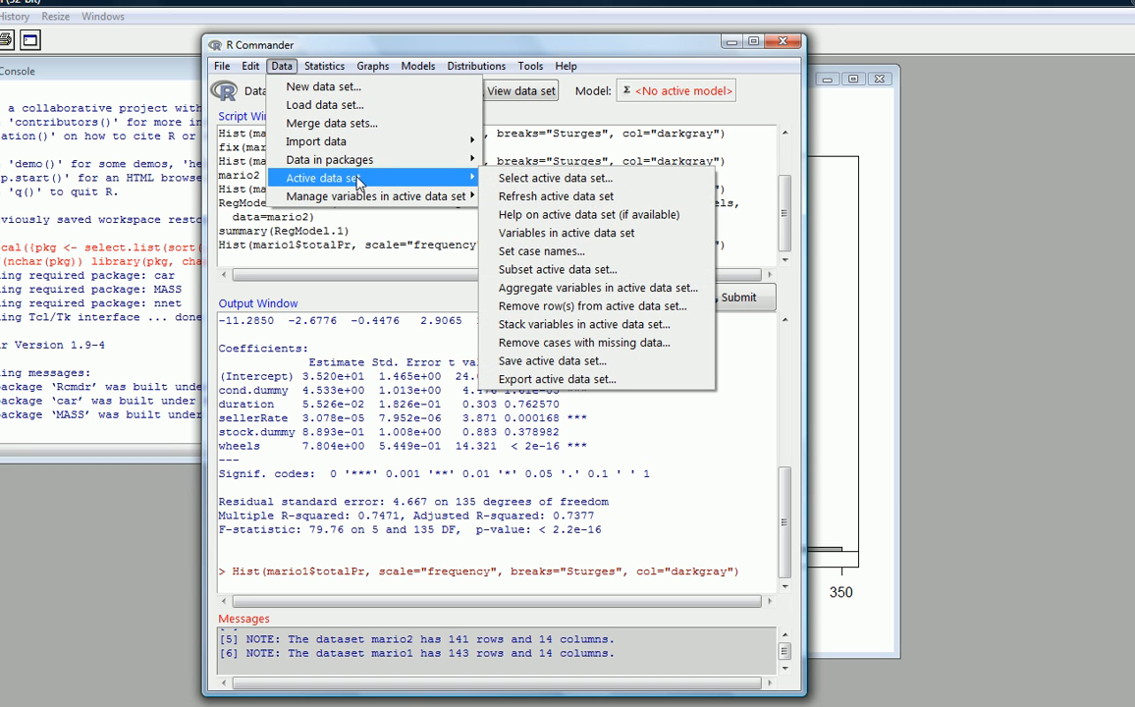
mouse_move(558, 269)
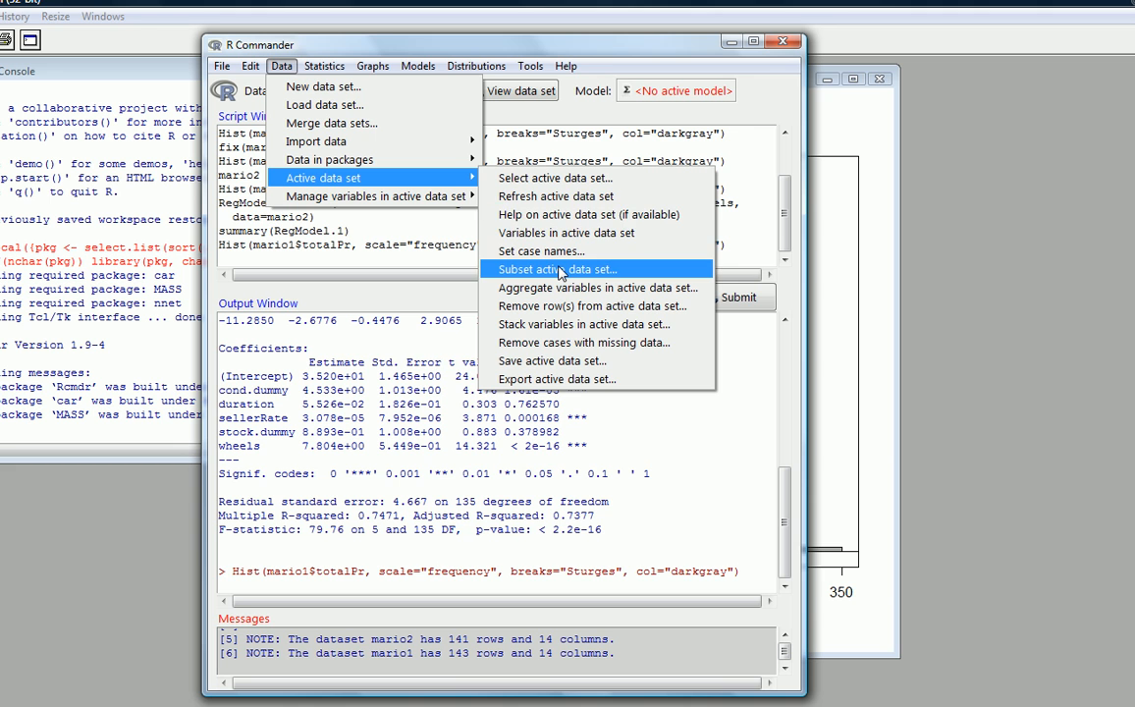
mouse_move(555, 275)
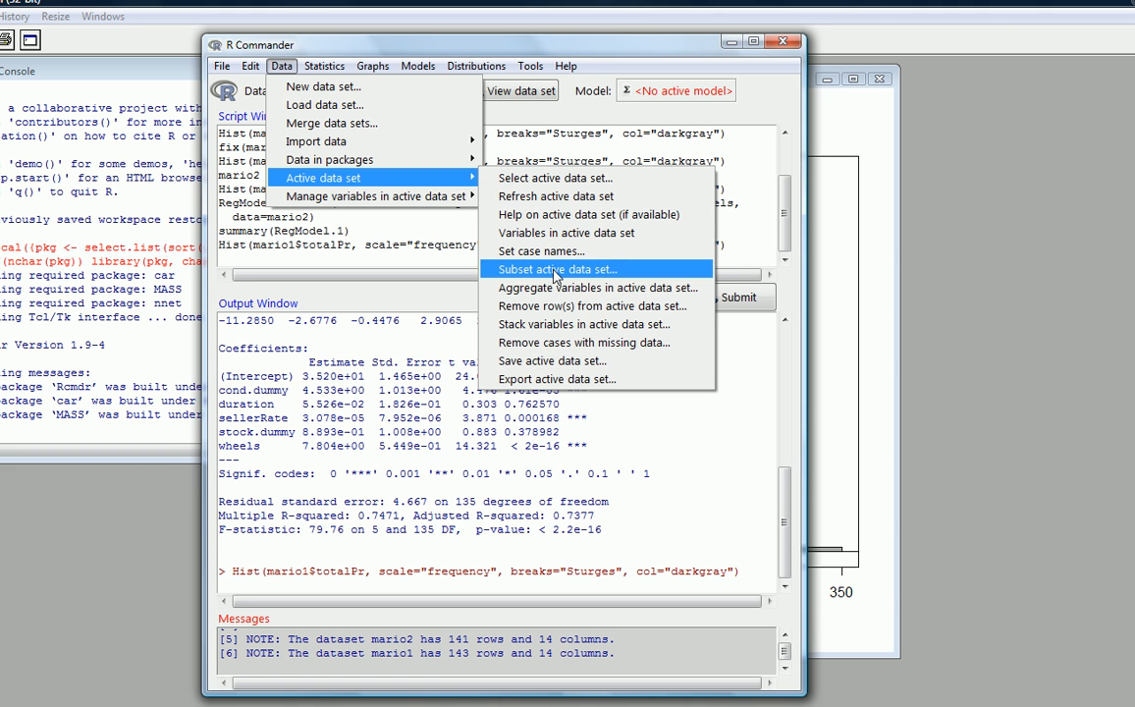
click(555, 268)
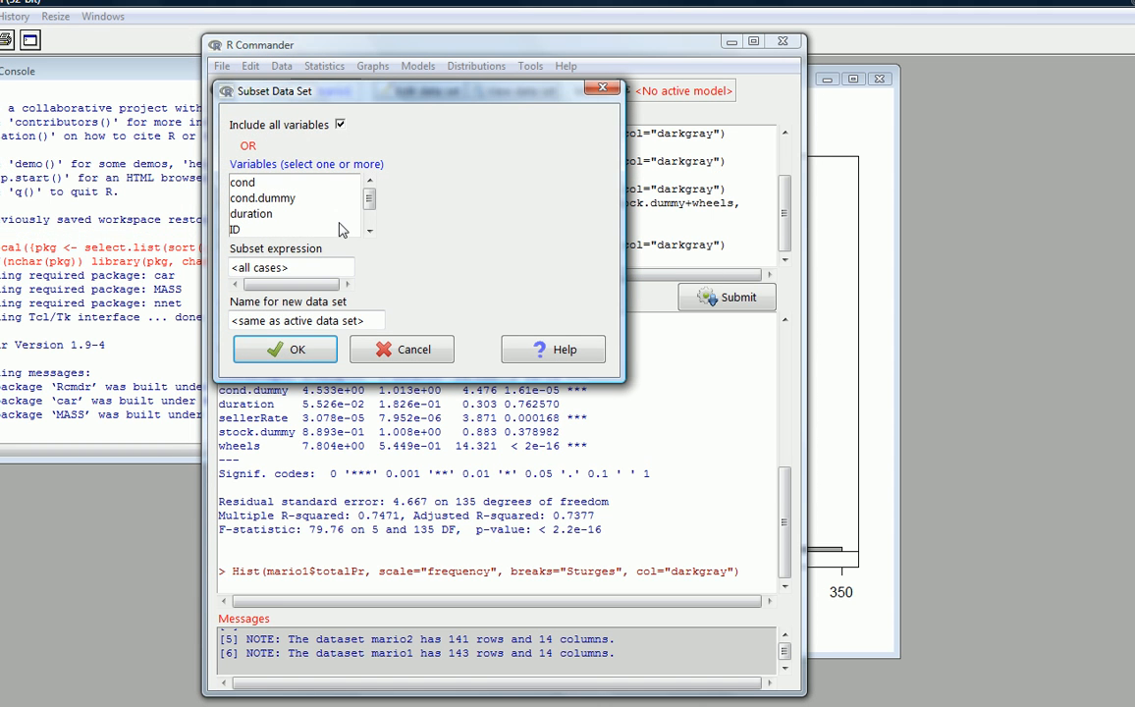
click(291, 267)
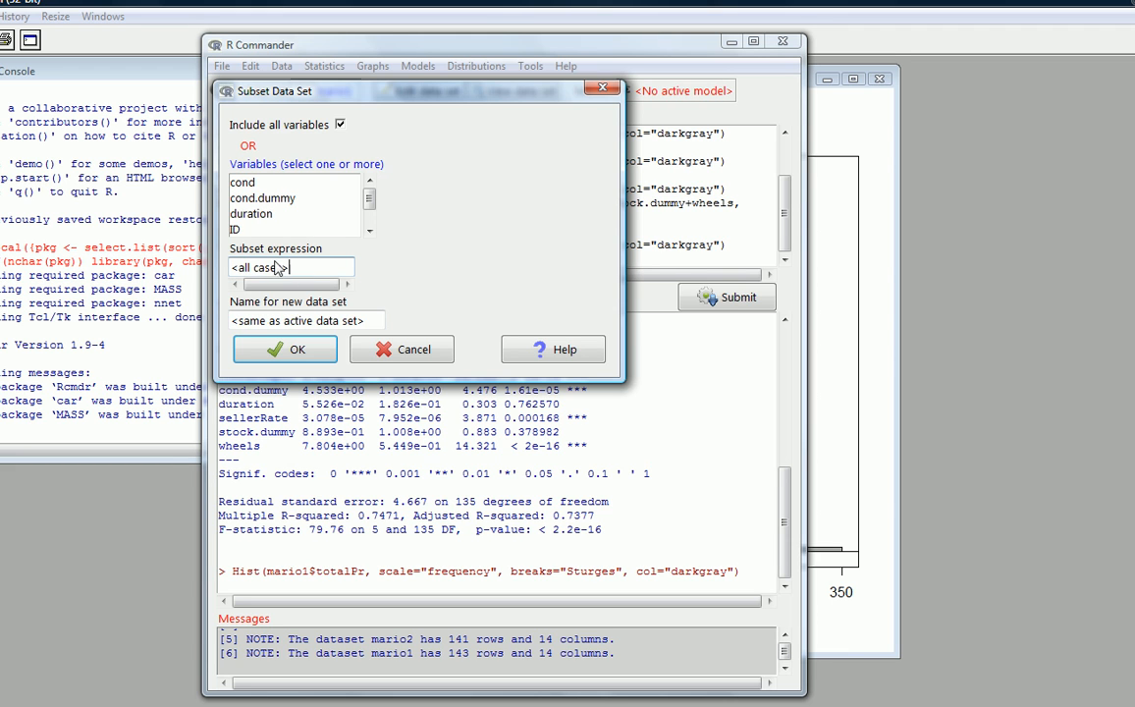
triple_click(290, 267)
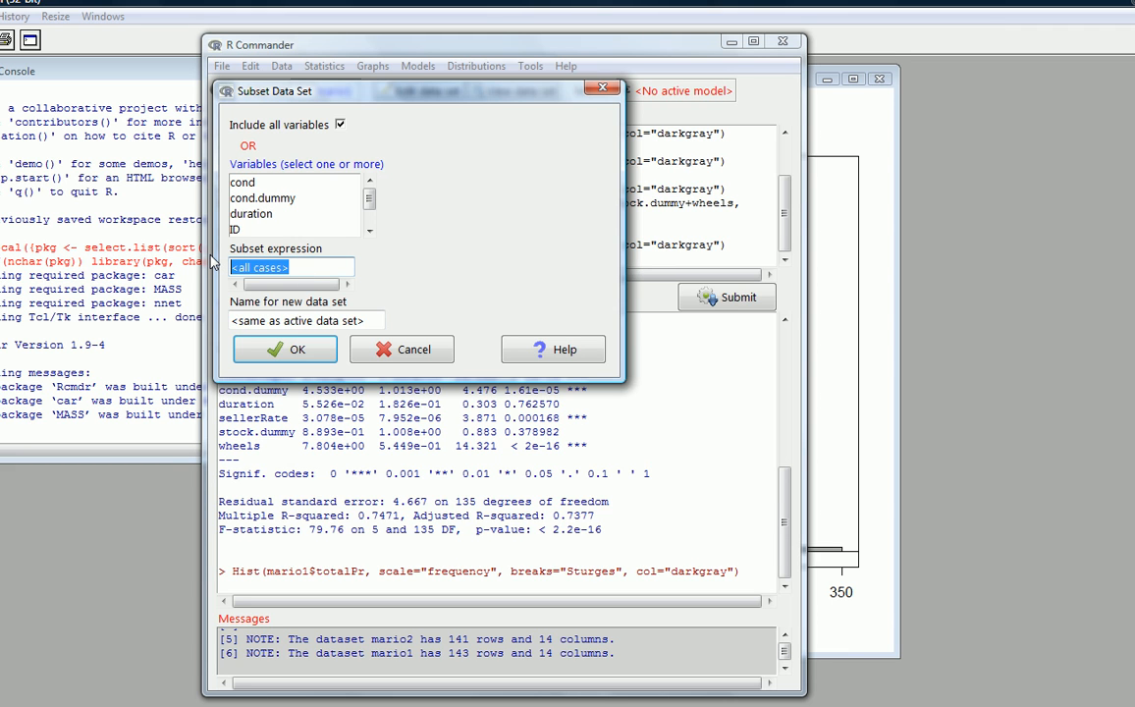
text(totalPr)
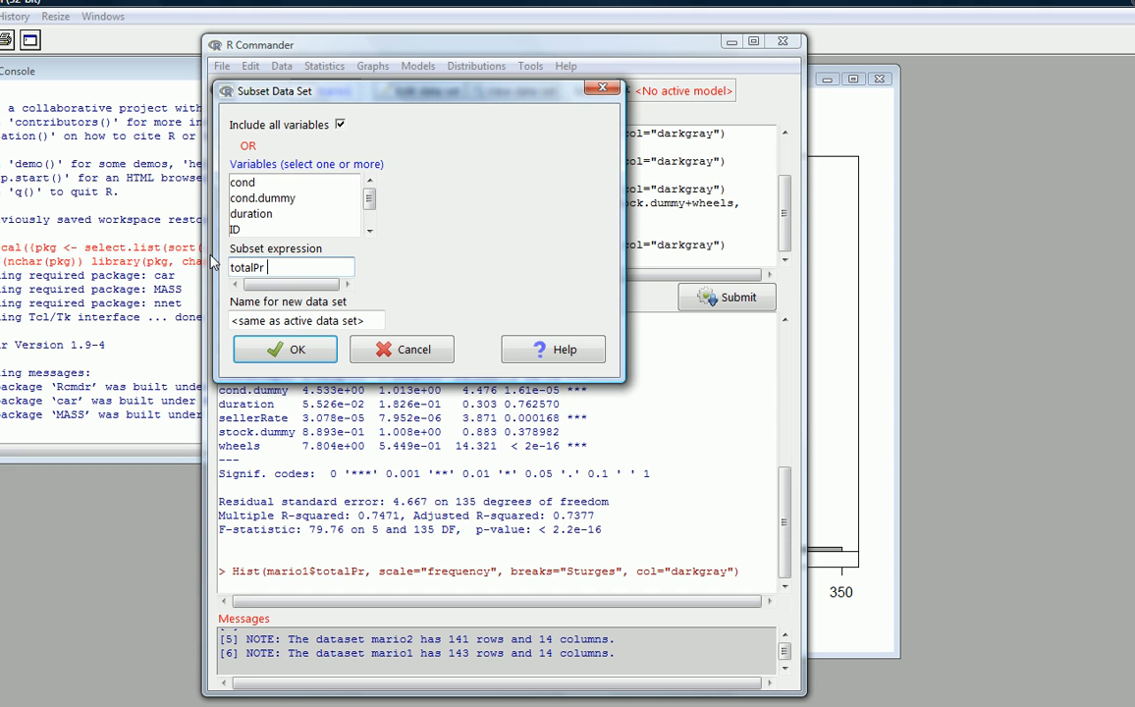
text(< 1)
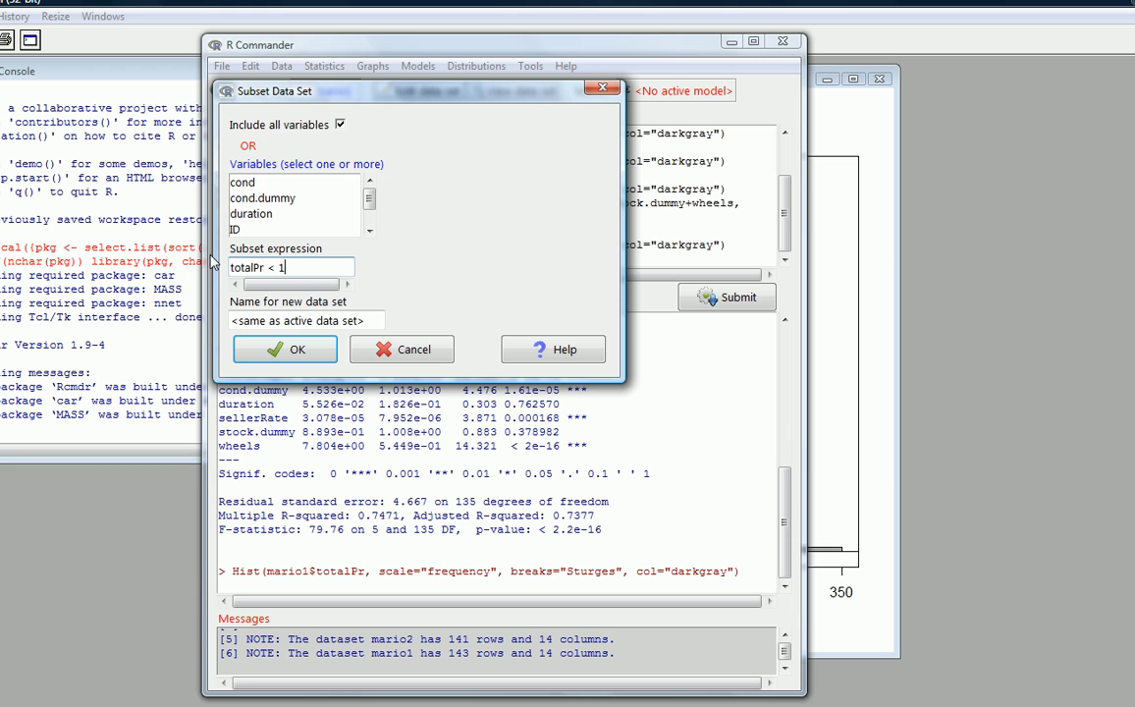
text(00)
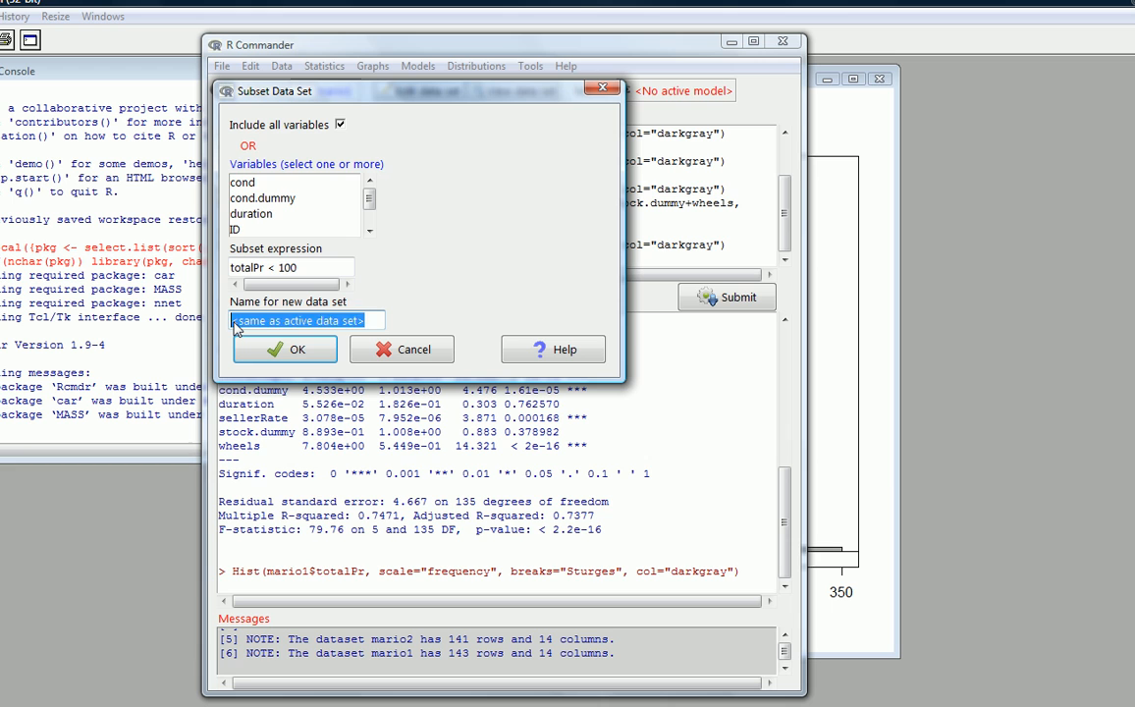
text(mario)
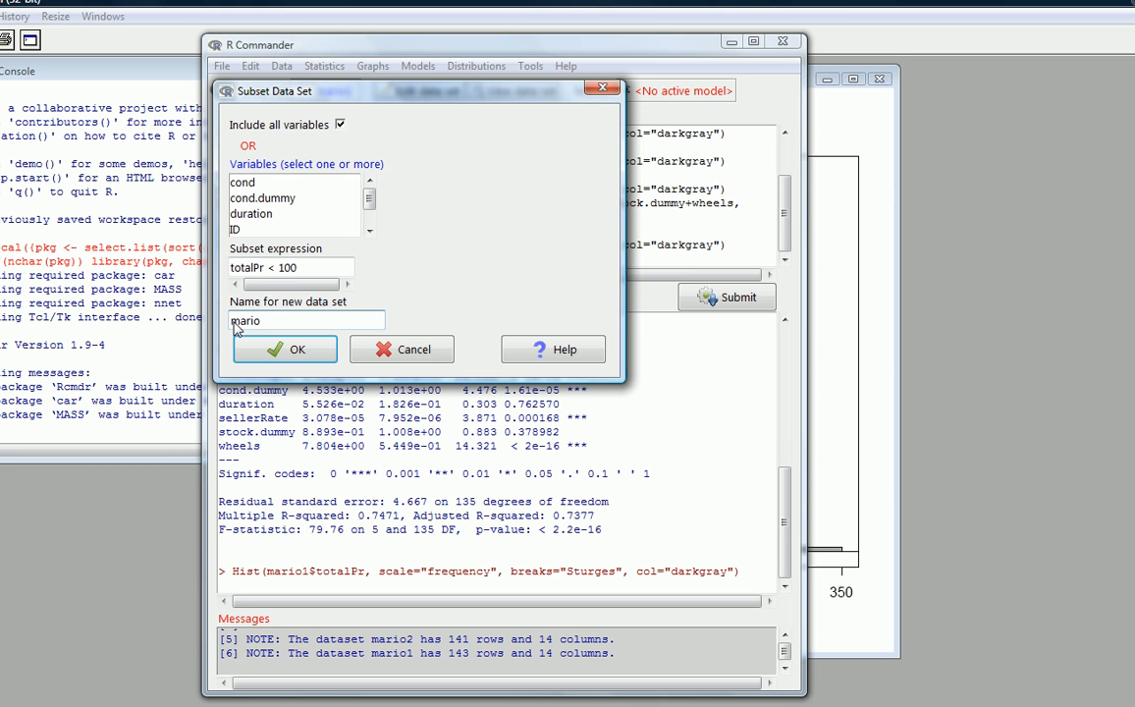
text(3)
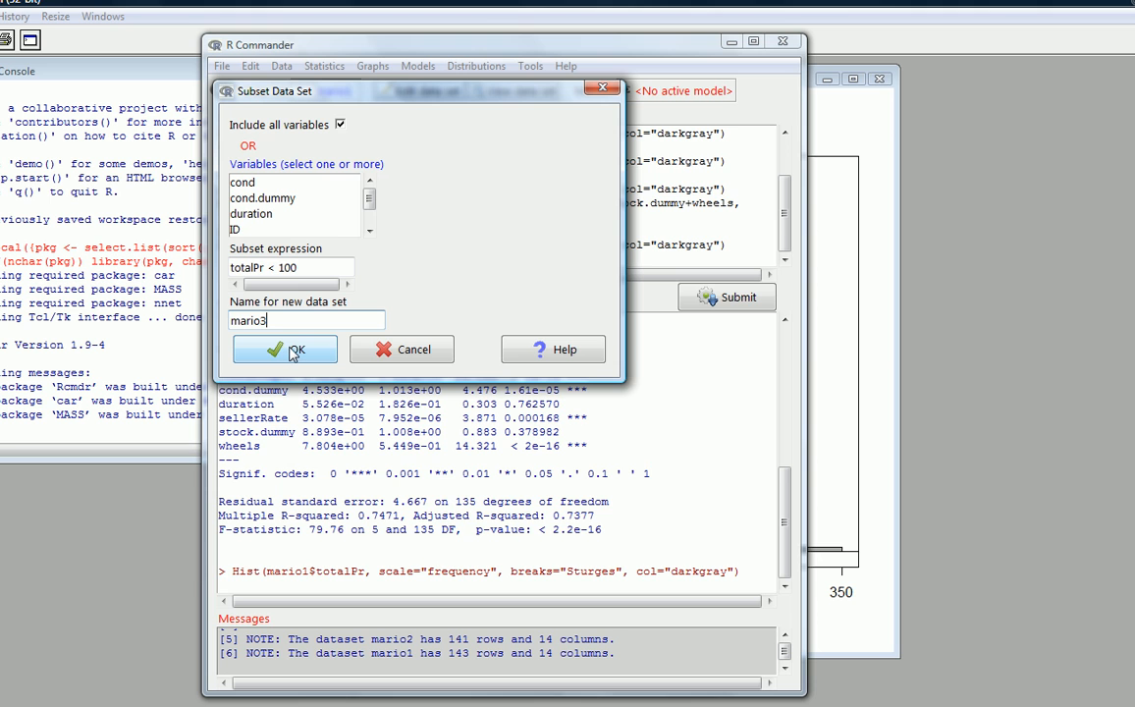
click(283, 349)
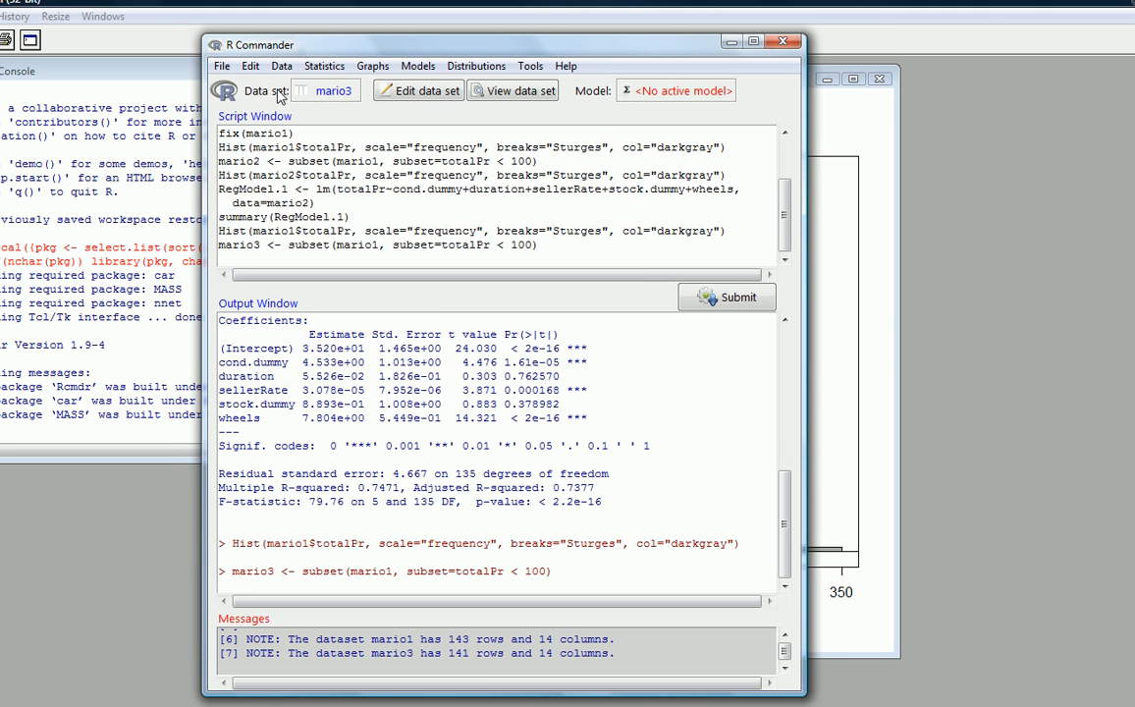
Draw a frequency histogram of mario3's totalPr, spanning roughly 25 to 75
click(373, 66)
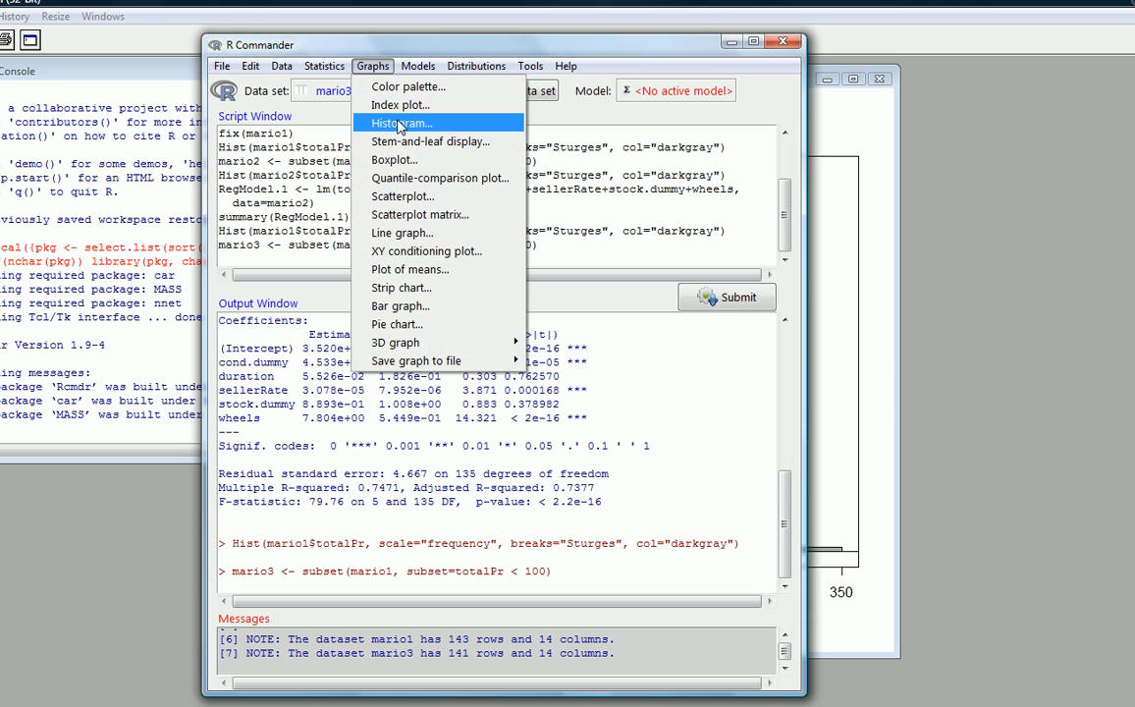
click(401, 123)
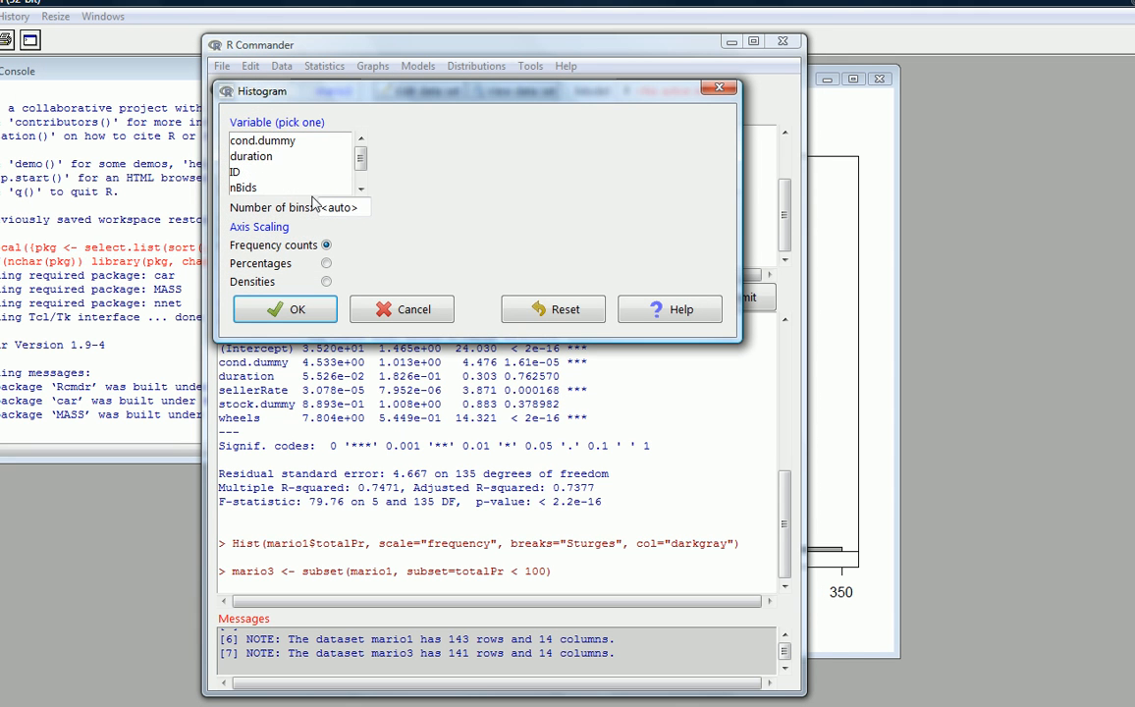
click(361, 189)
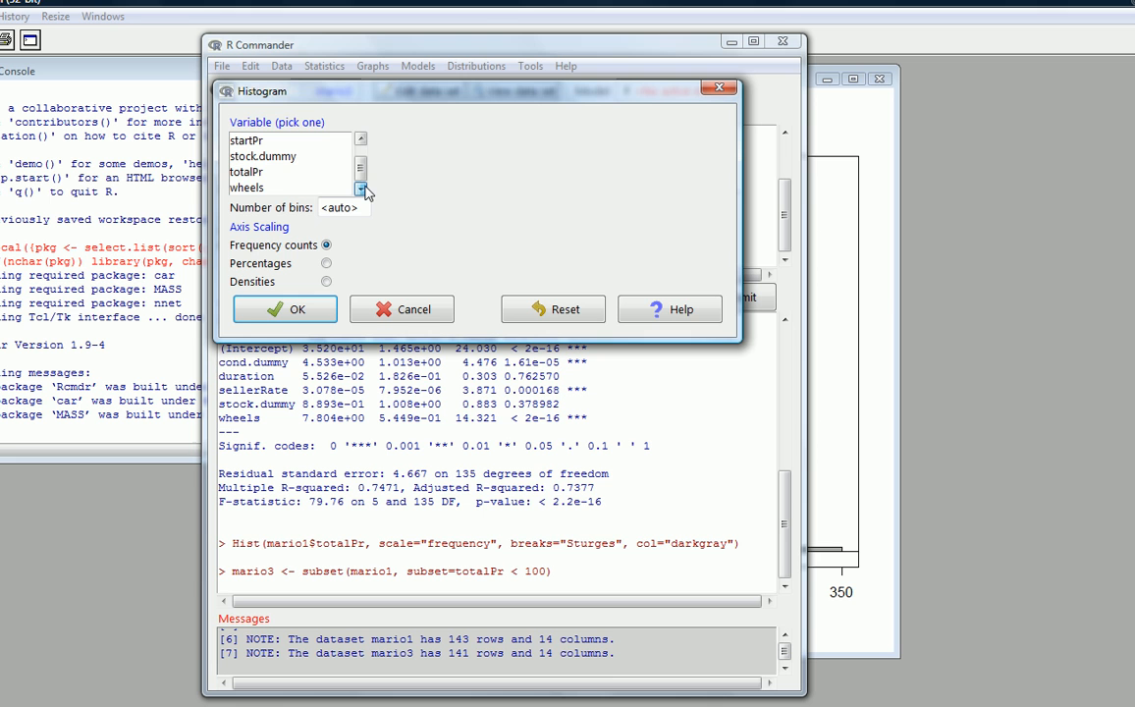
click(259, 171)
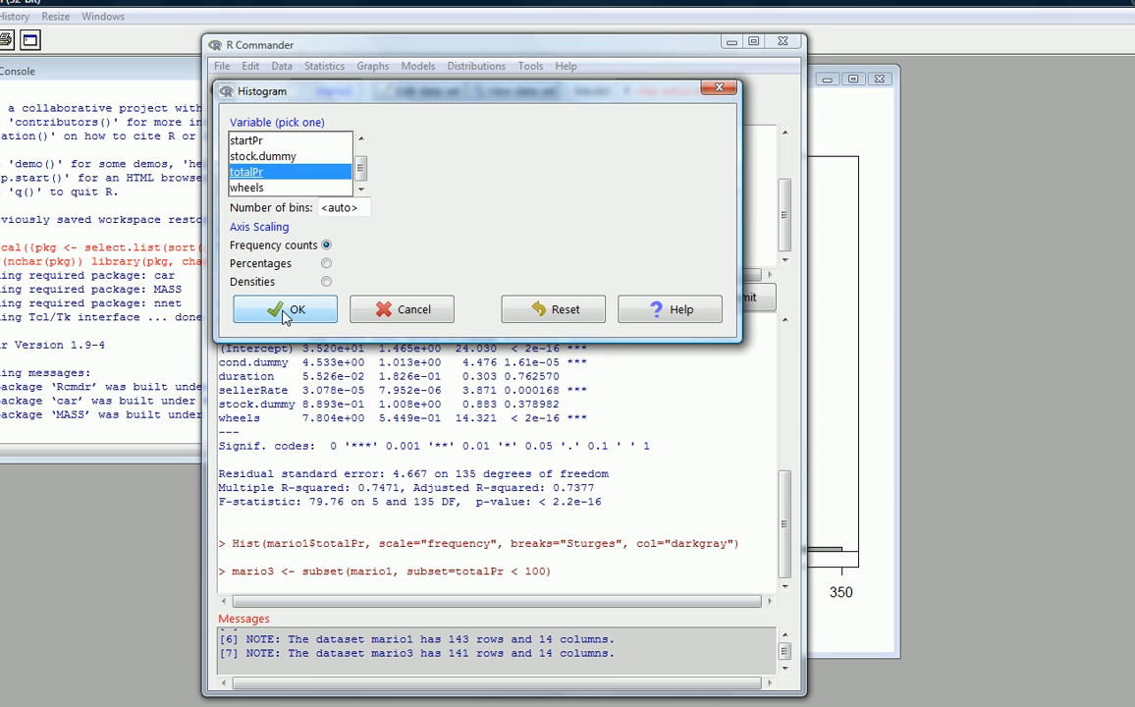
click(285, 308)
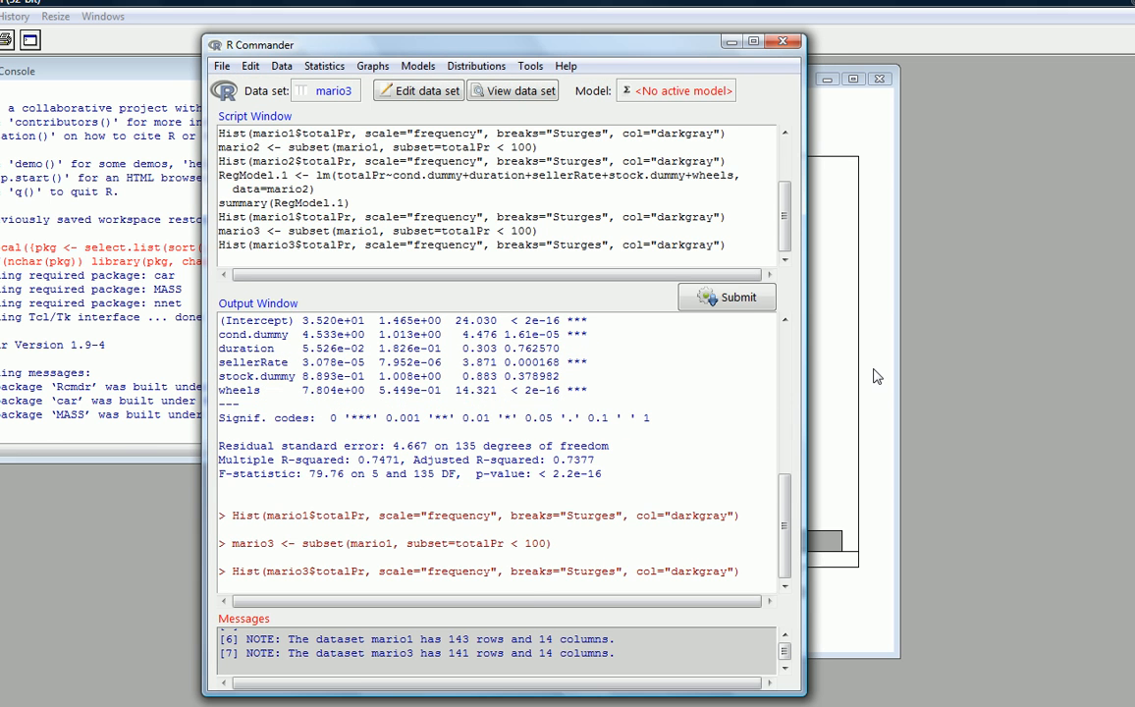
click(726, 297)
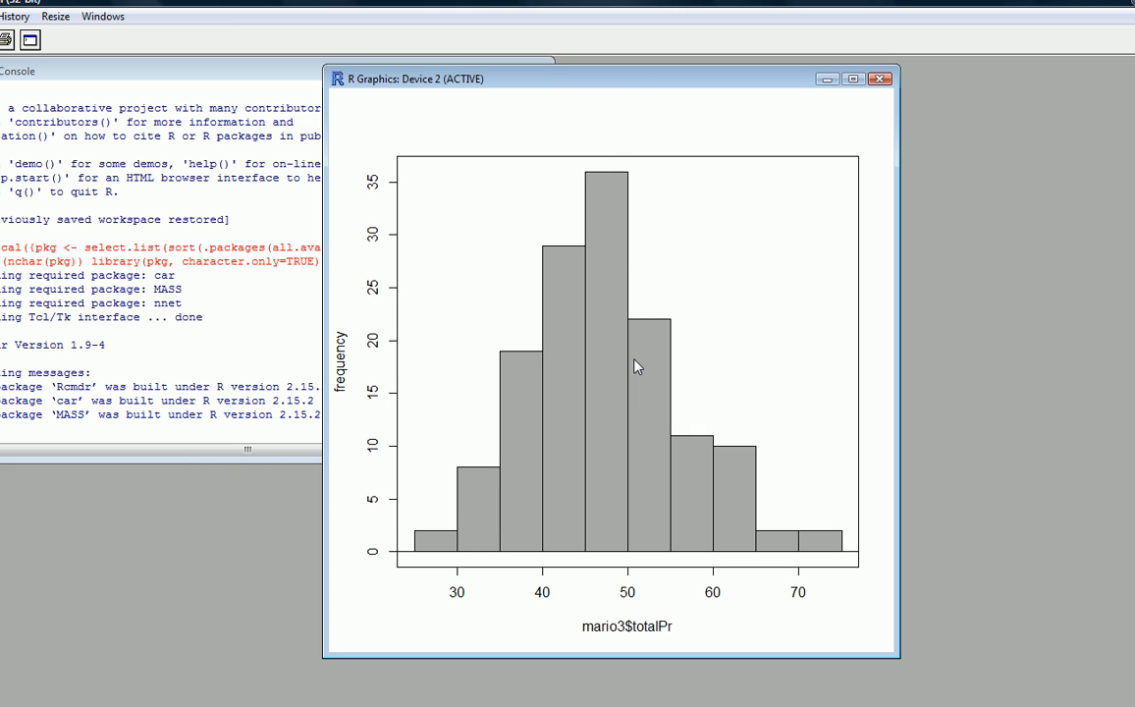
mouse_move(711, 697)
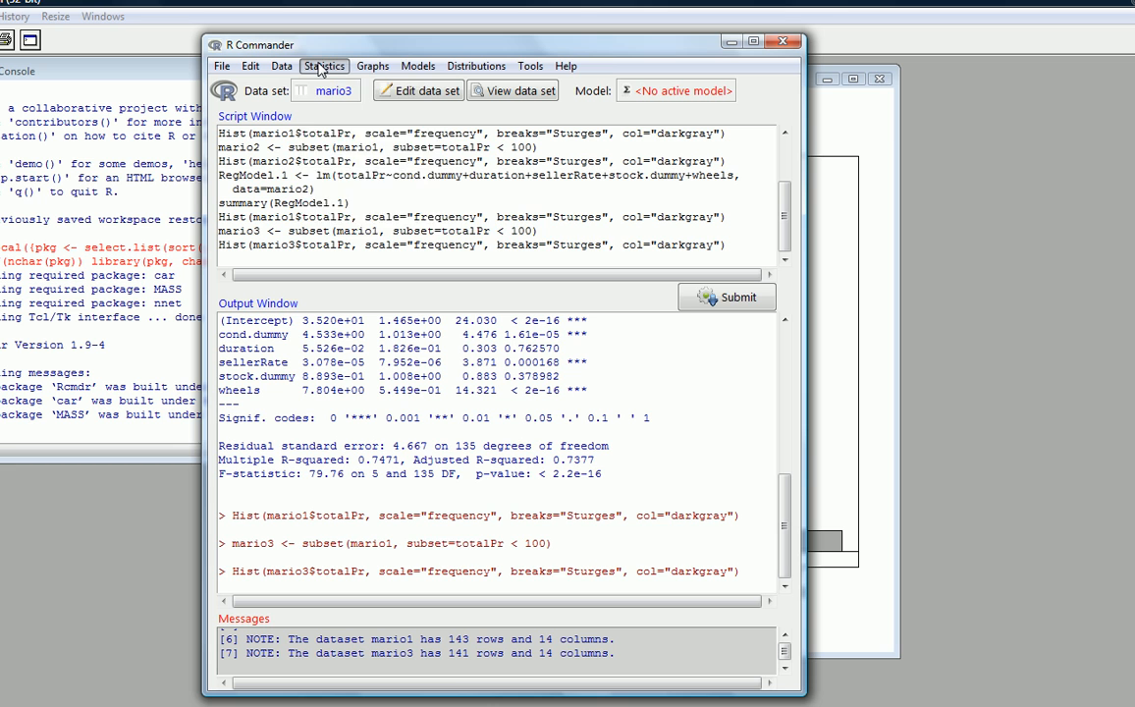
Fit RegModel.2: totalPr on cond.dummy, duration, sellerRate, stock.dummy and wheels
click(327, 65)
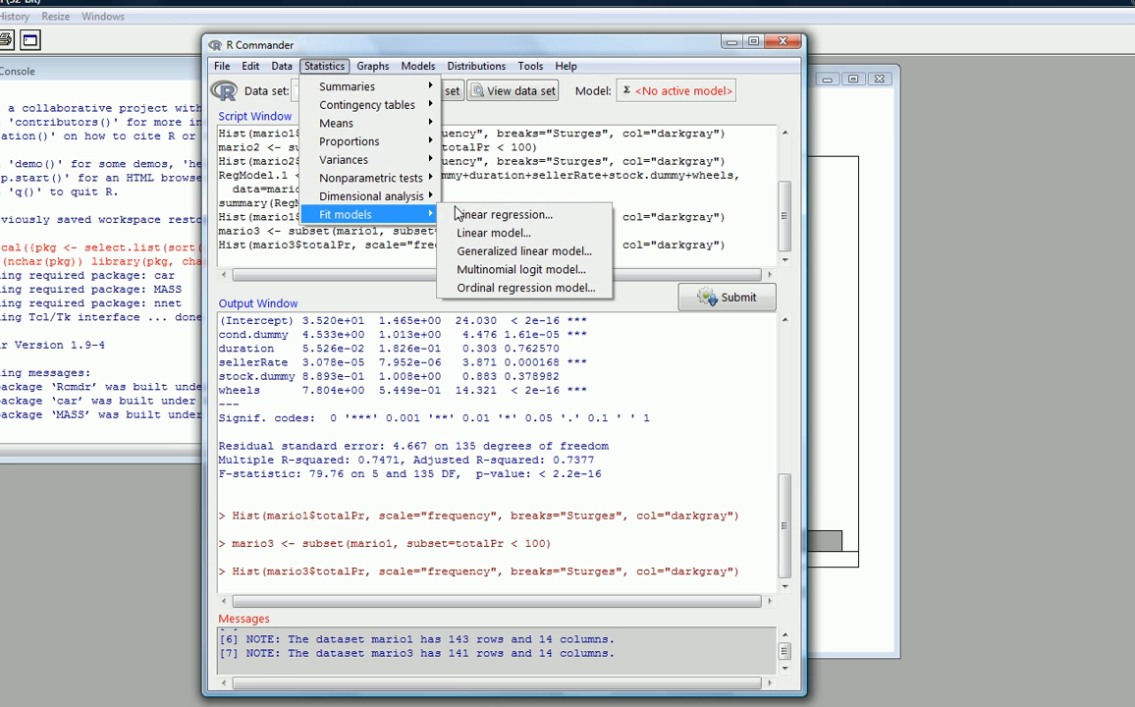
click(502, 214)
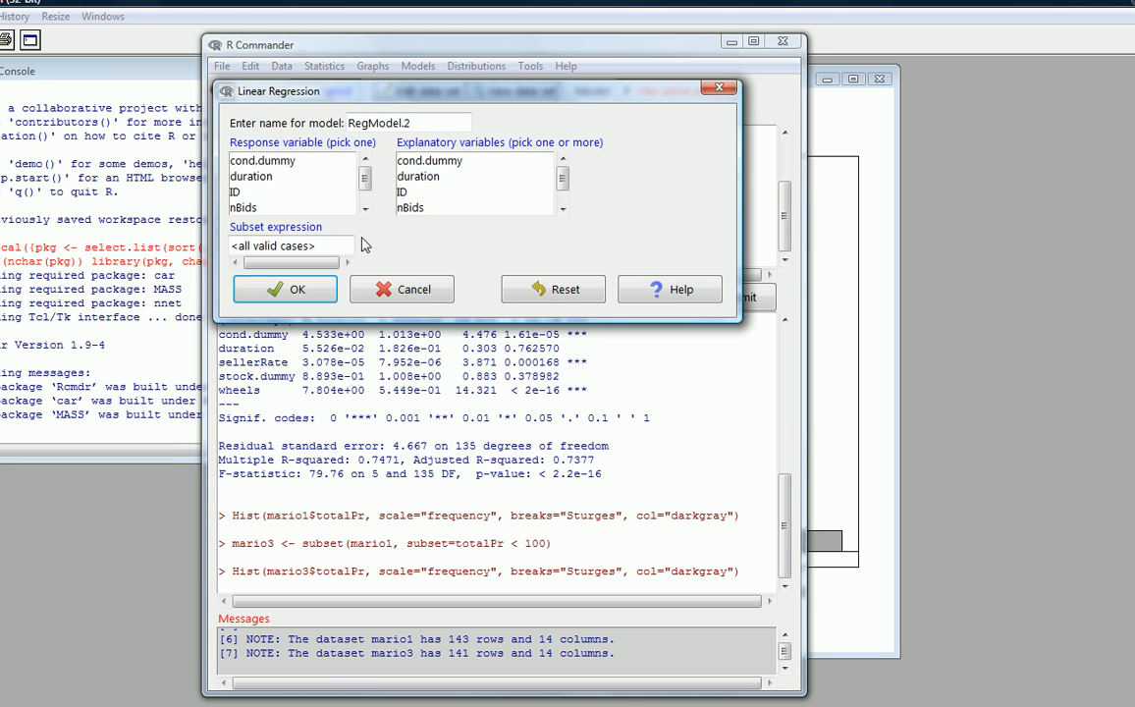
click(363, 209)
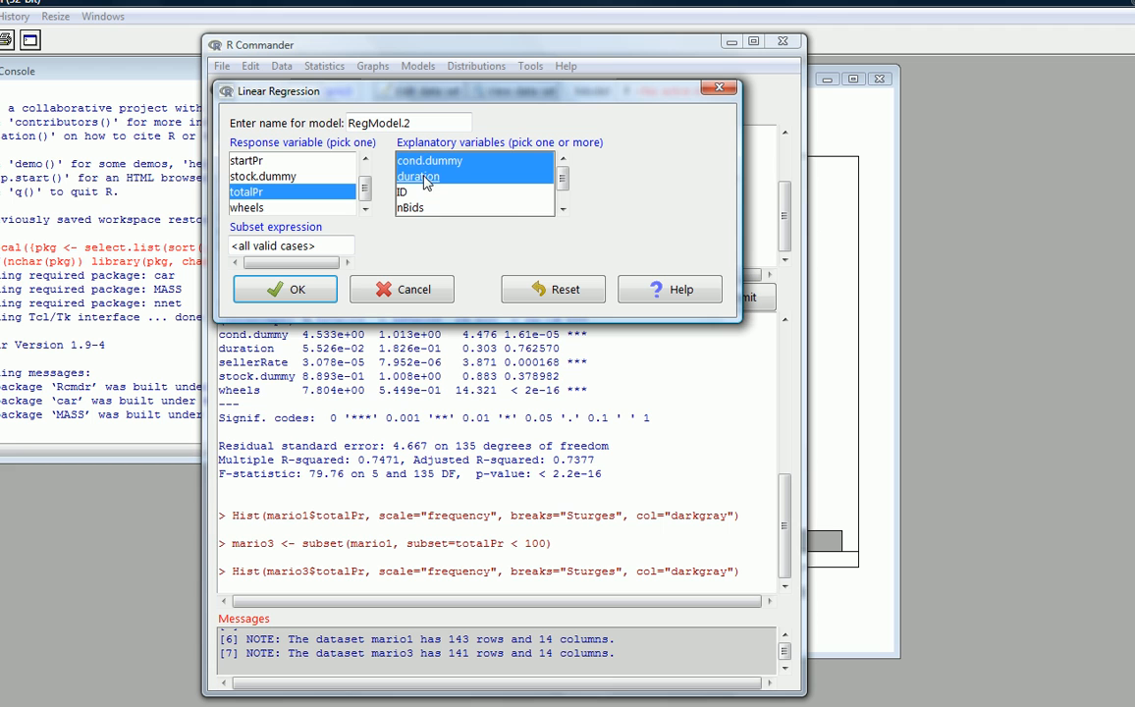
click(558, 212)
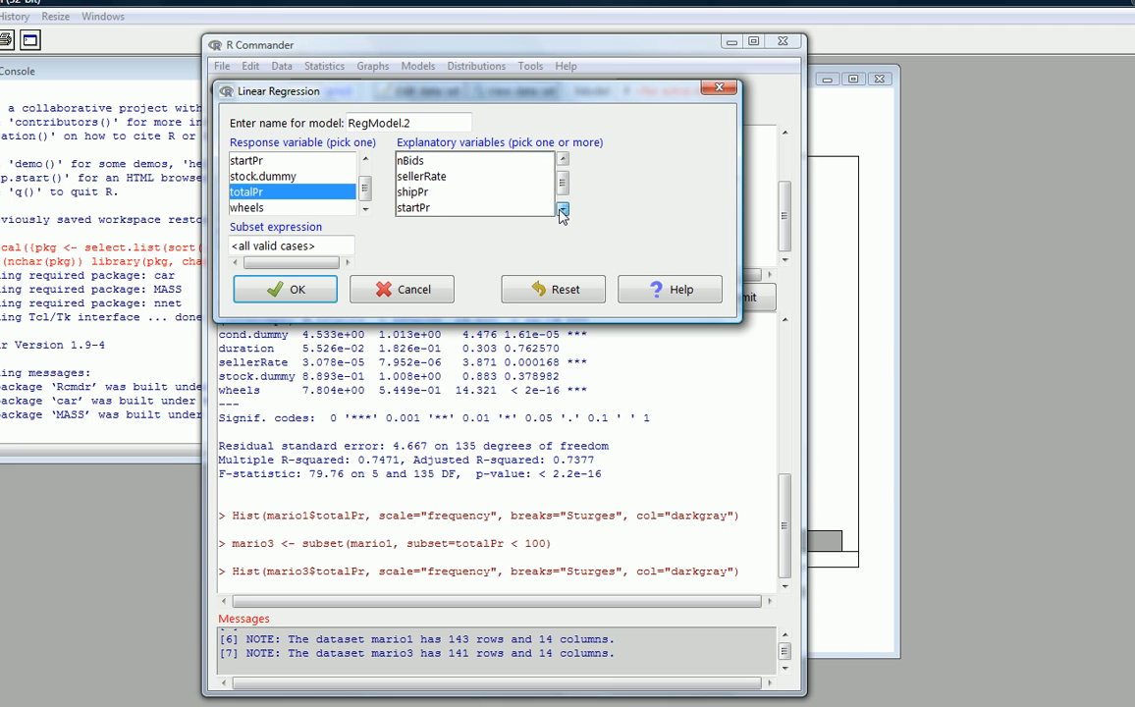
click(422, 175)
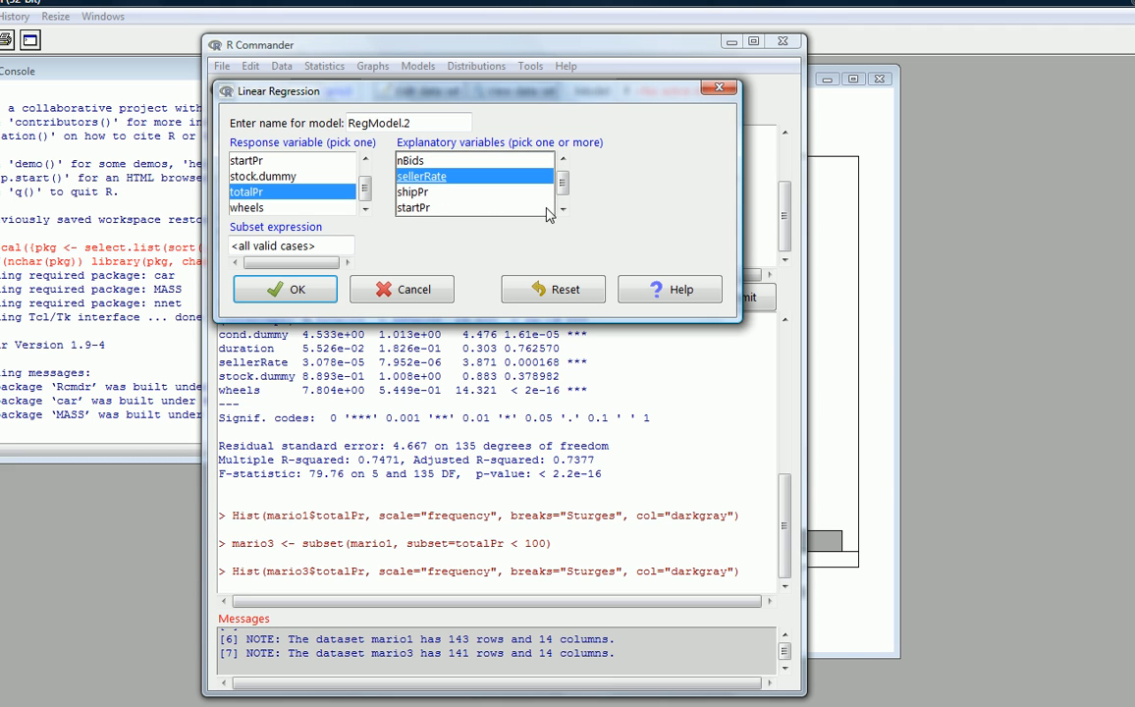
scroll(down, 3)
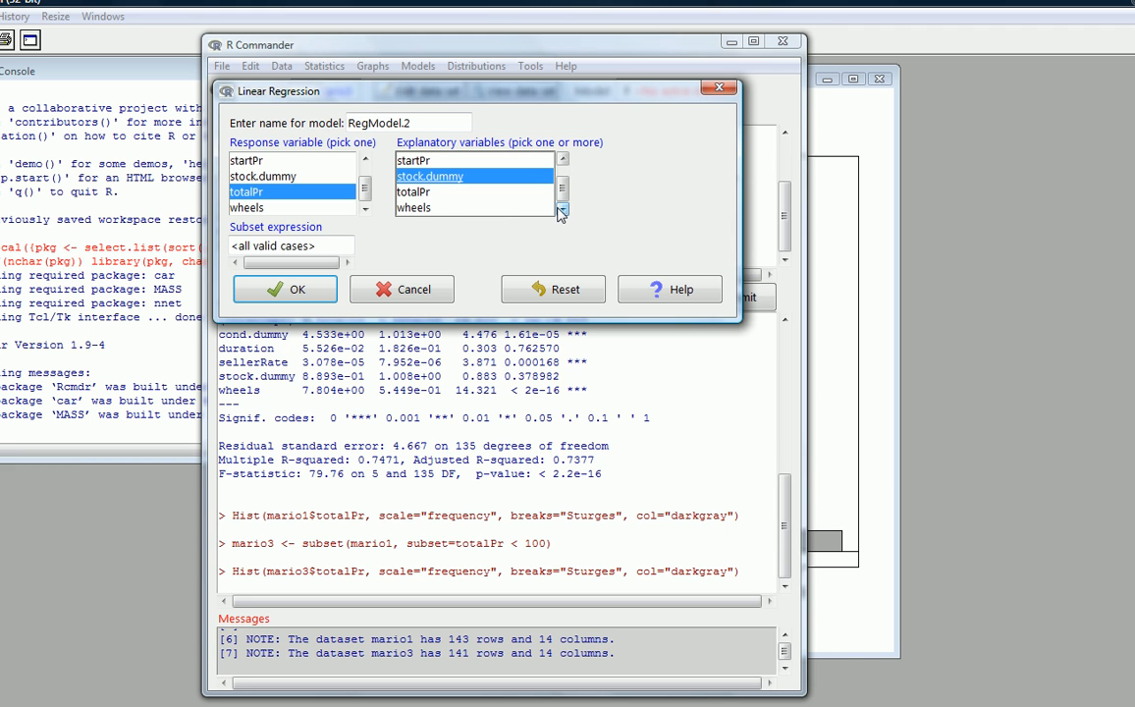
click(430, 207)
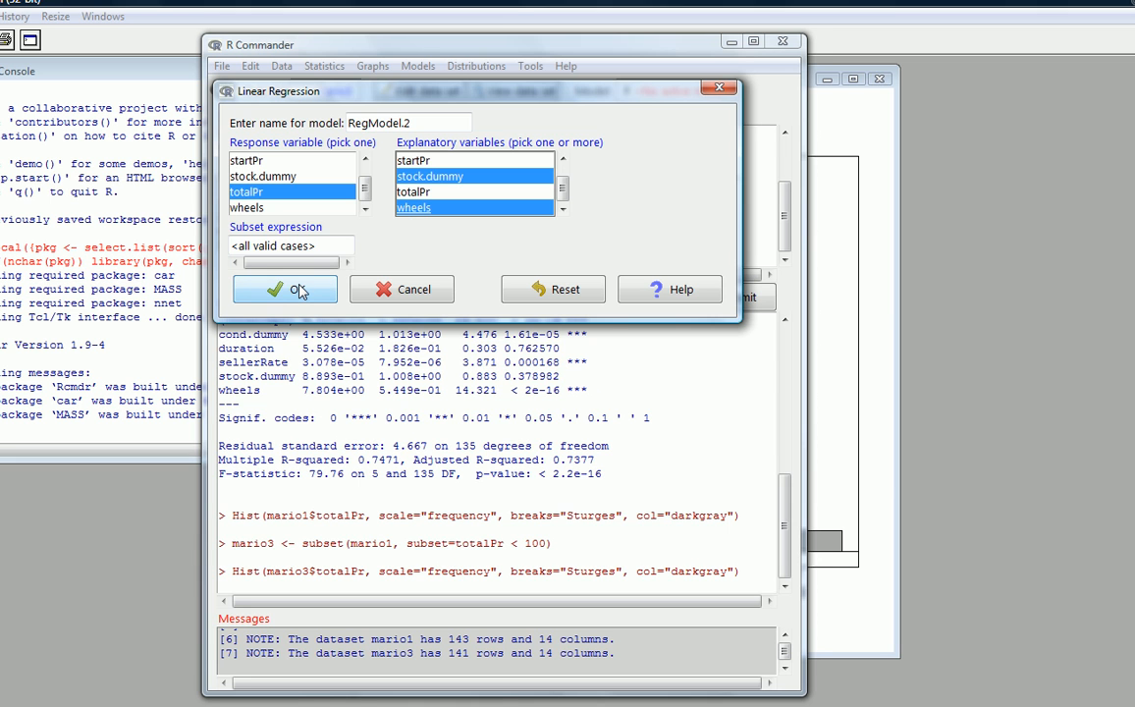
click(285, 288)
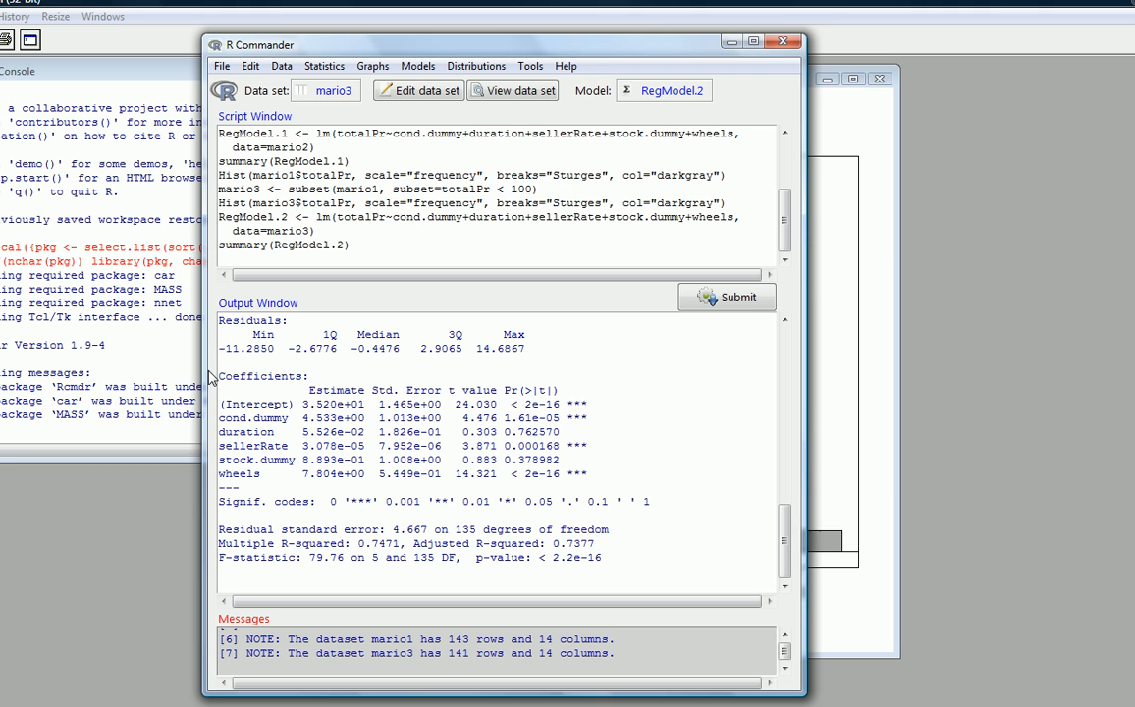
mouse_move(405, 446)
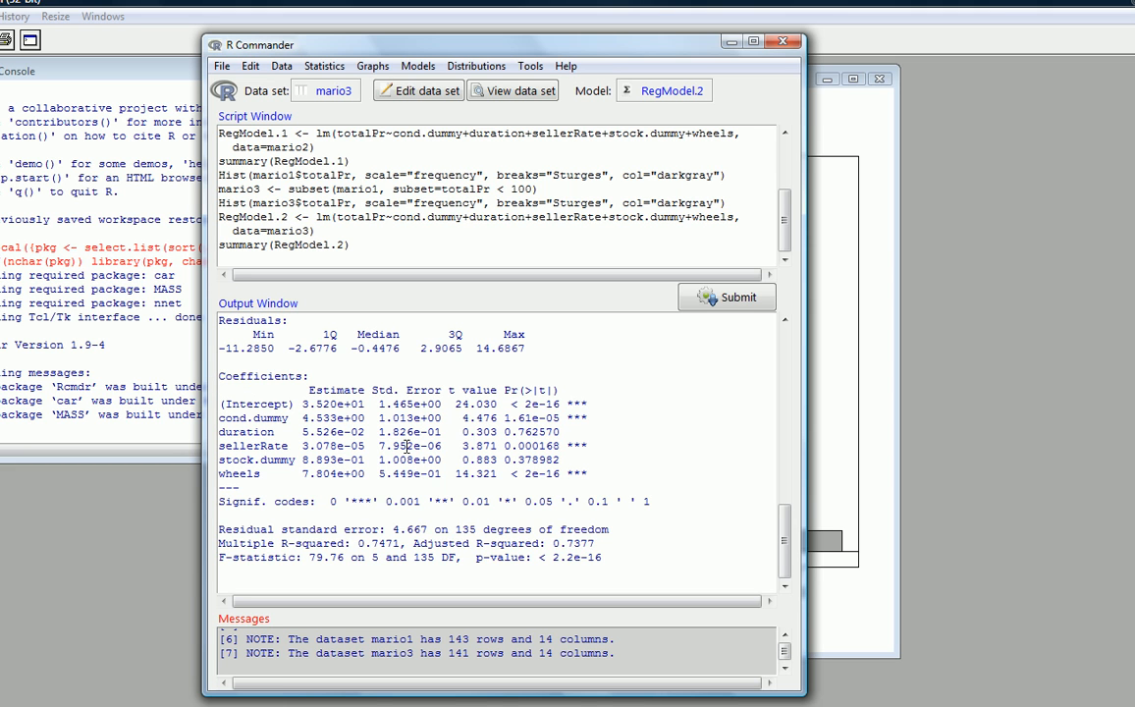
mouse_move(612, 554)
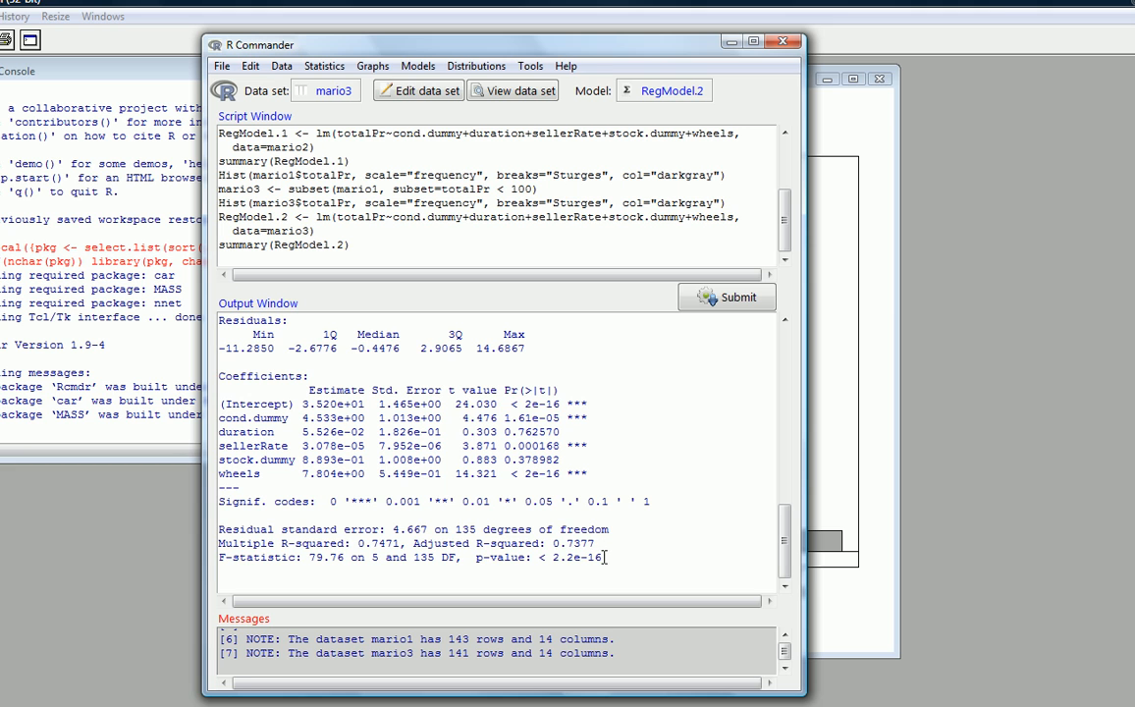
mouse_move(613, 556)
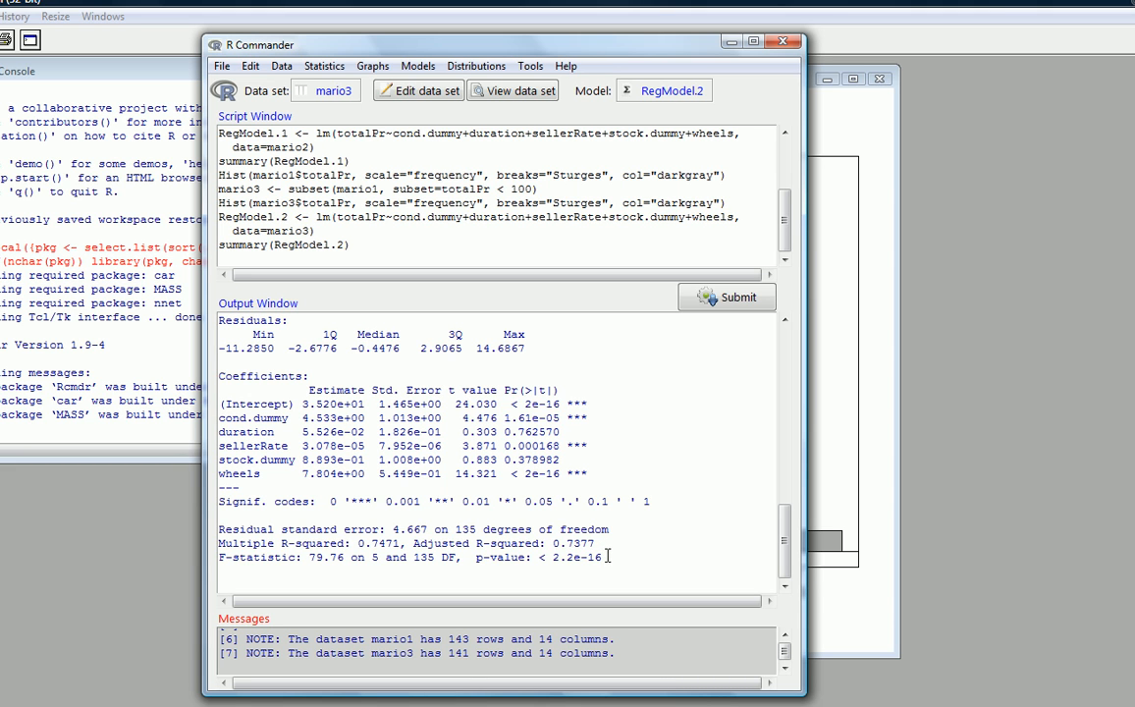
mouse_move(598, 430)
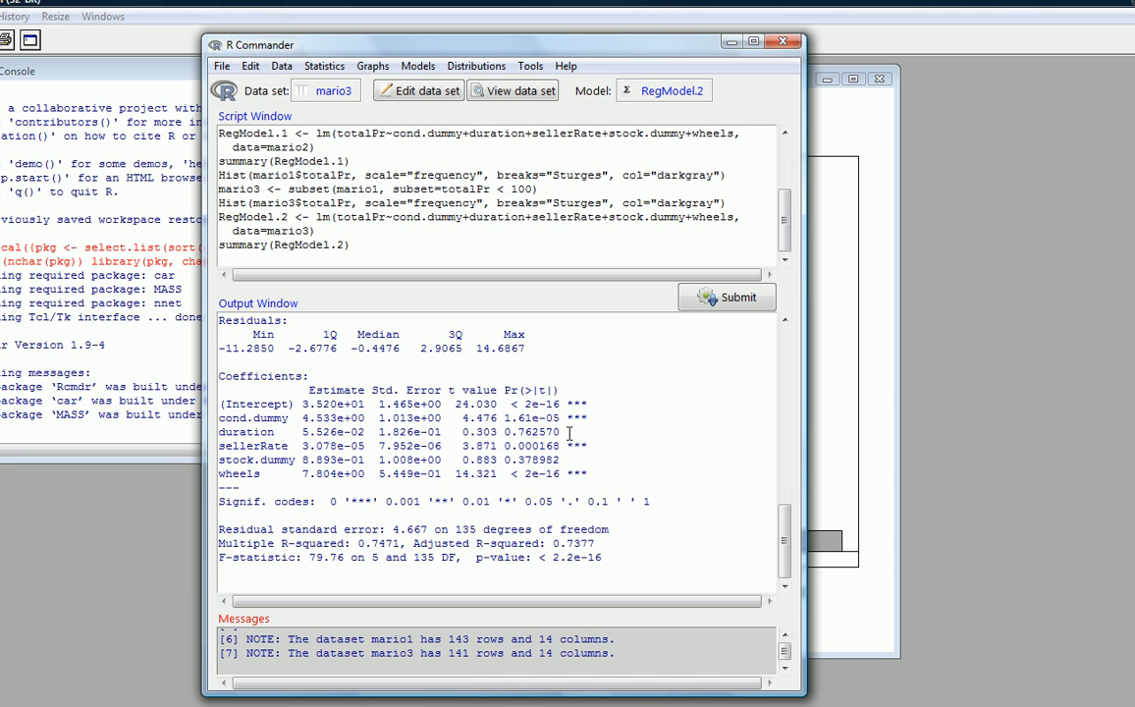
mouse_move(575, 446)
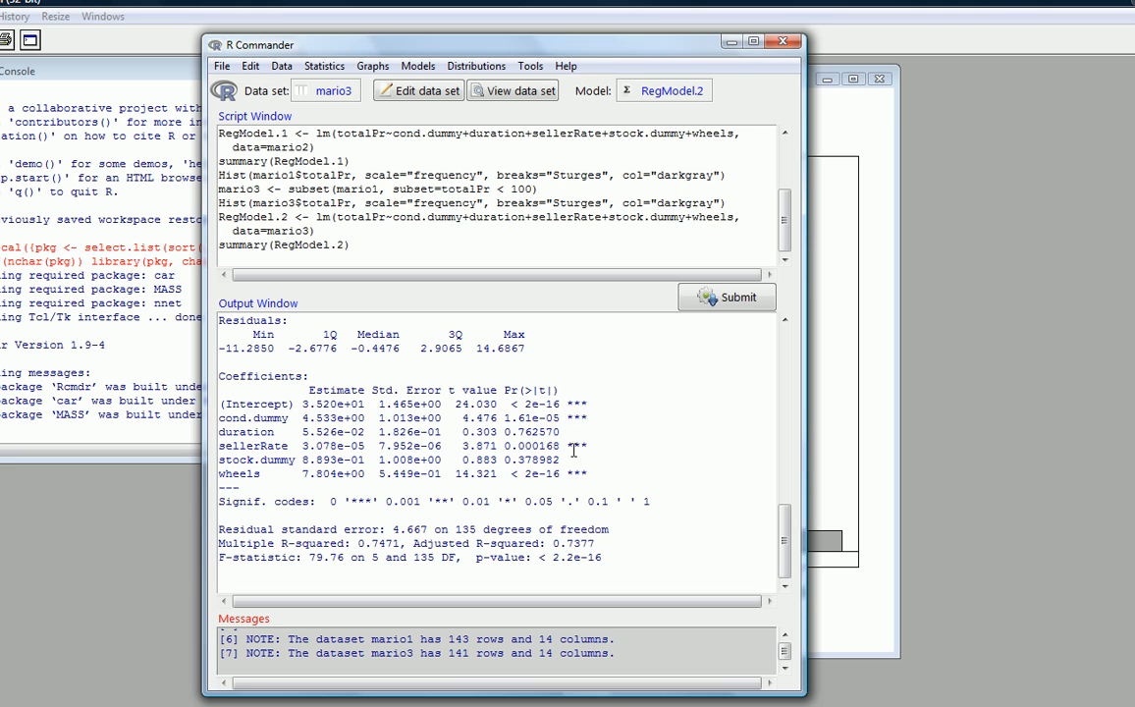
mouse_move(569, 446)
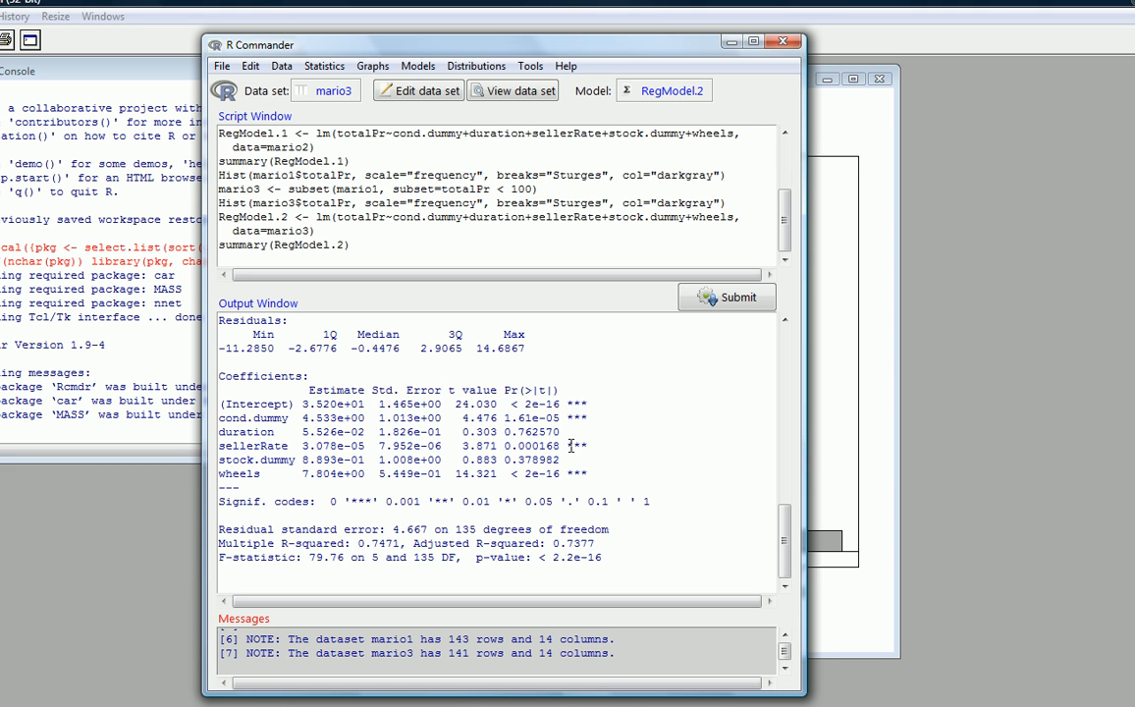
mouse_move(573, 455)
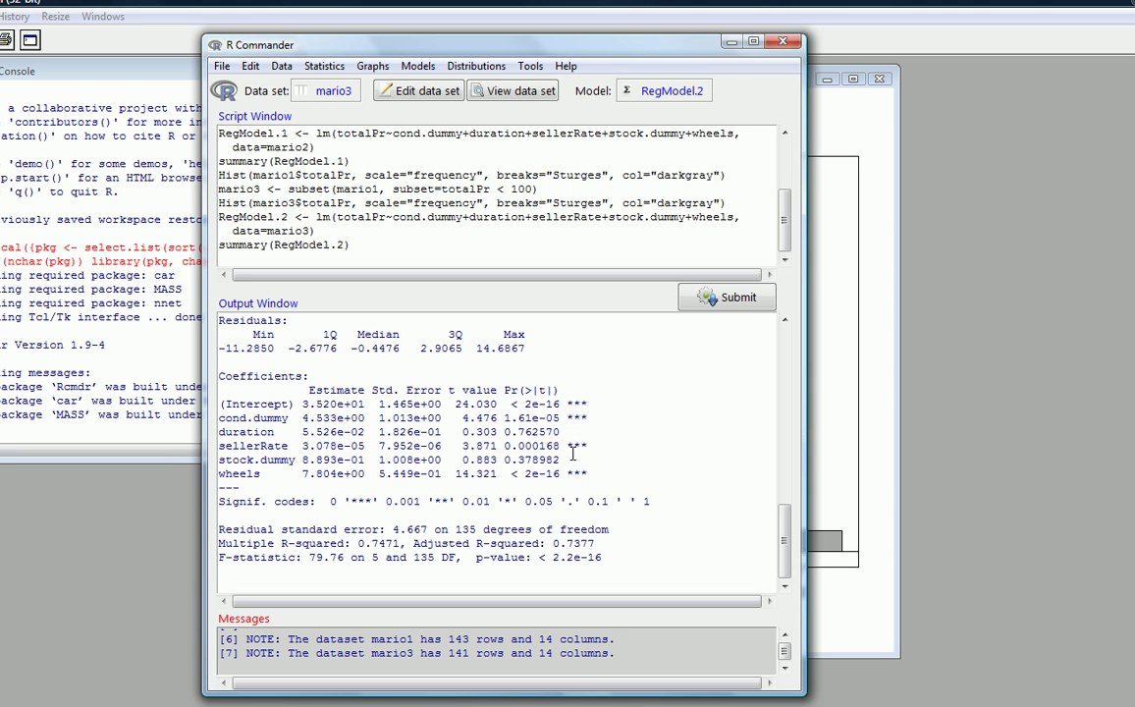
mouse_move(572, 460)
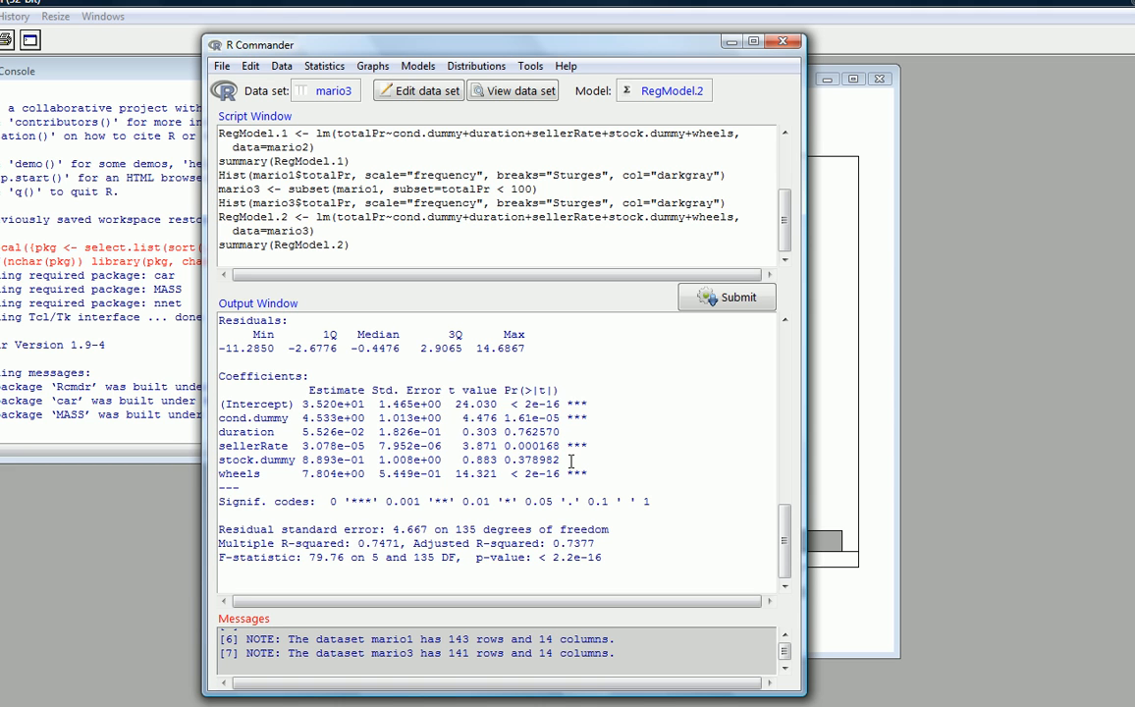
mouse_move(610, 476)
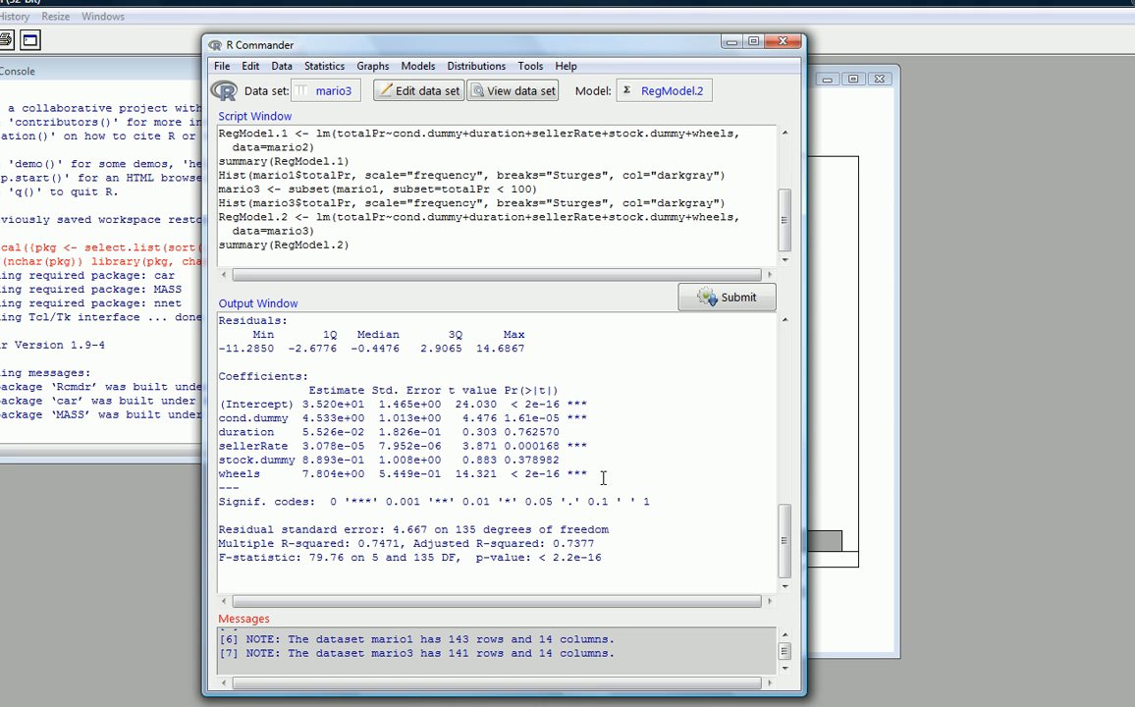
mouse_move(612, 475)
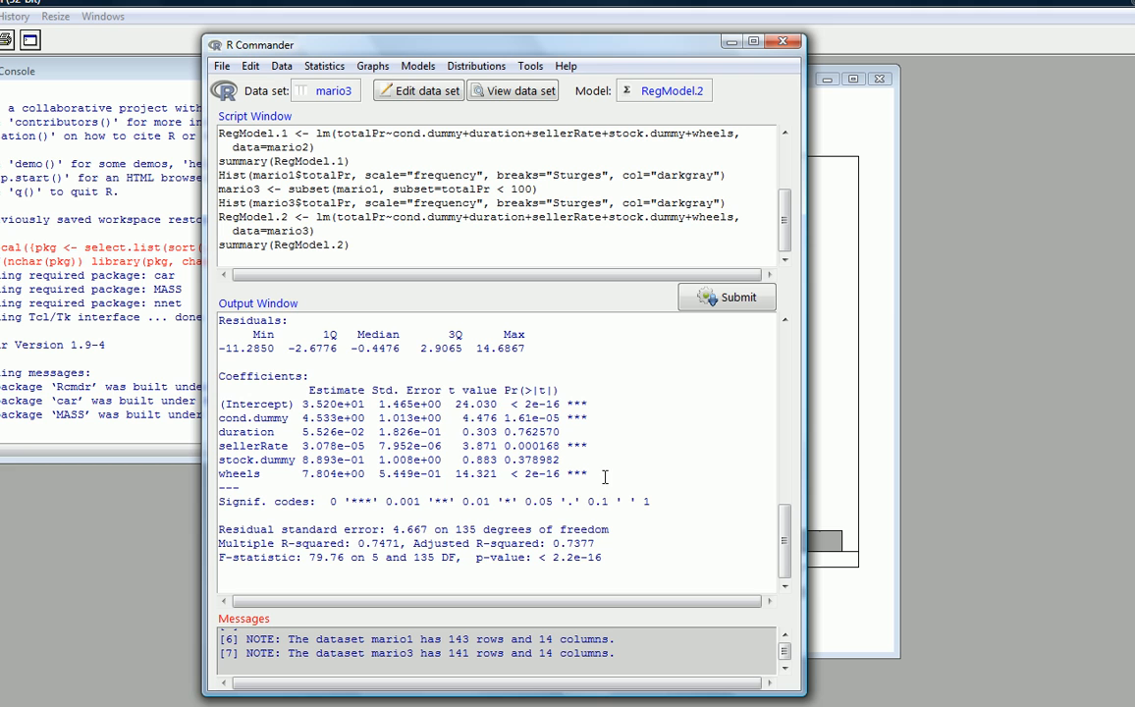
mouse_move(596, 486)
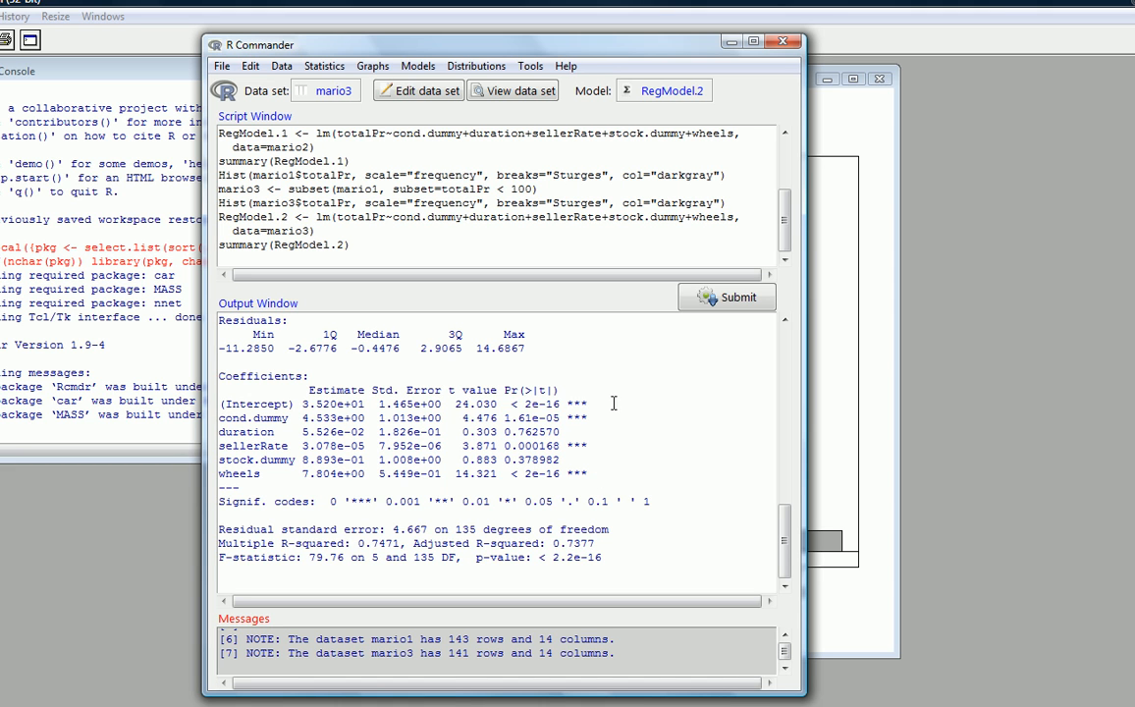
mouse_move(610, 425)
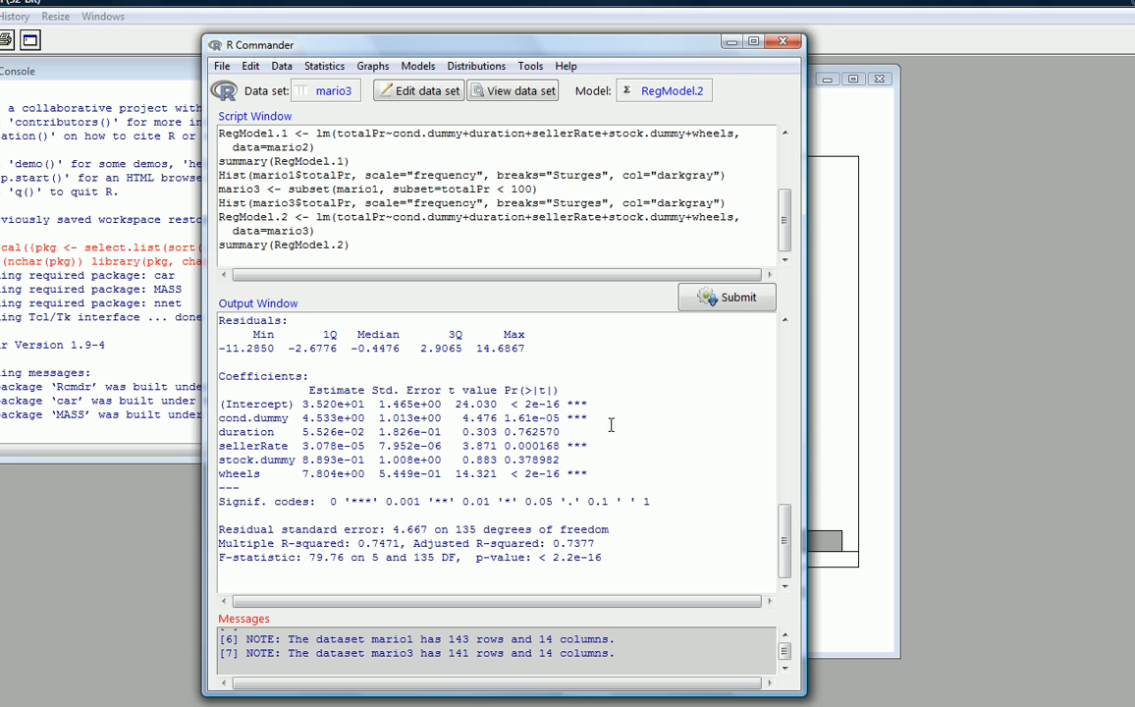
mouse_move(494, 299)
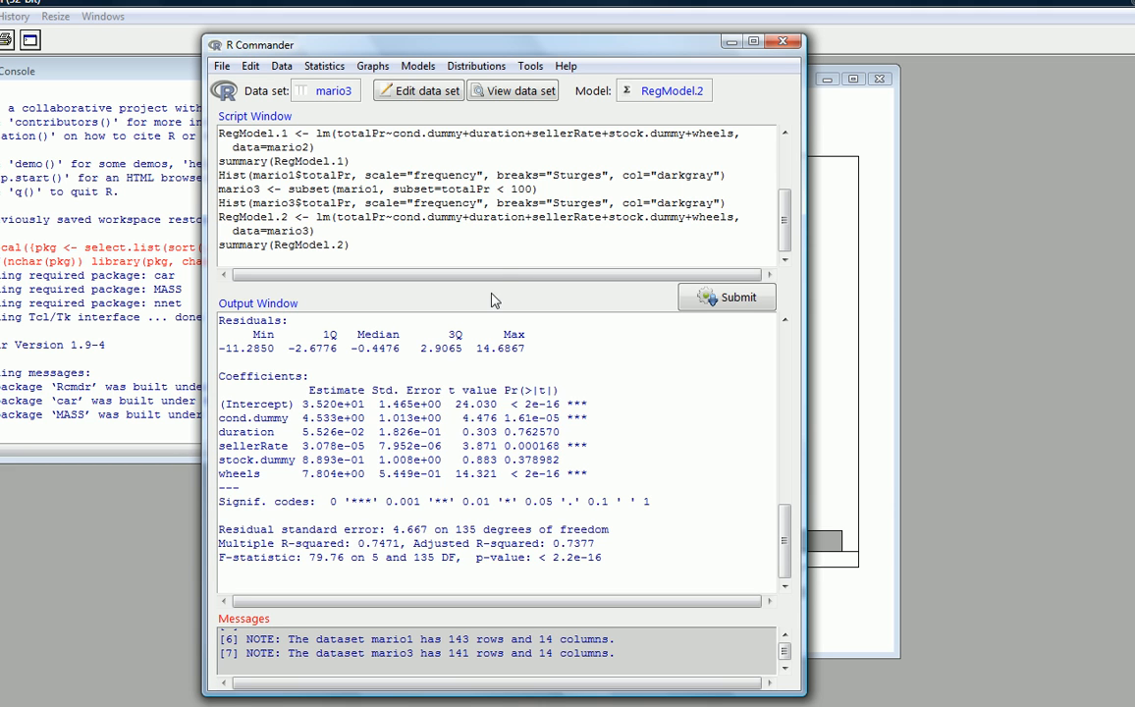
mouse_move(418, 66)
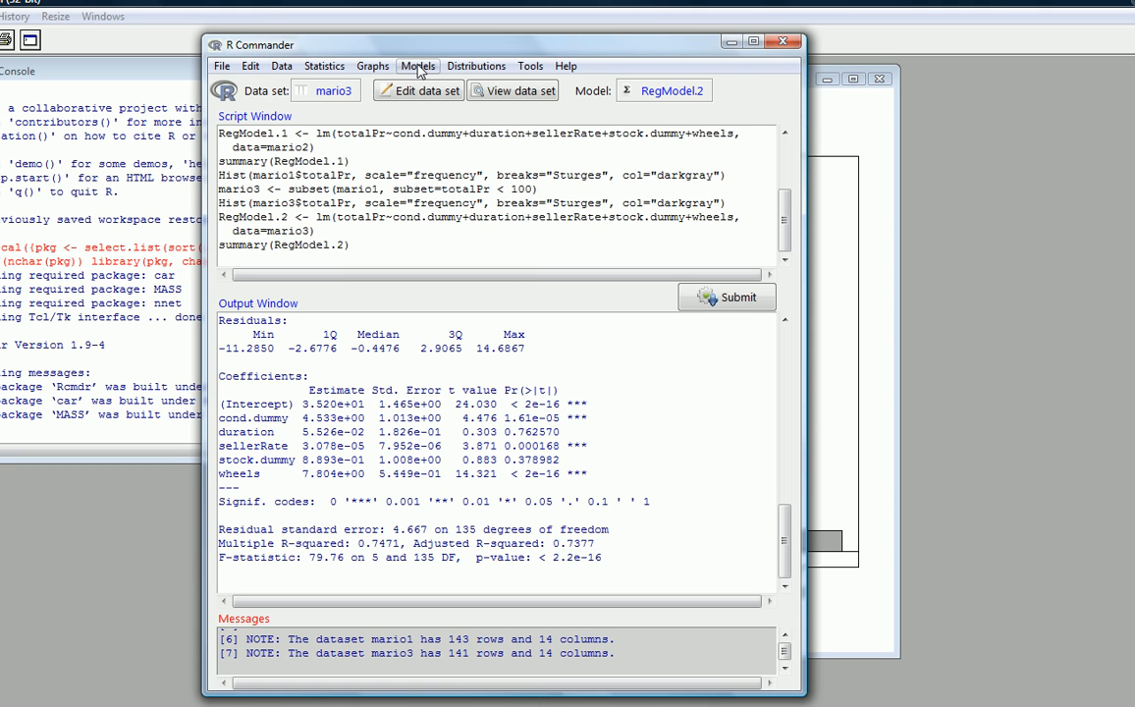
Review the RegModel.2 summary, then bring up the Models menu
click(418, 66)
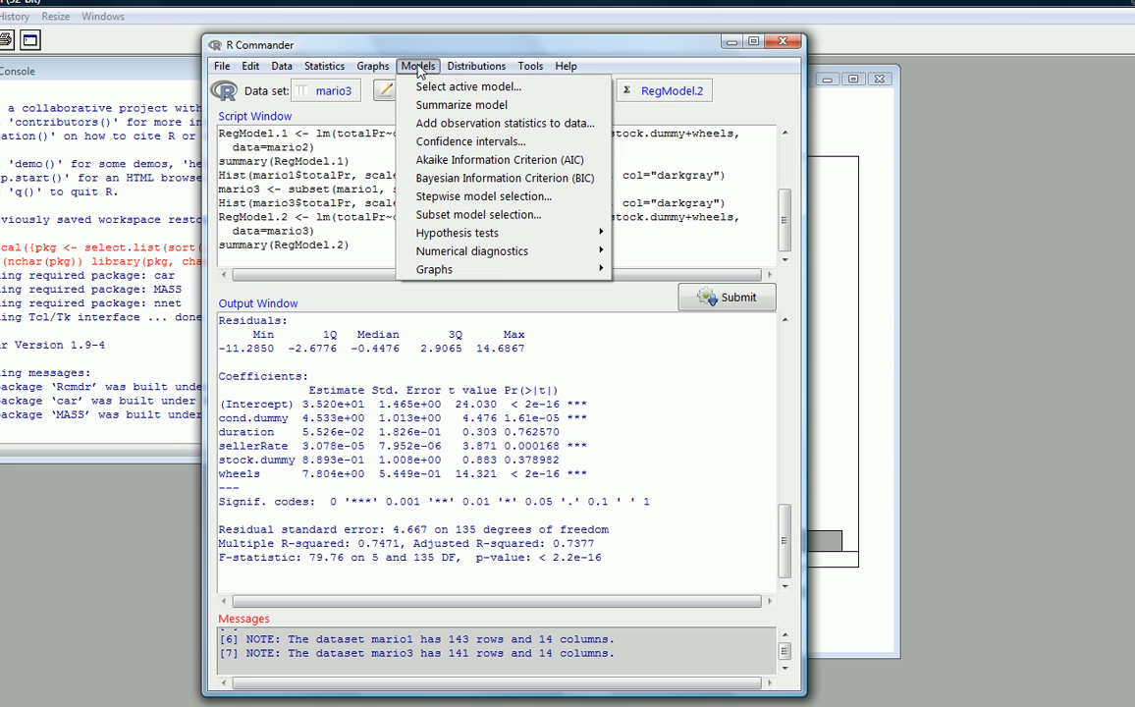
mouse_move(478, 197)
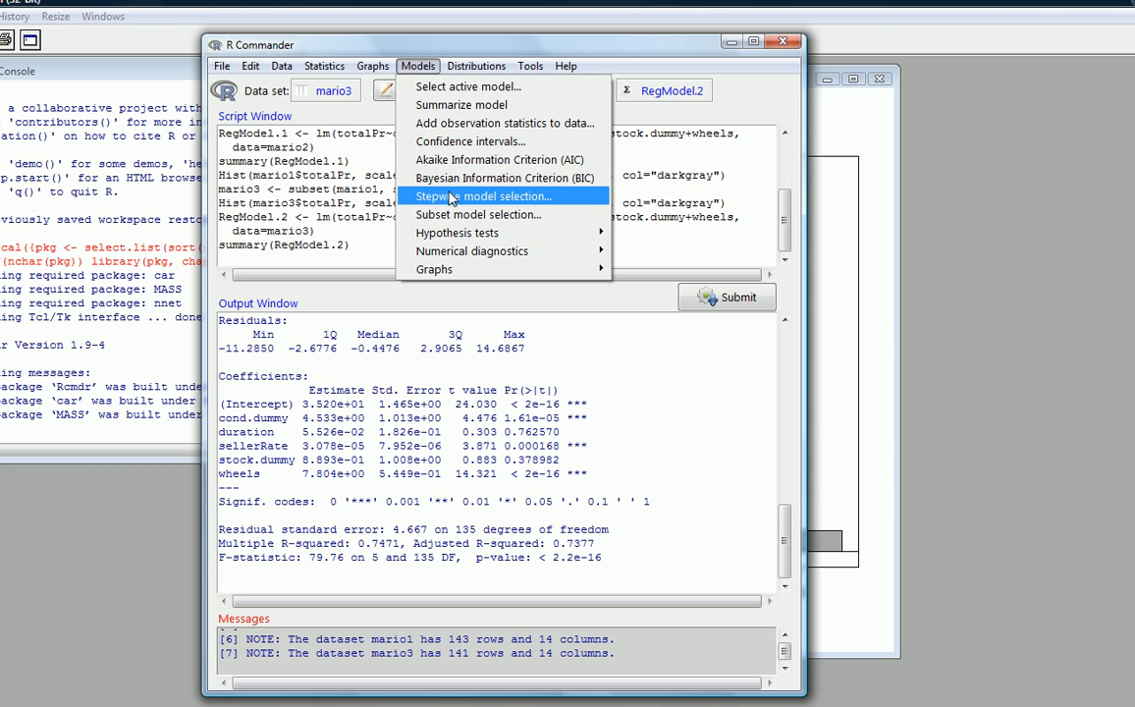
Set up stepwise selection on RegModel.2 with backward/forward direction and BIC criterion
click(482, 197)
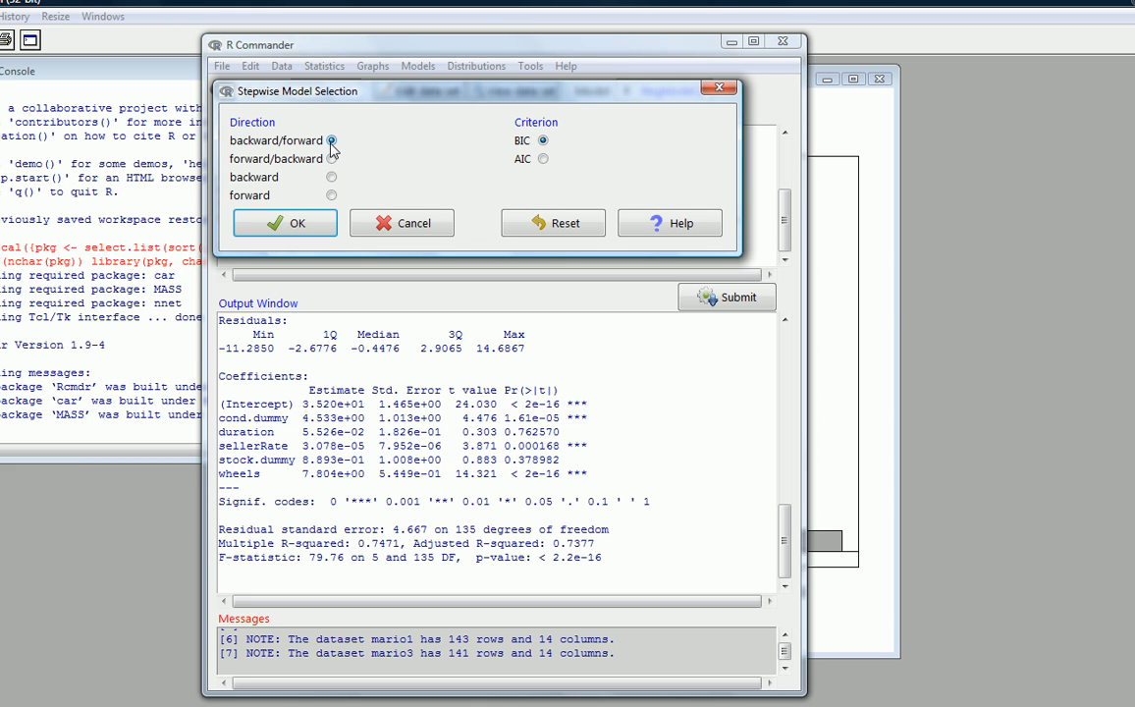
click(333, 140)
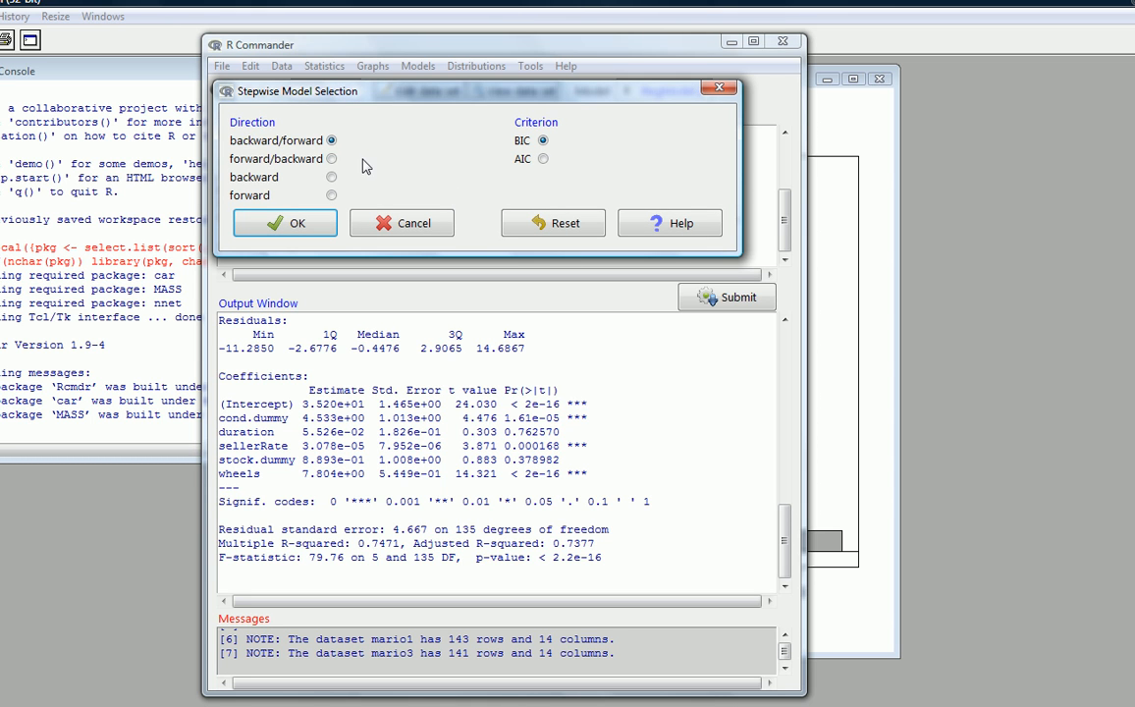
mouse_move(383, 158)
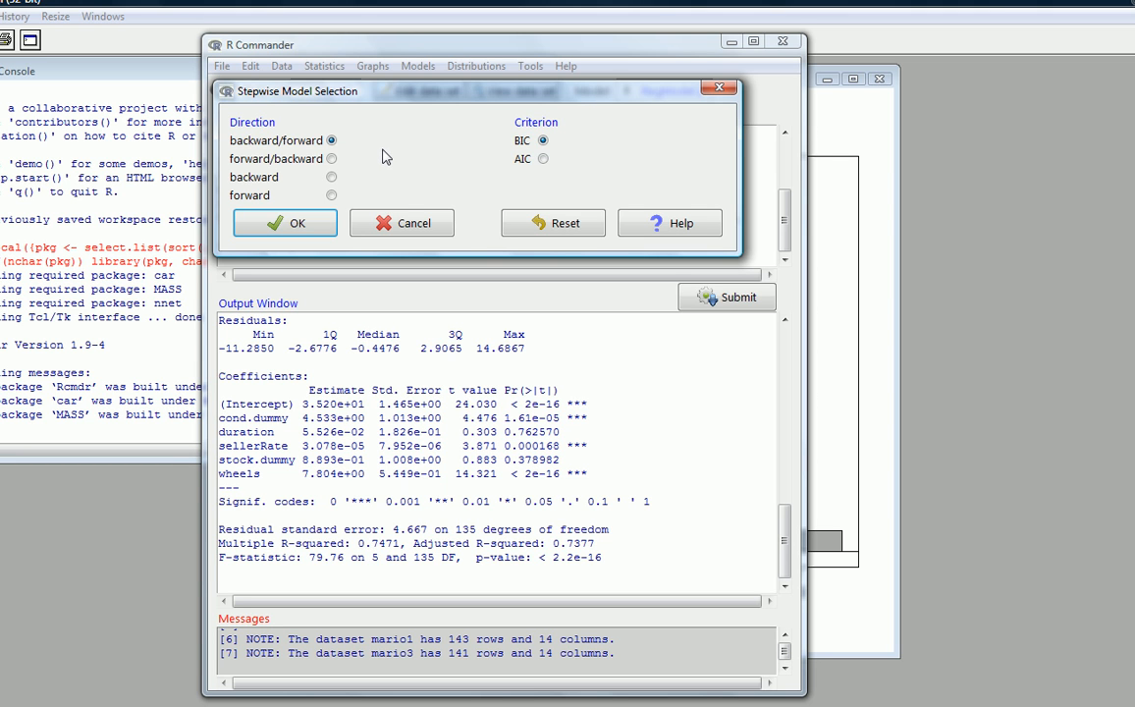
mouse_move(382, 163)
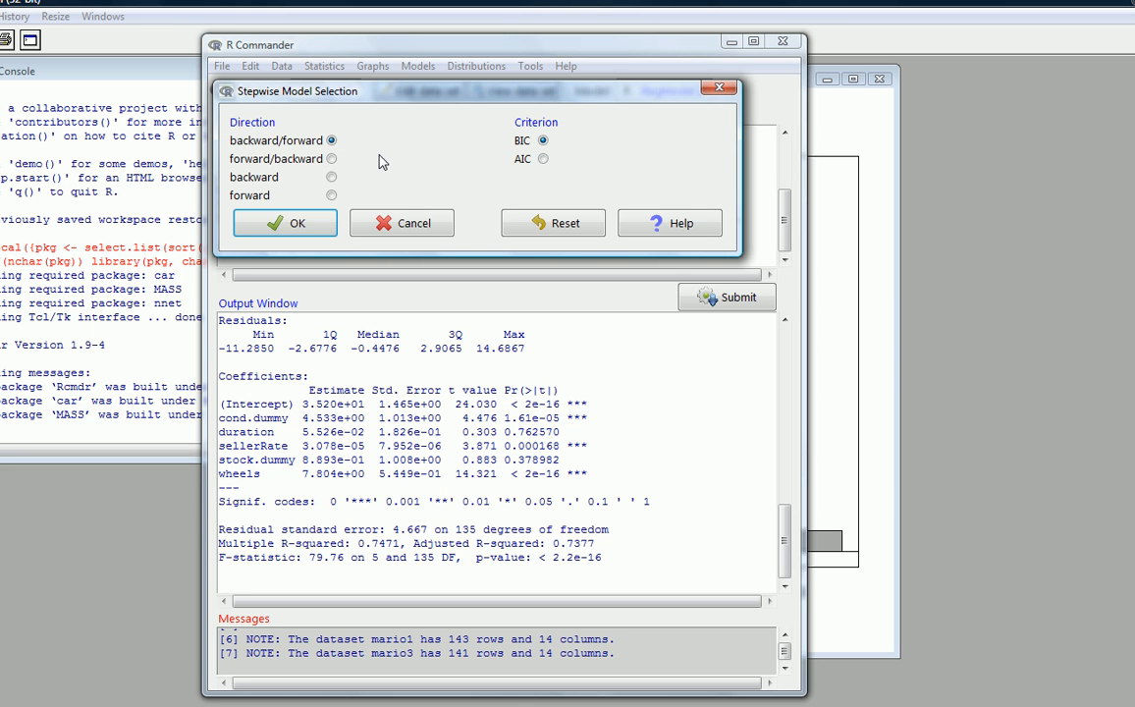
mouse_move(518, 153)
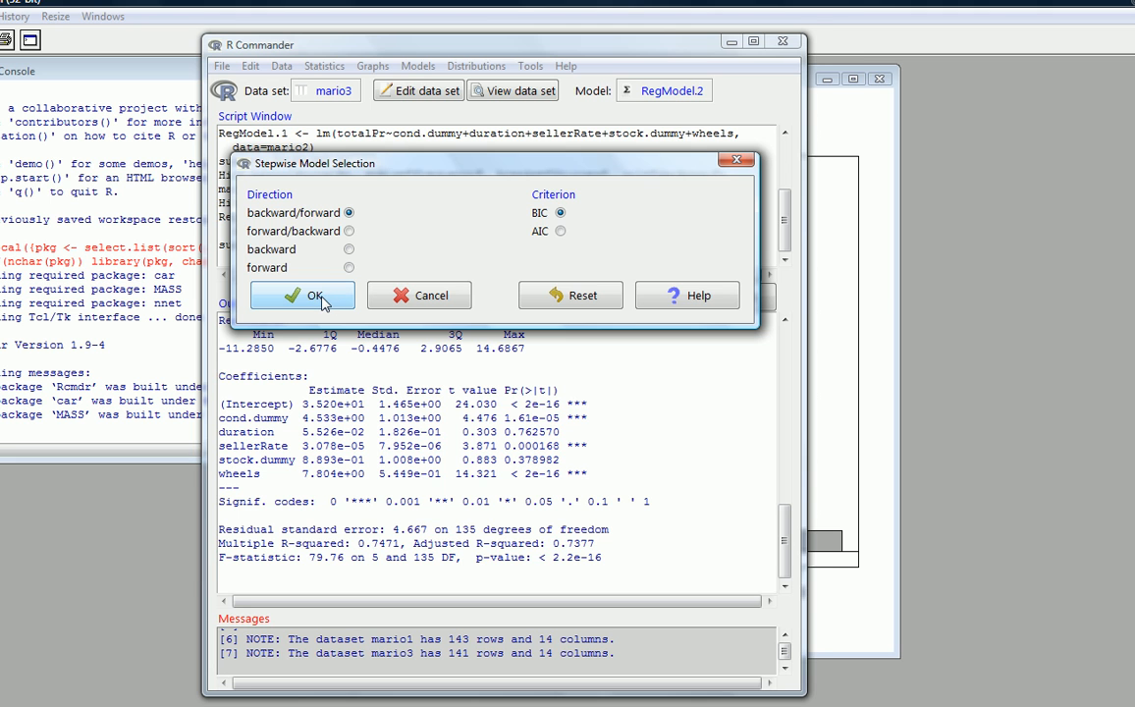
Run the BIC stepwise selection and view the final model: cond.dummy, sellerRate, wheels
click(301, 295)
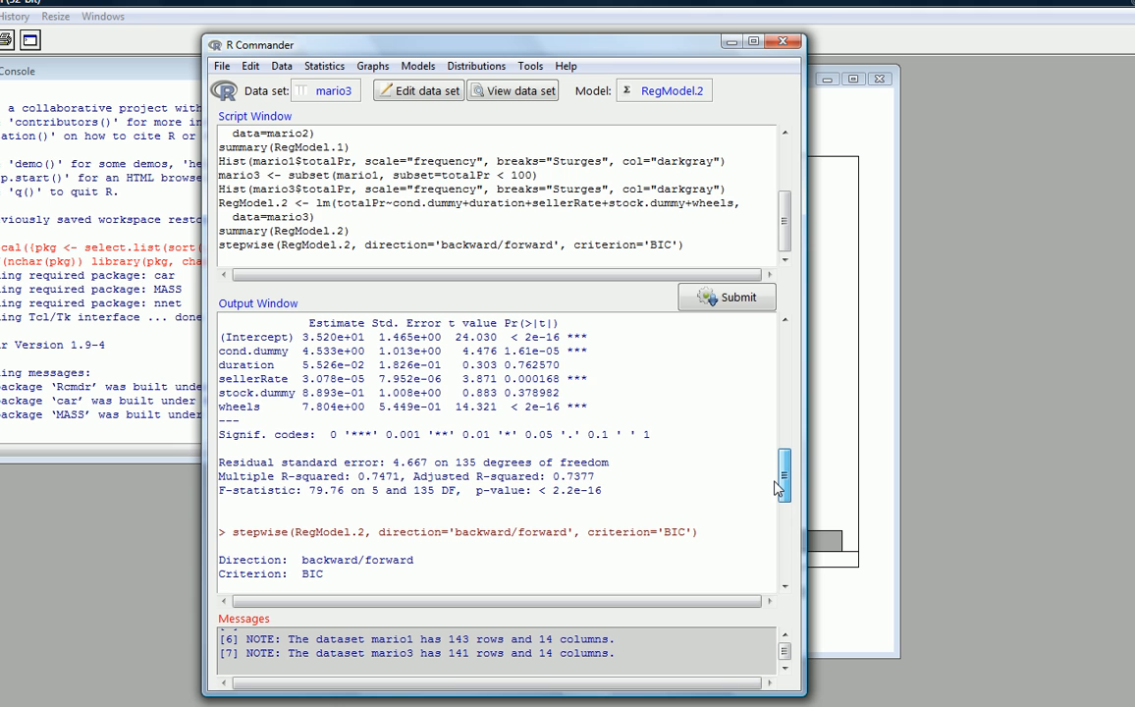
scroll(down, 3)
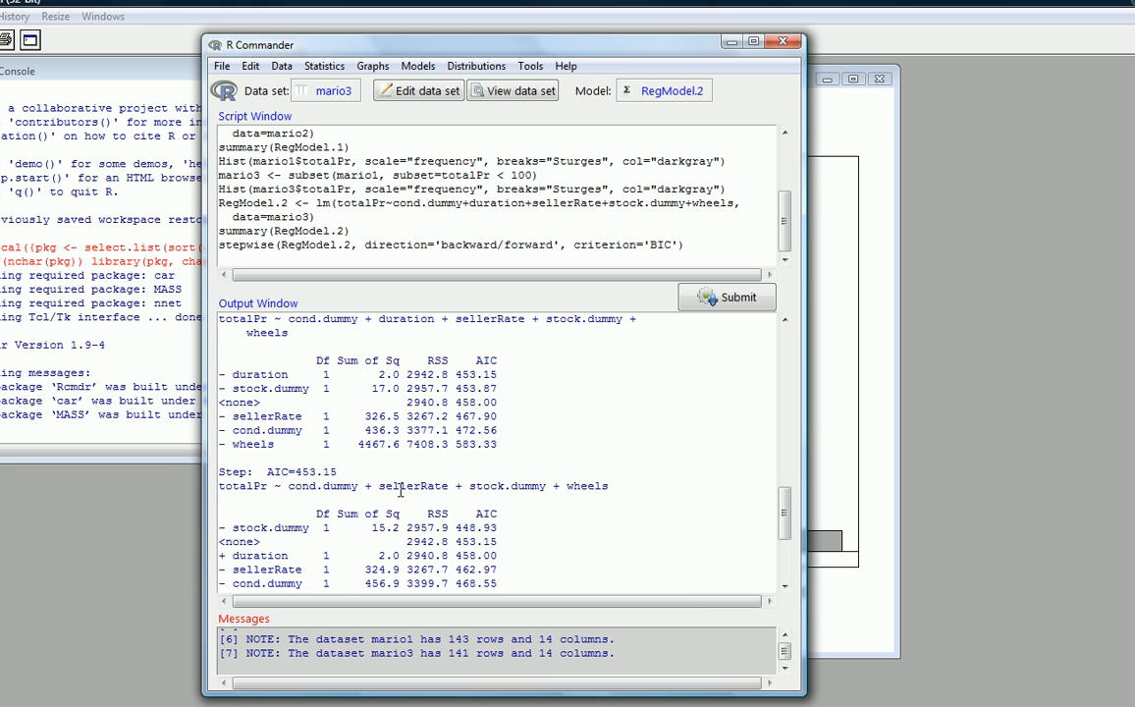
mouse_move(503, 511)
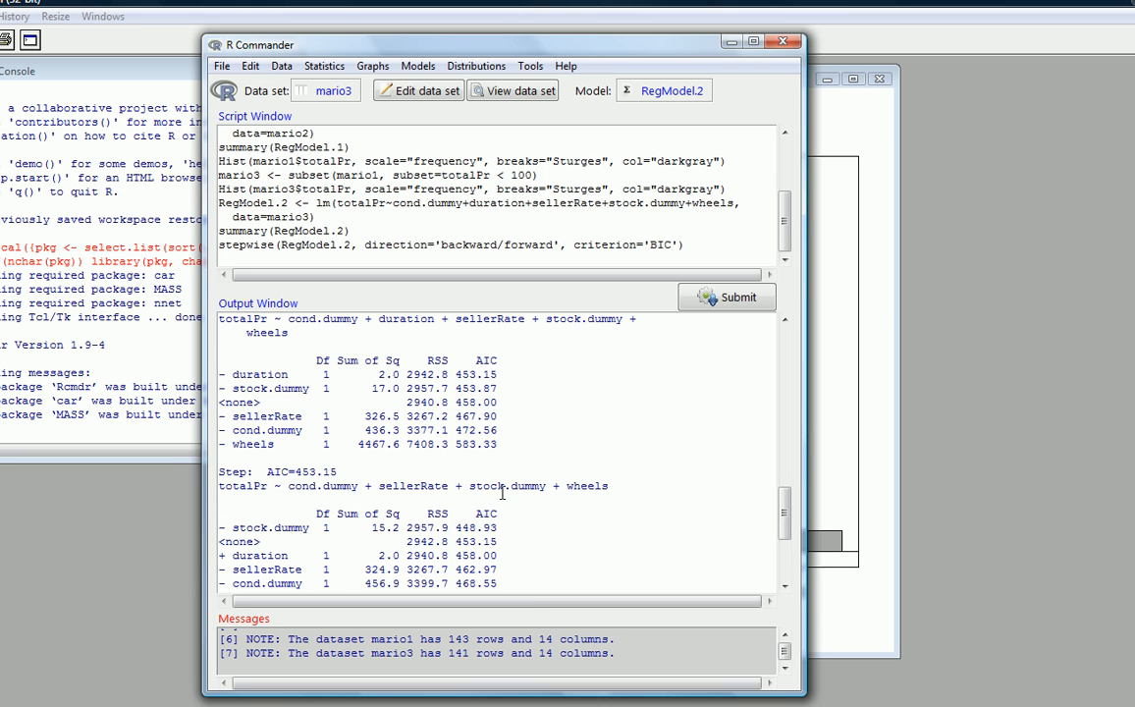
click(784, 589)
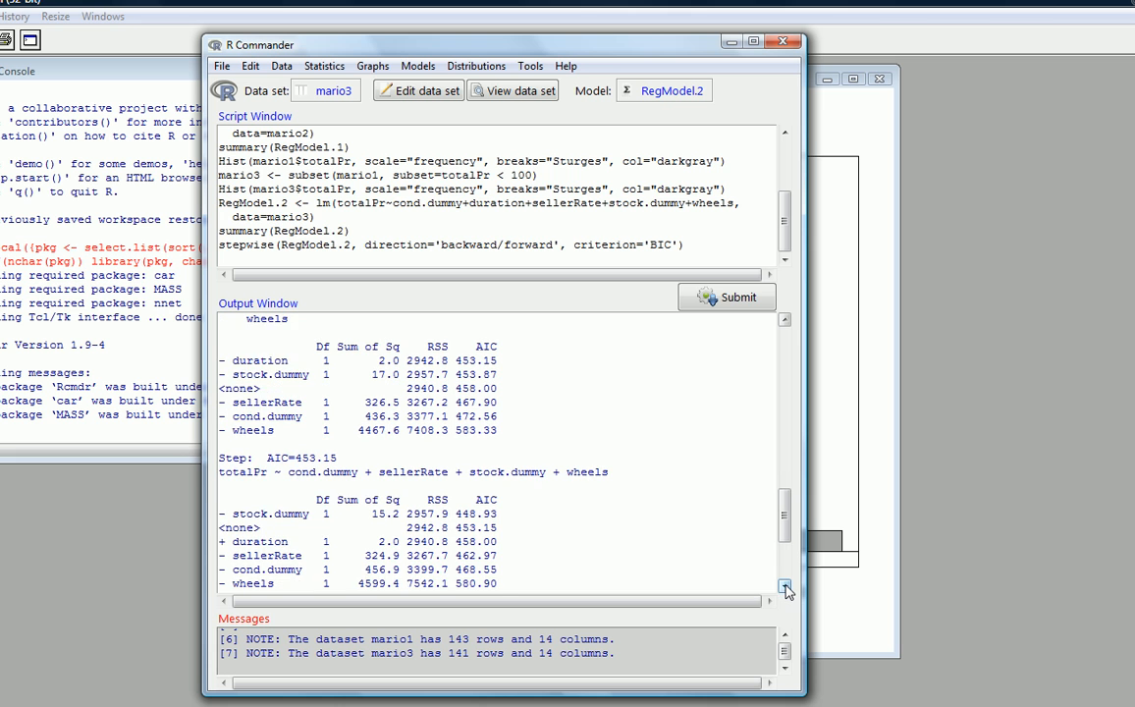
click(781, 585)
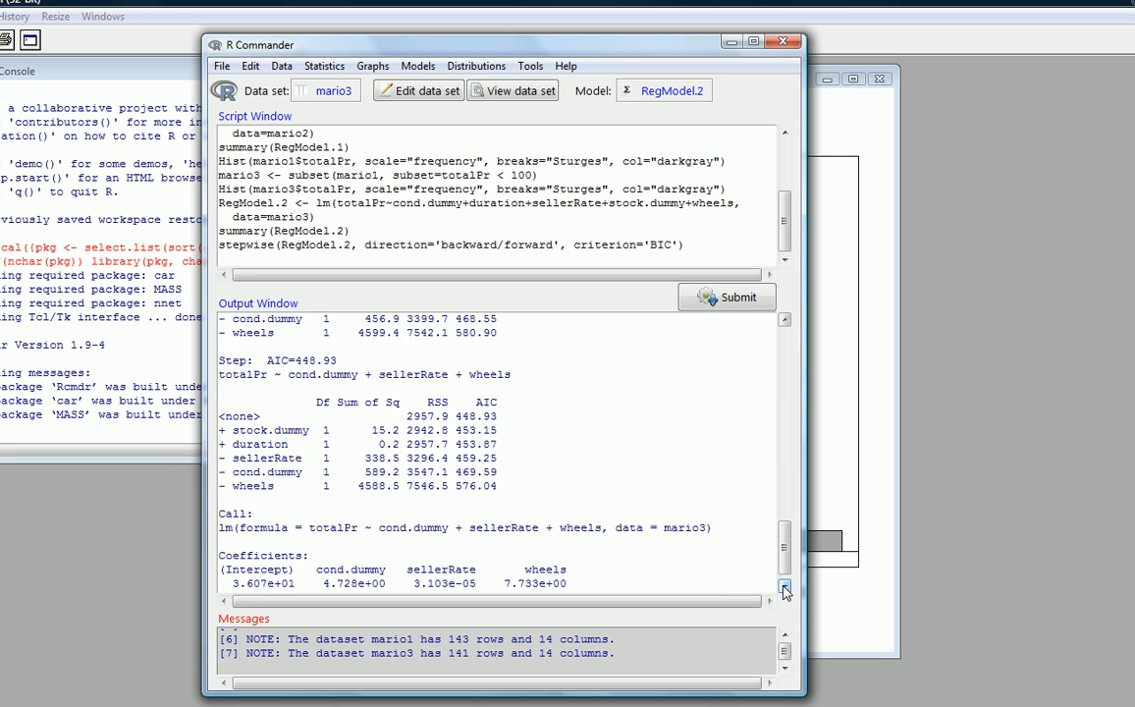
scroll(down, 3)
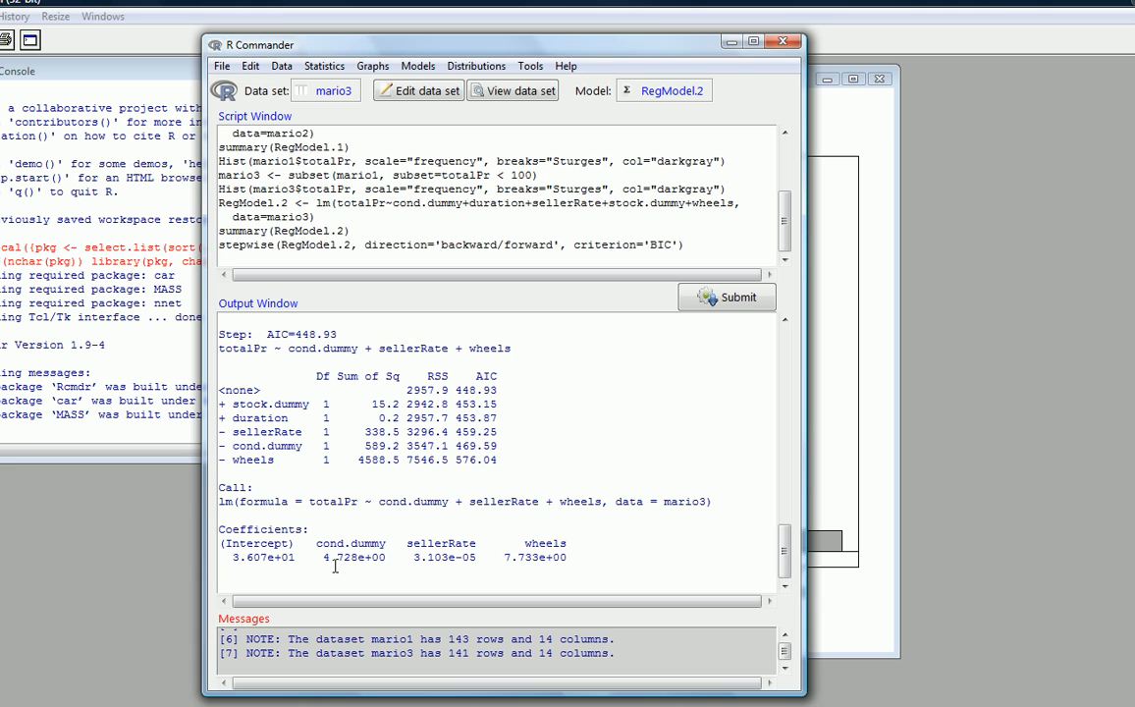
mouse_move(373, 558)
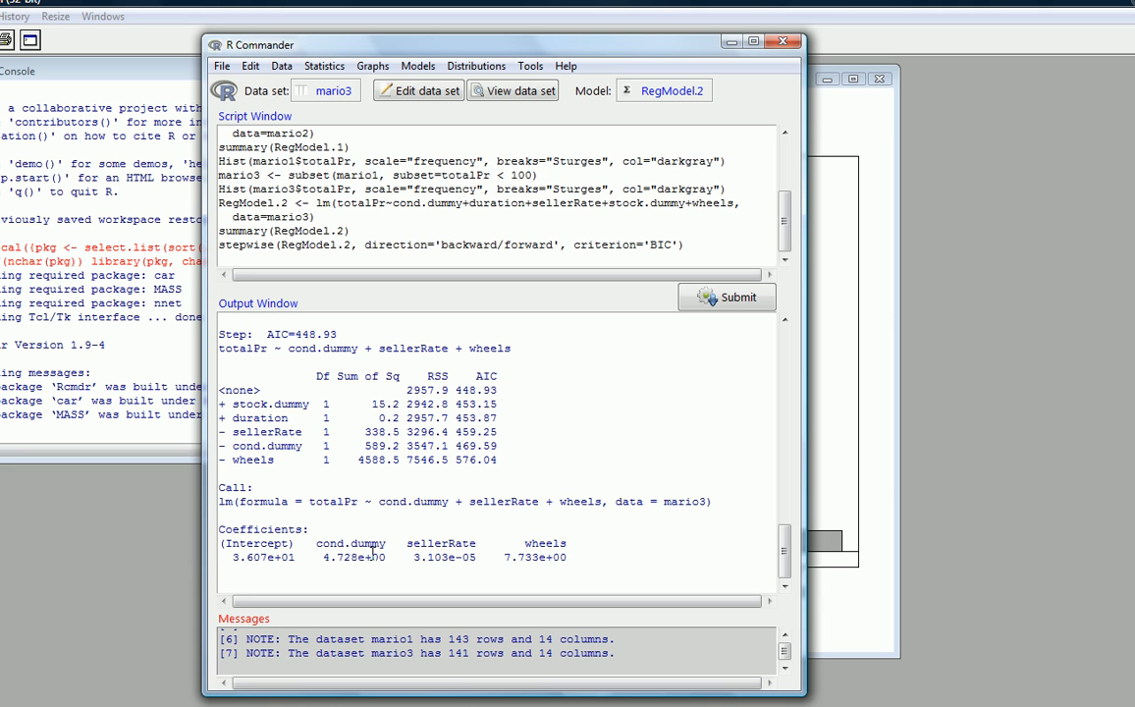
mouse_move(574, 560)
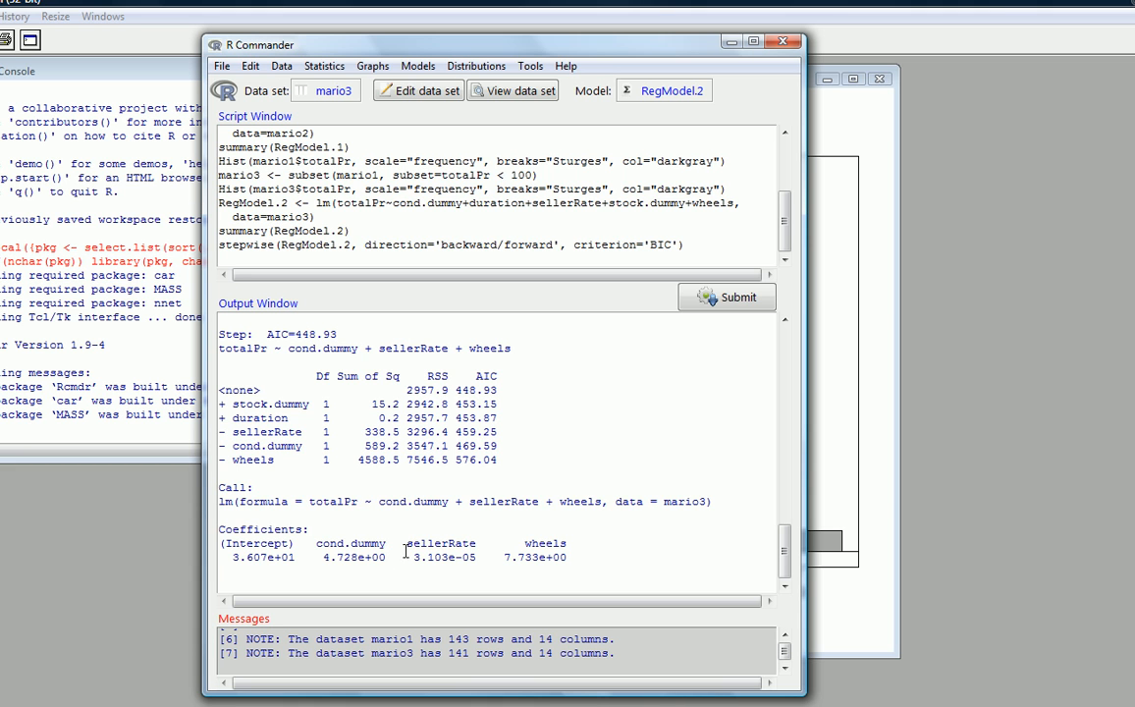
mouse_move(568, 551)
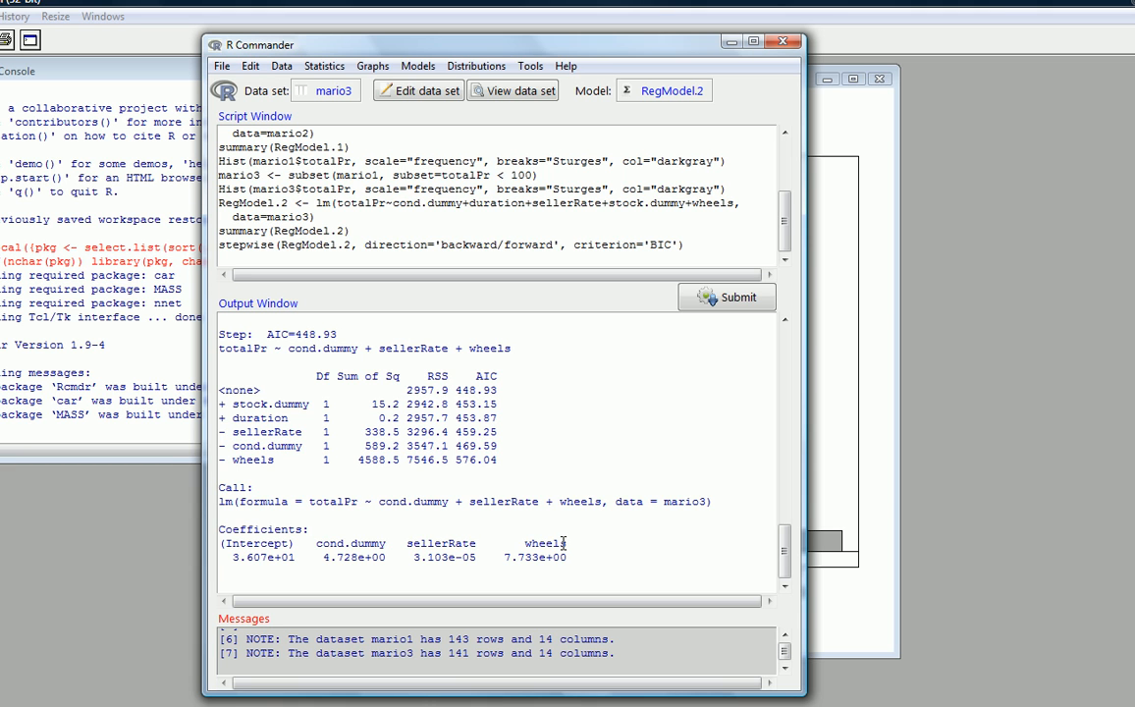
mouse_move(555, 495)
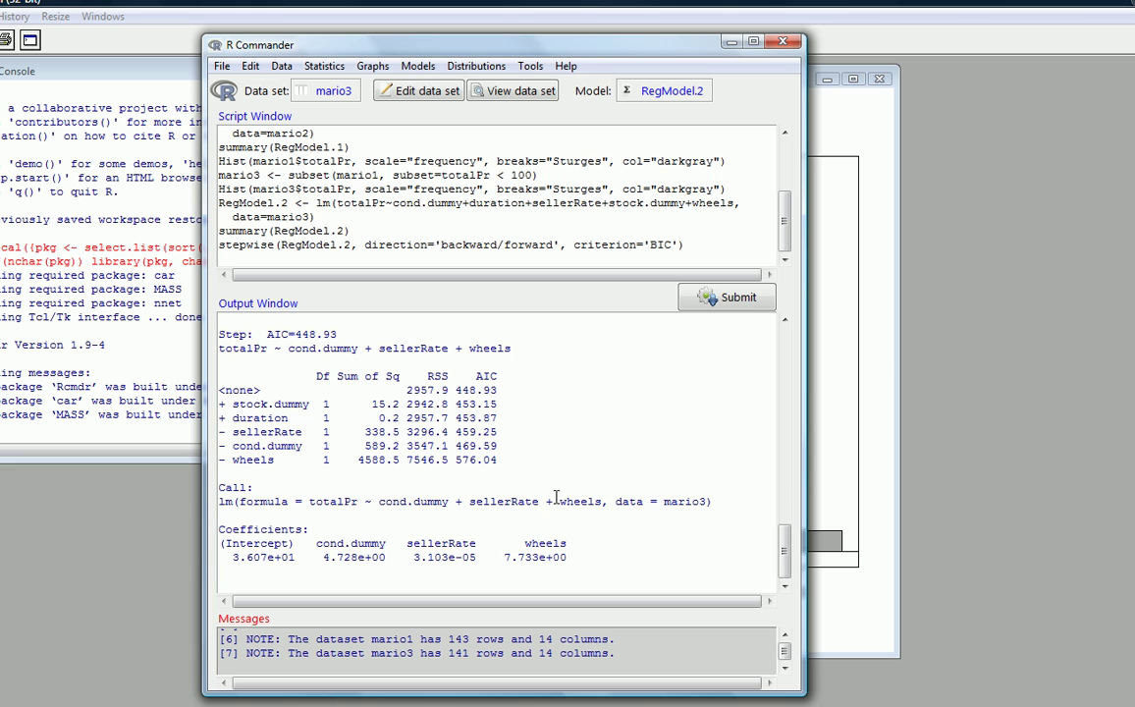
mouse_move(601, 480)
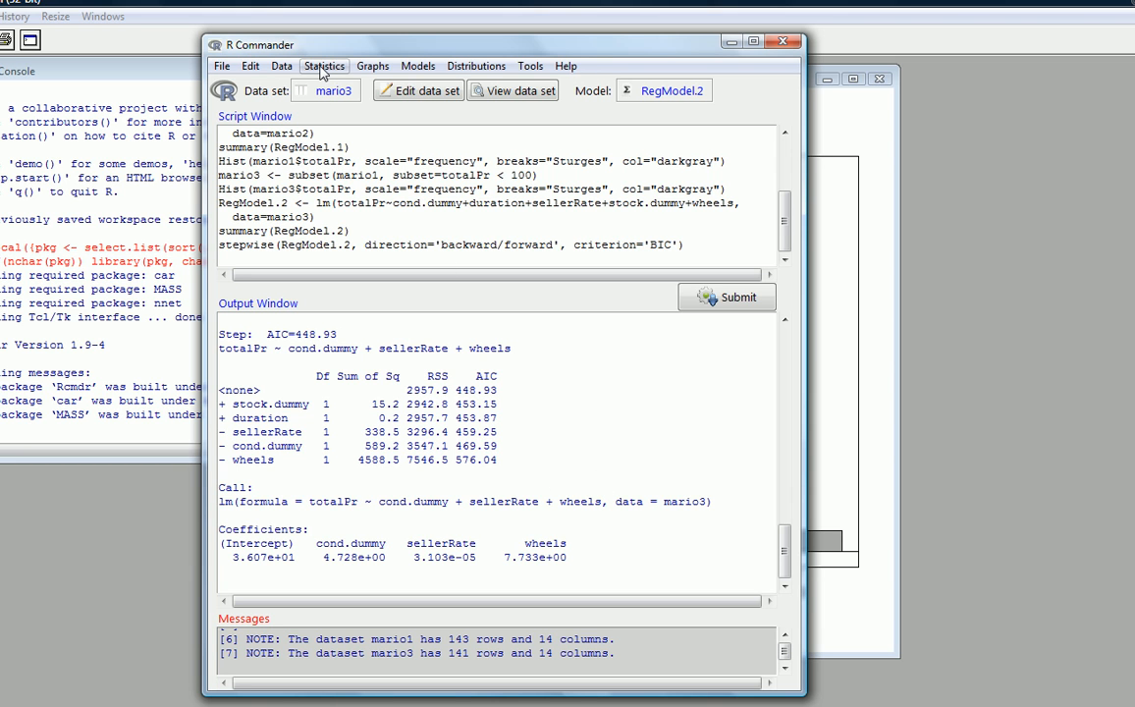
Fit RegModel.3 on mario3 regressing totalPr on cond.dummy, sellerRate and wheels
click(325, 66)
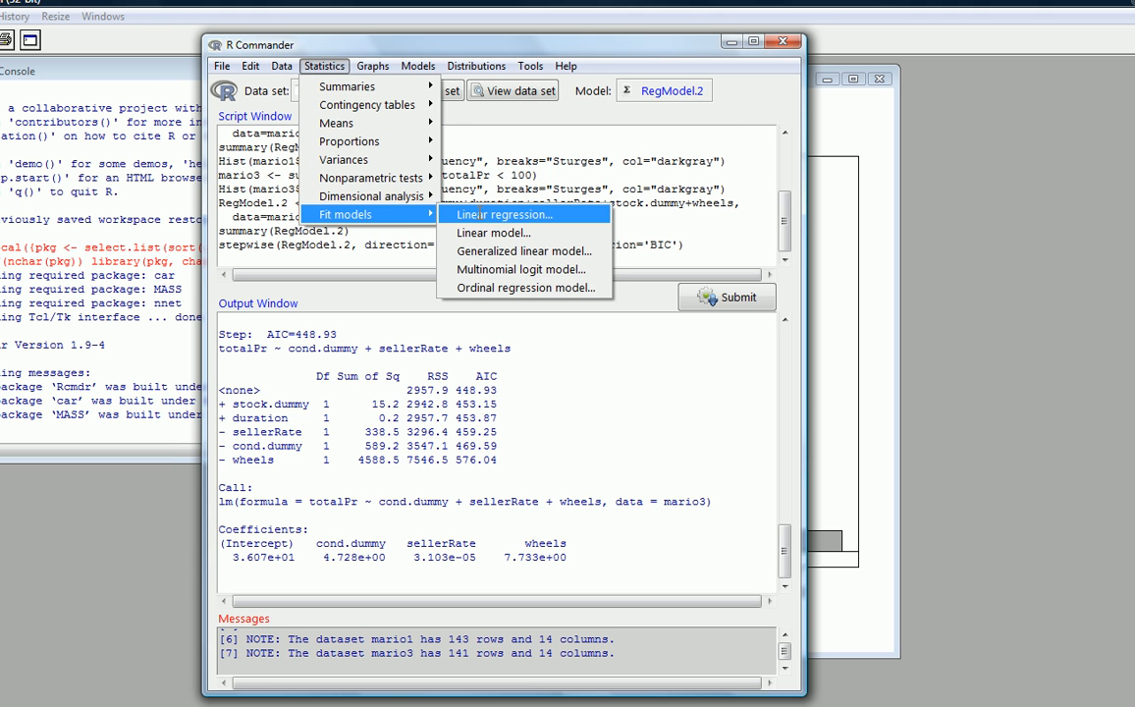
click(500, 214)
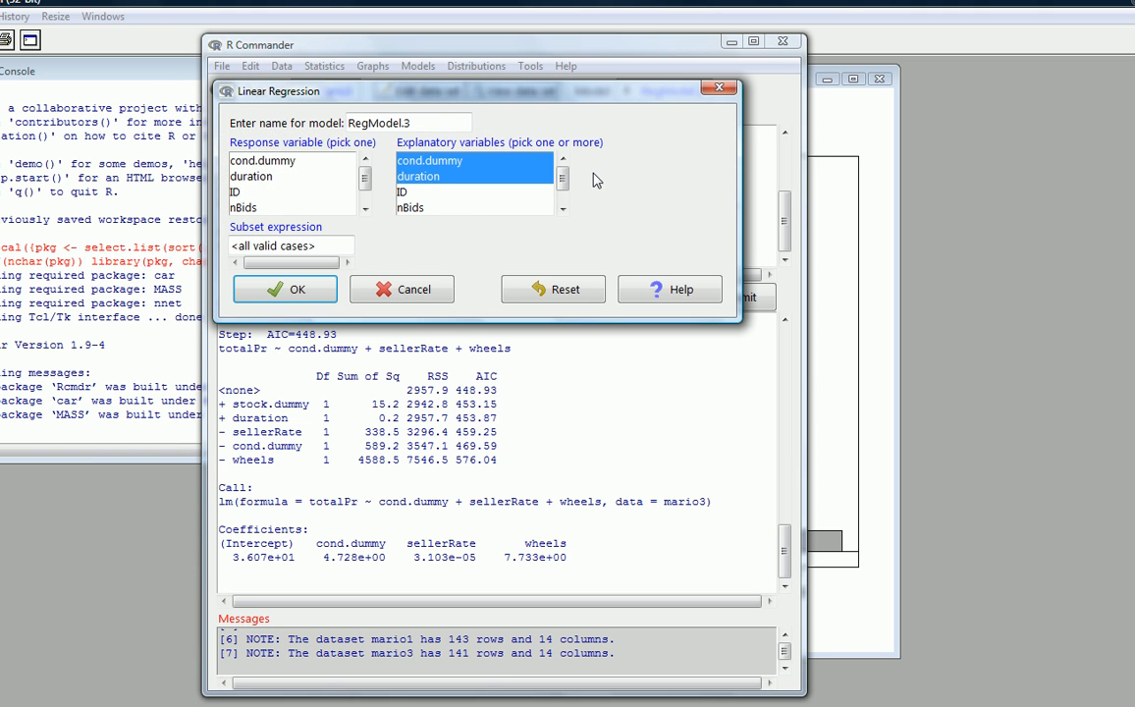
click(367, 209)
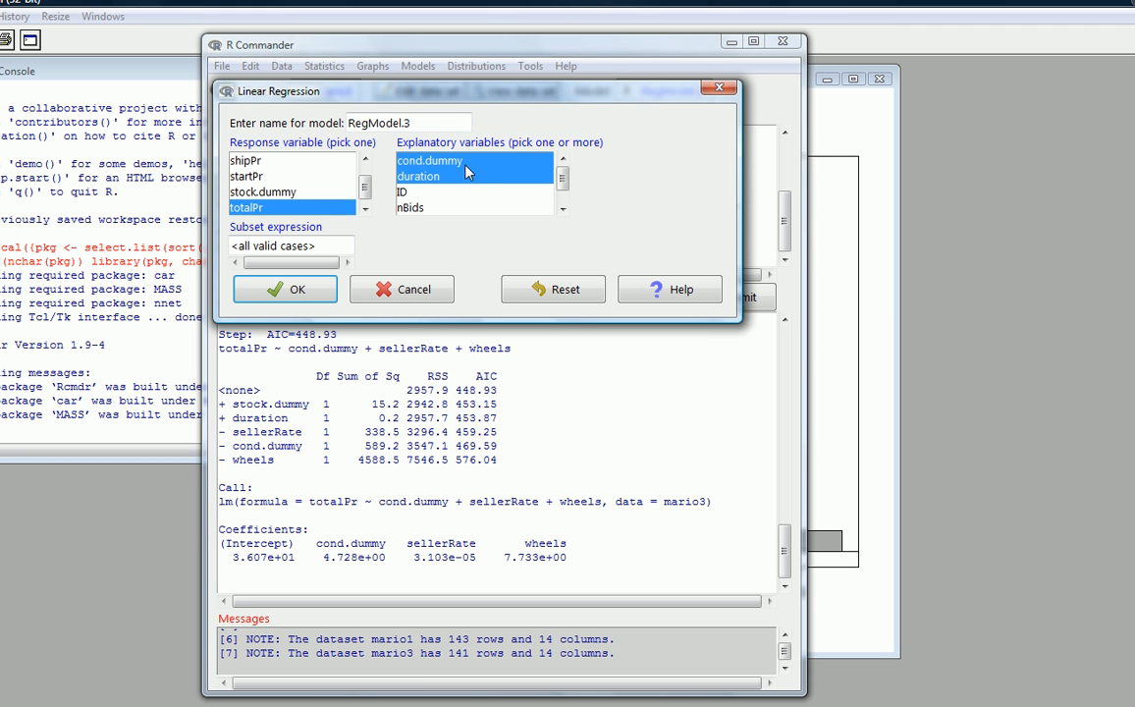
click(418, 176)
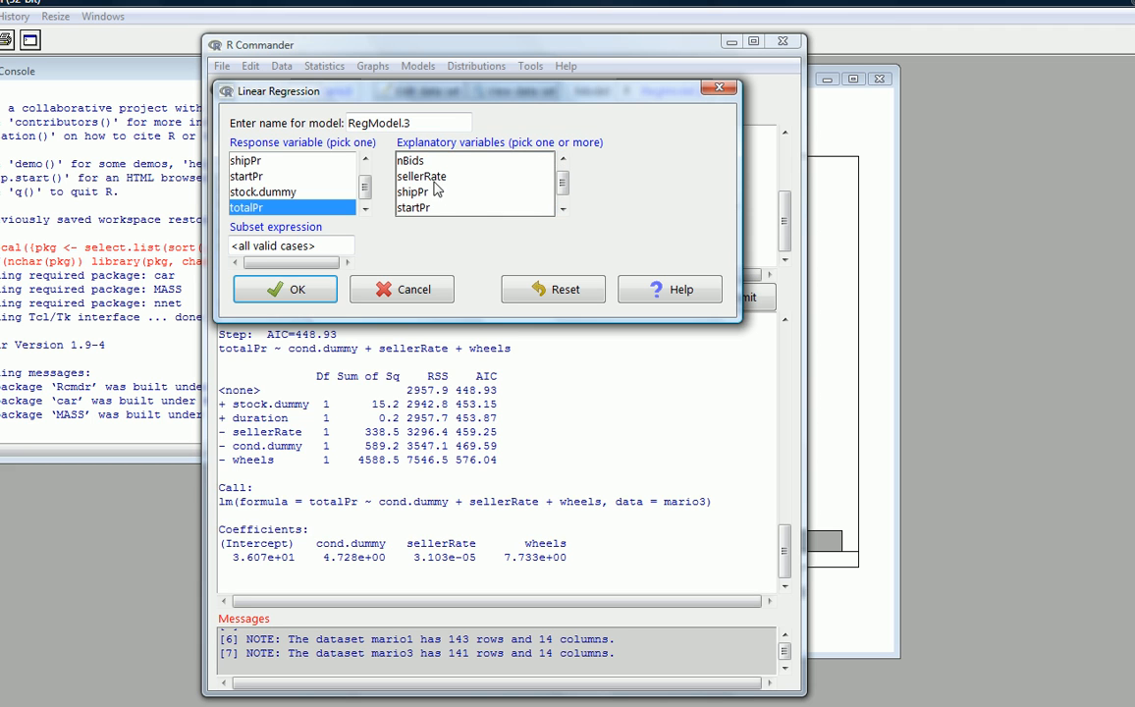
click(560, 209)
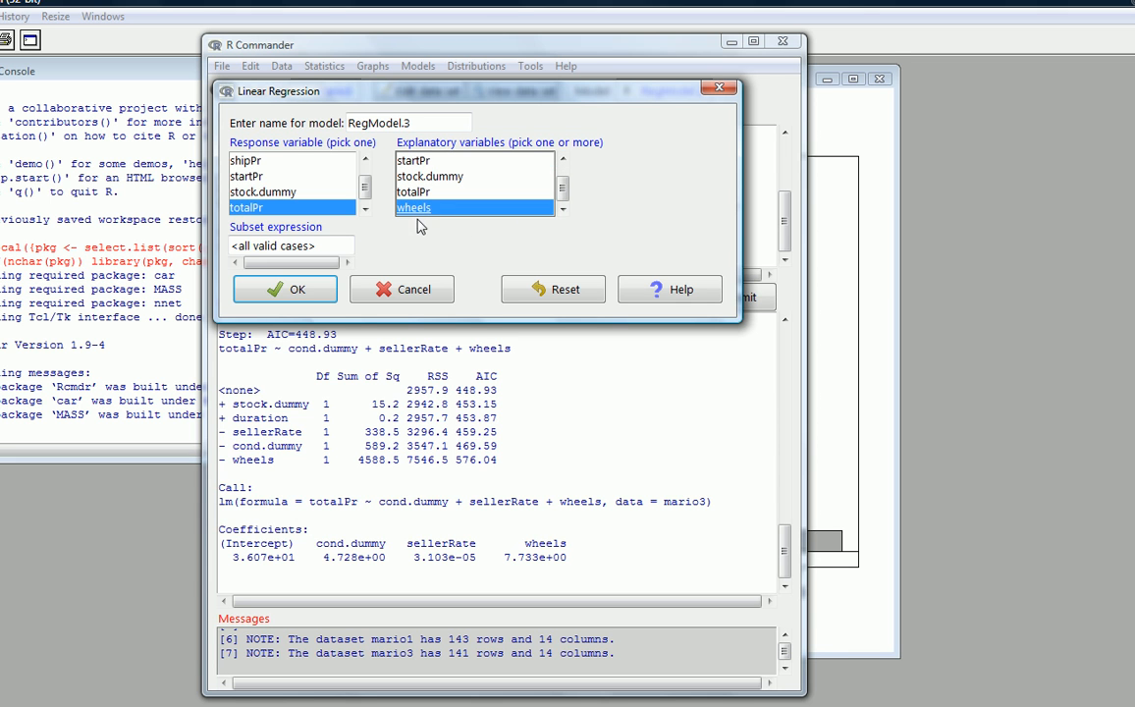
click(285, 289)
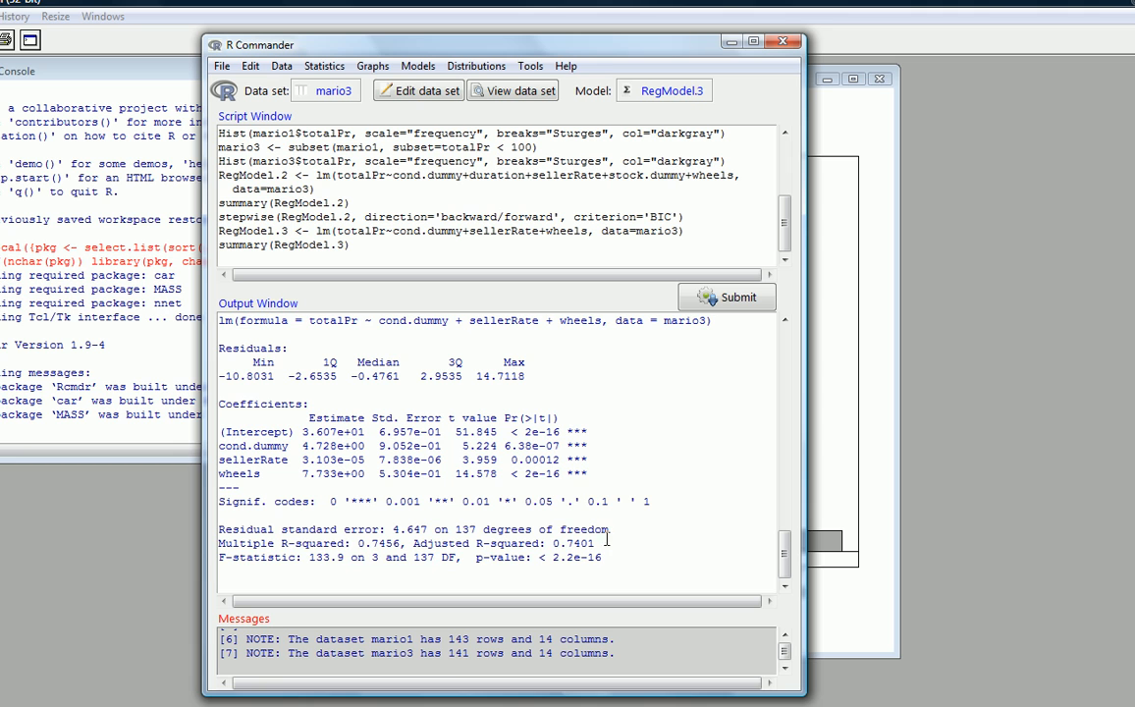
mouse_move(615, 433)
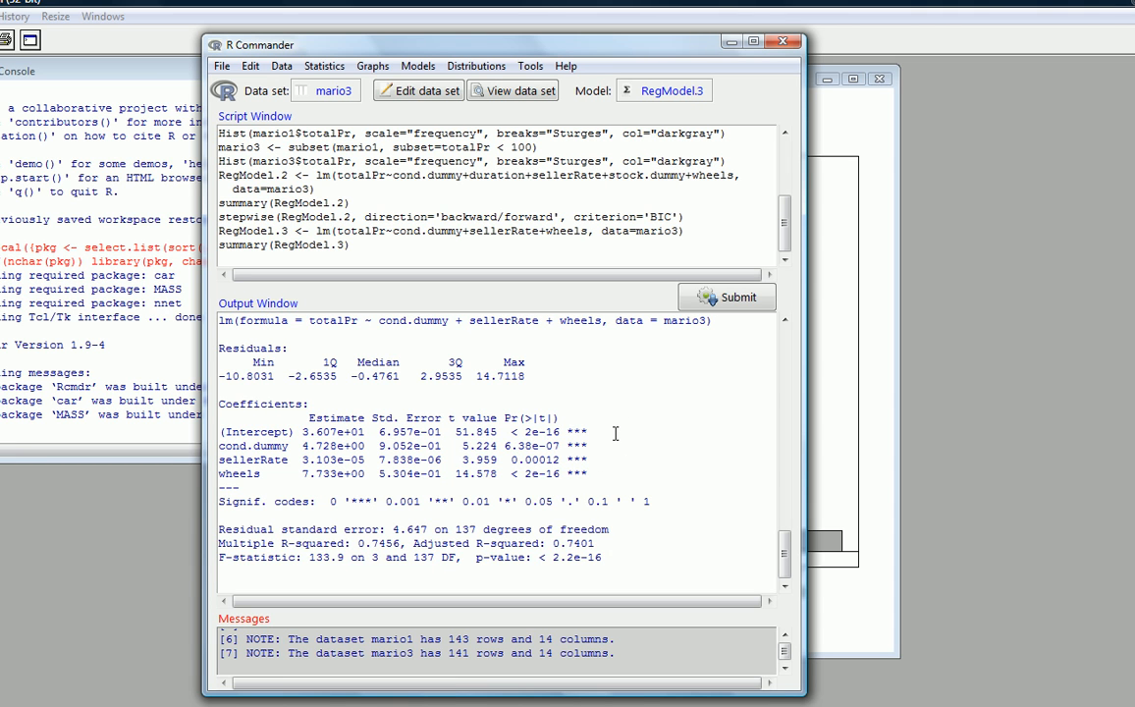